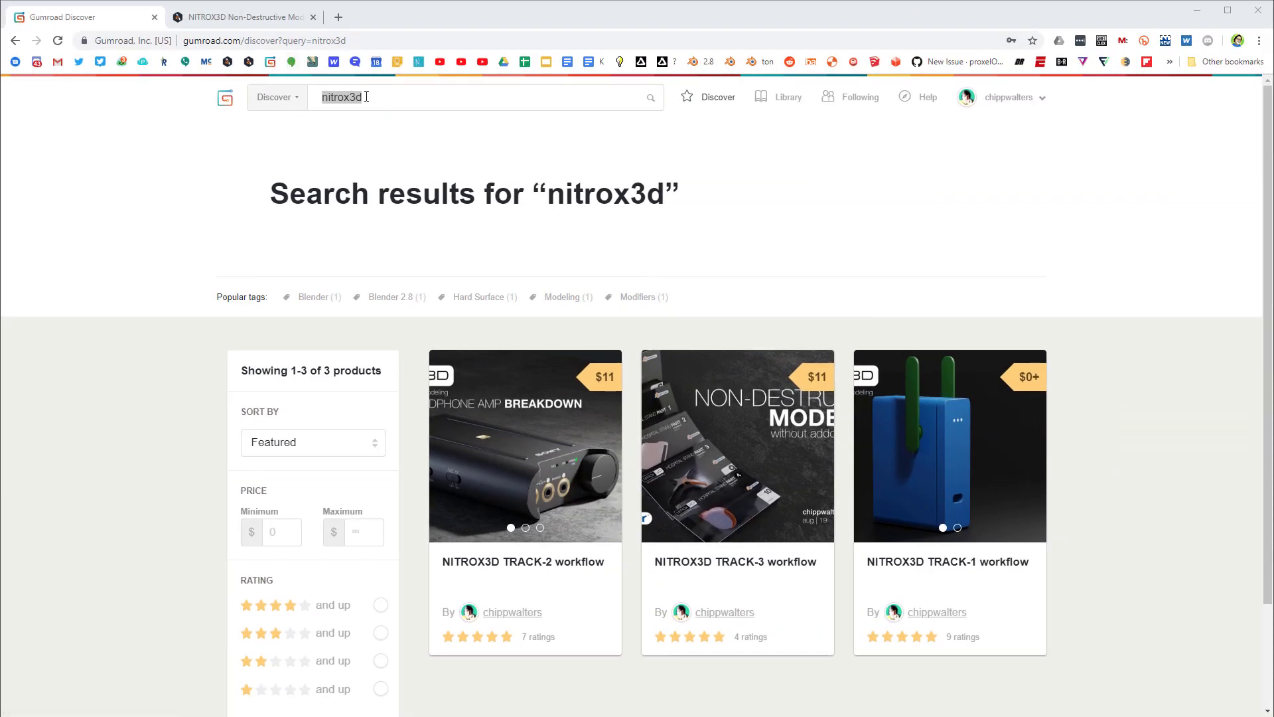
mouse_move(550, 536)
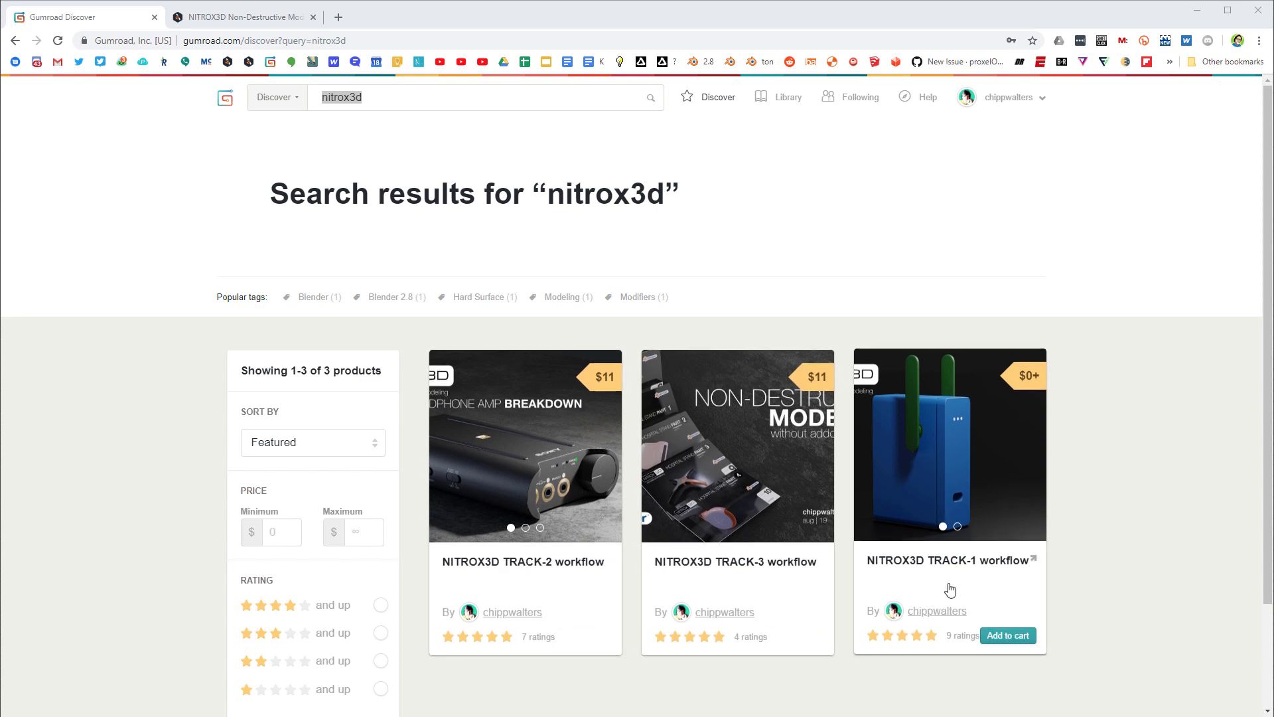
mouse_move(563, 561)
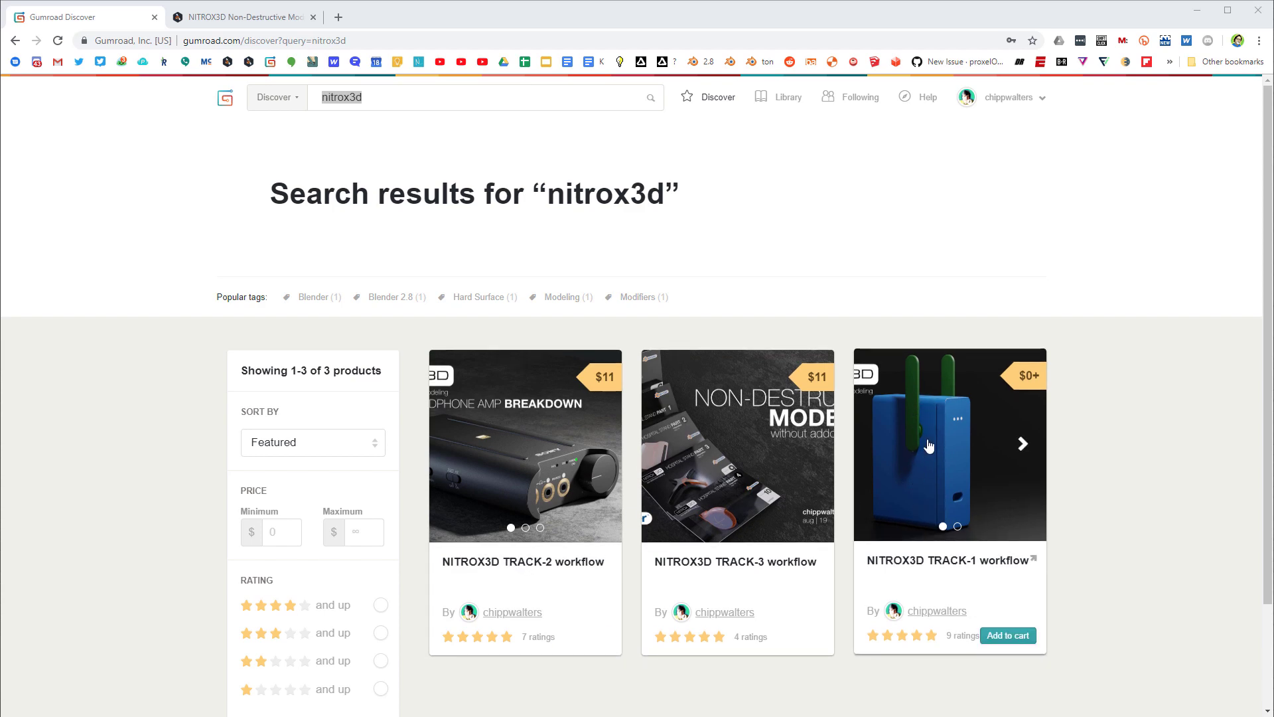
Step: Switch to the Blender Market Non-Destructive Modeling Course tab after reviewing the three nitrox3d products
click(240, 18)
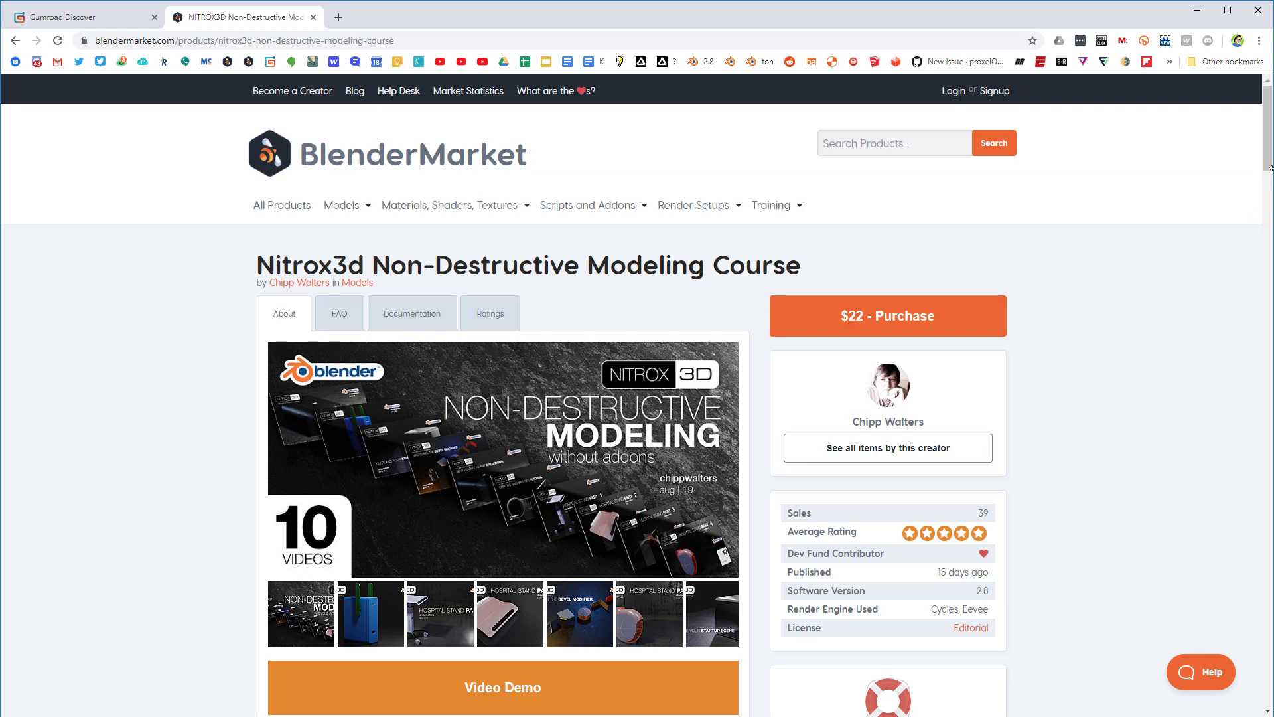
scroll(down, 3)
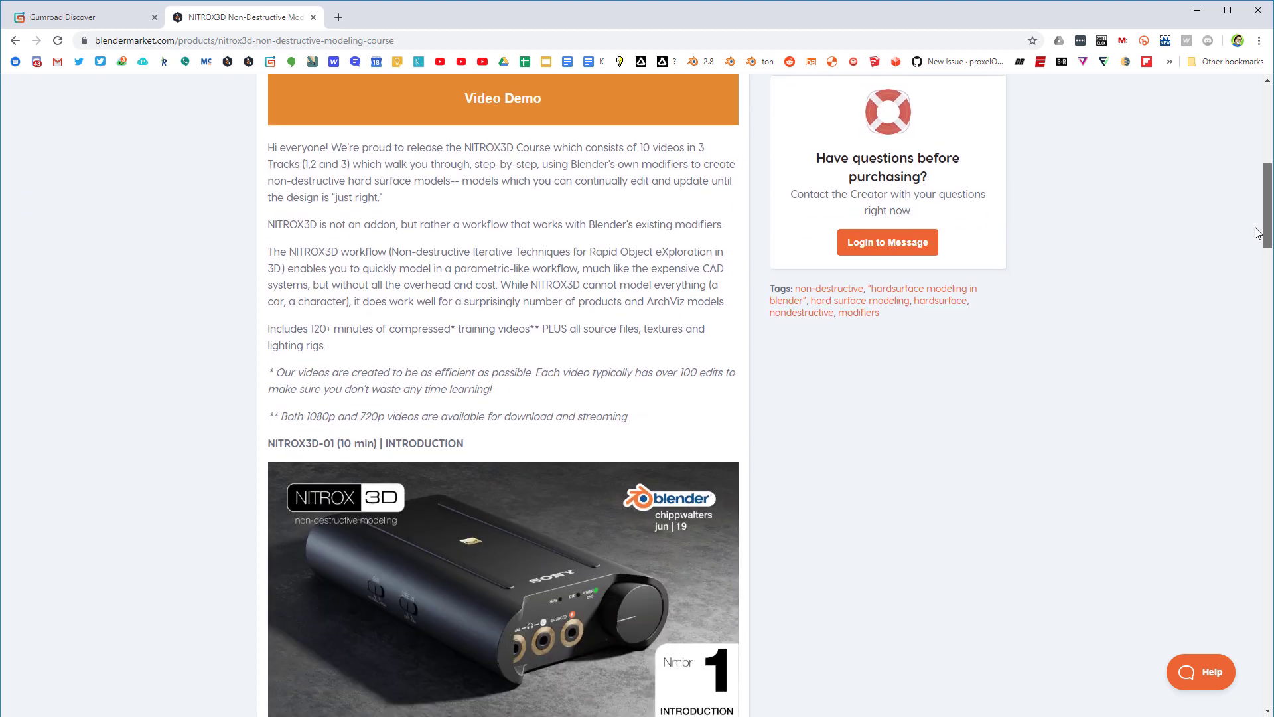
scroll(down, 3)
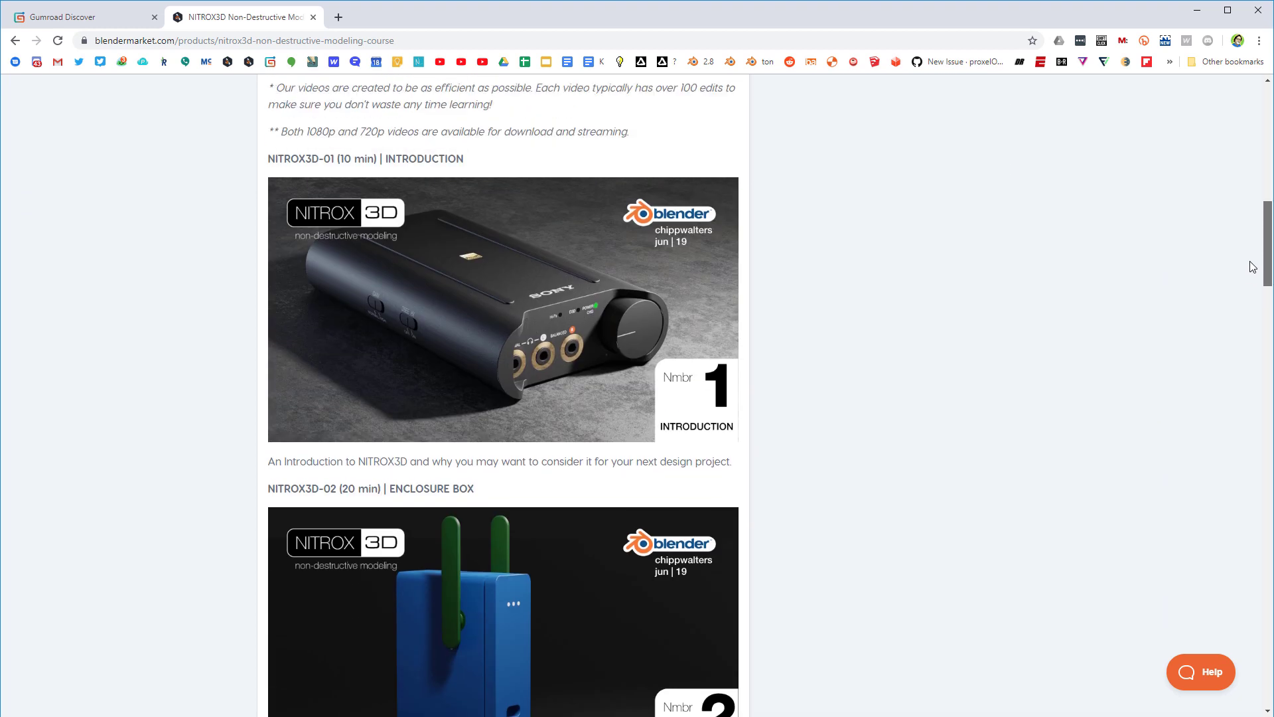
scroll(down, 3)
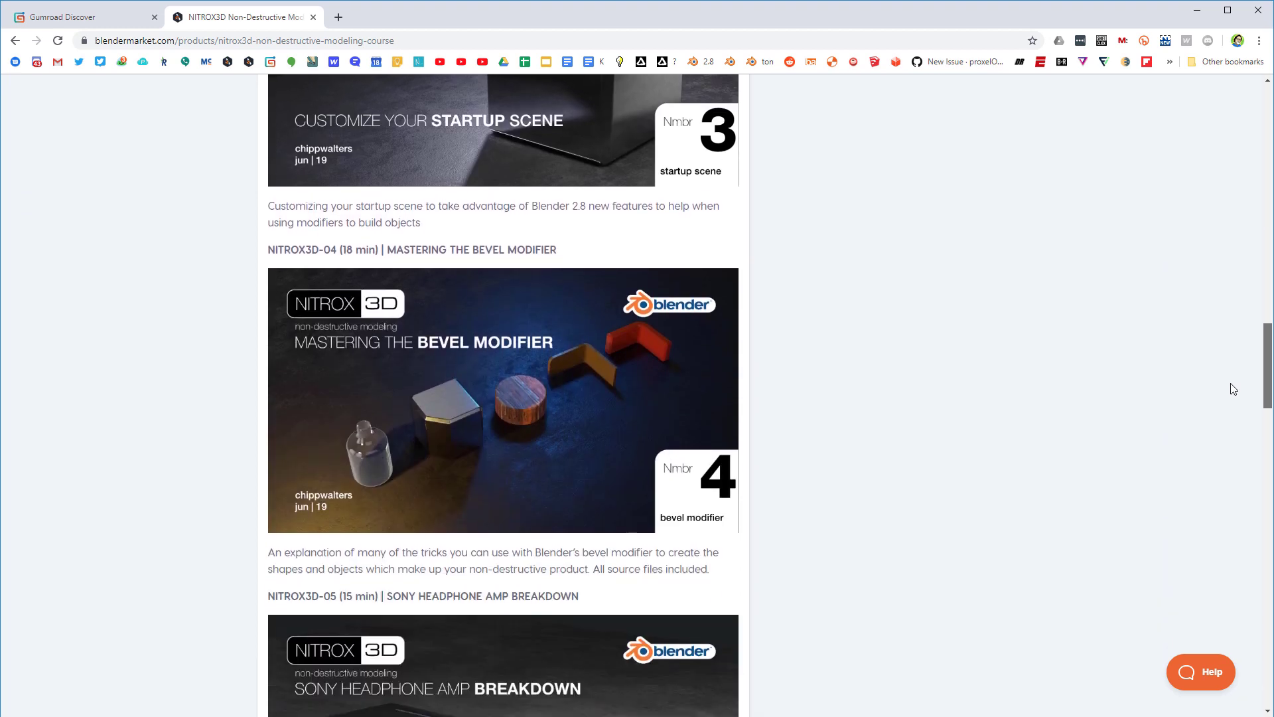
scroll(up, 3)
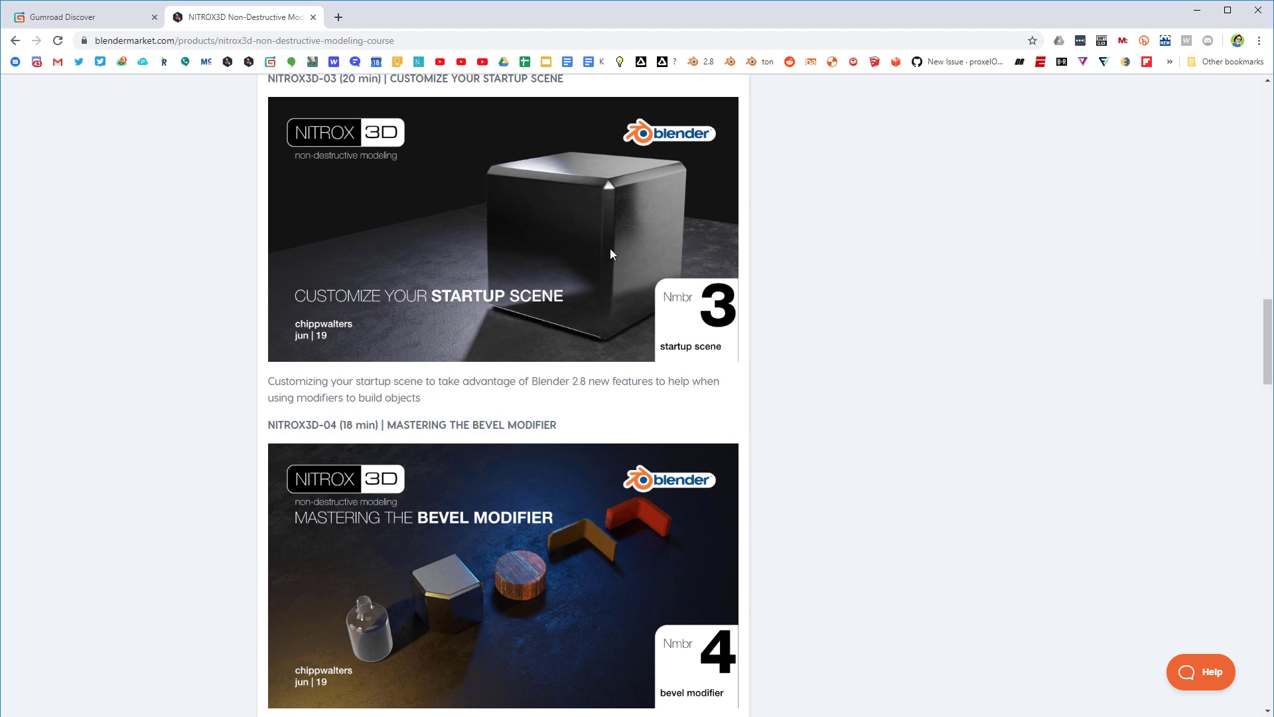
scroll(down, 3)
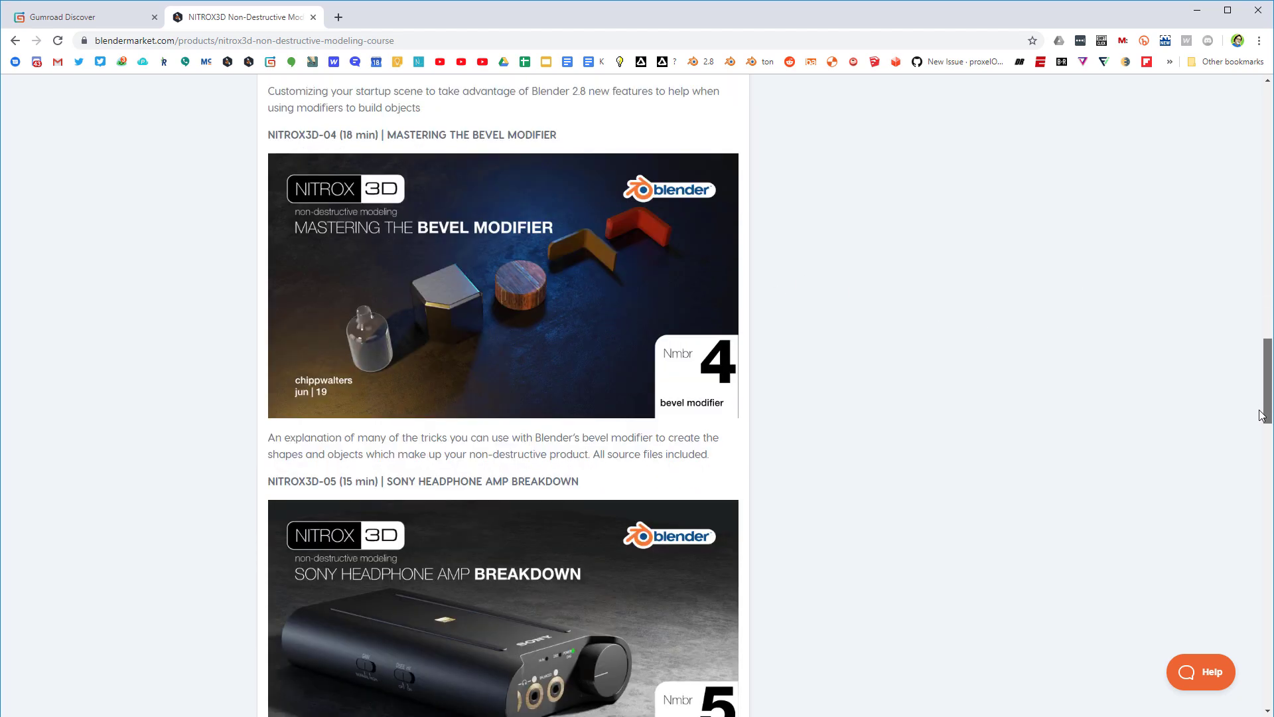
scroll(down, 3)
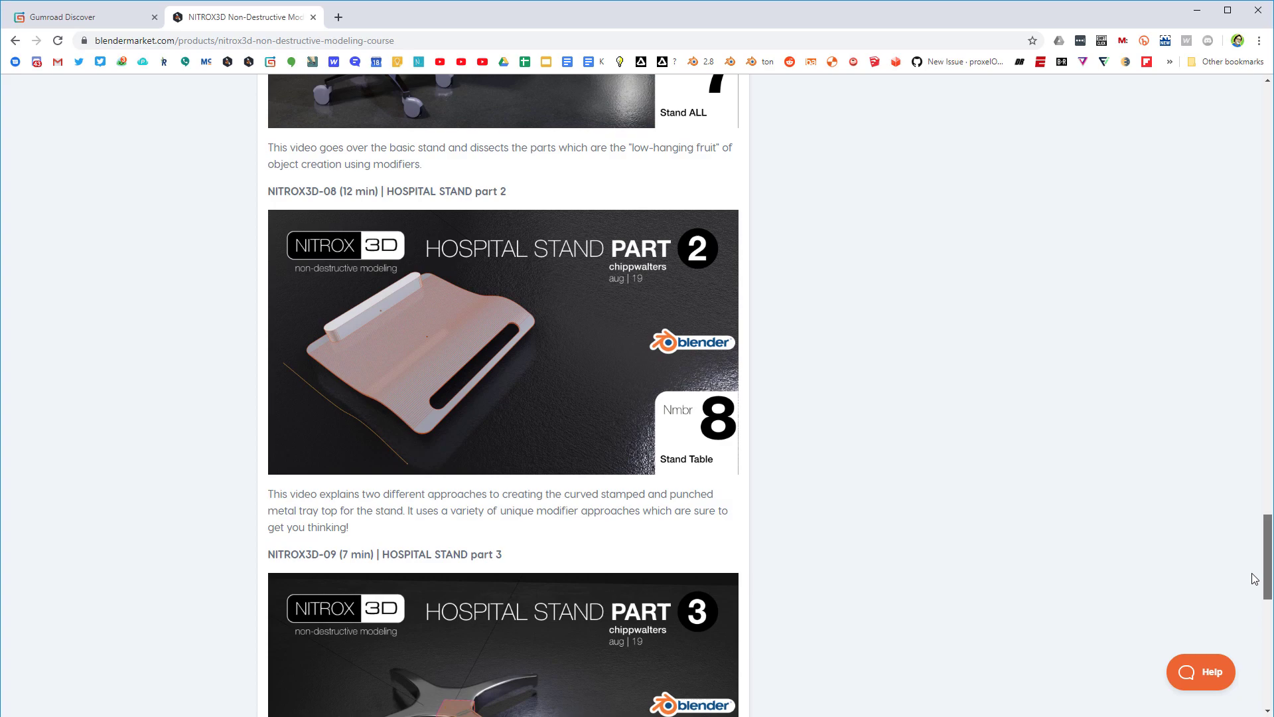
scroll(up, 3)
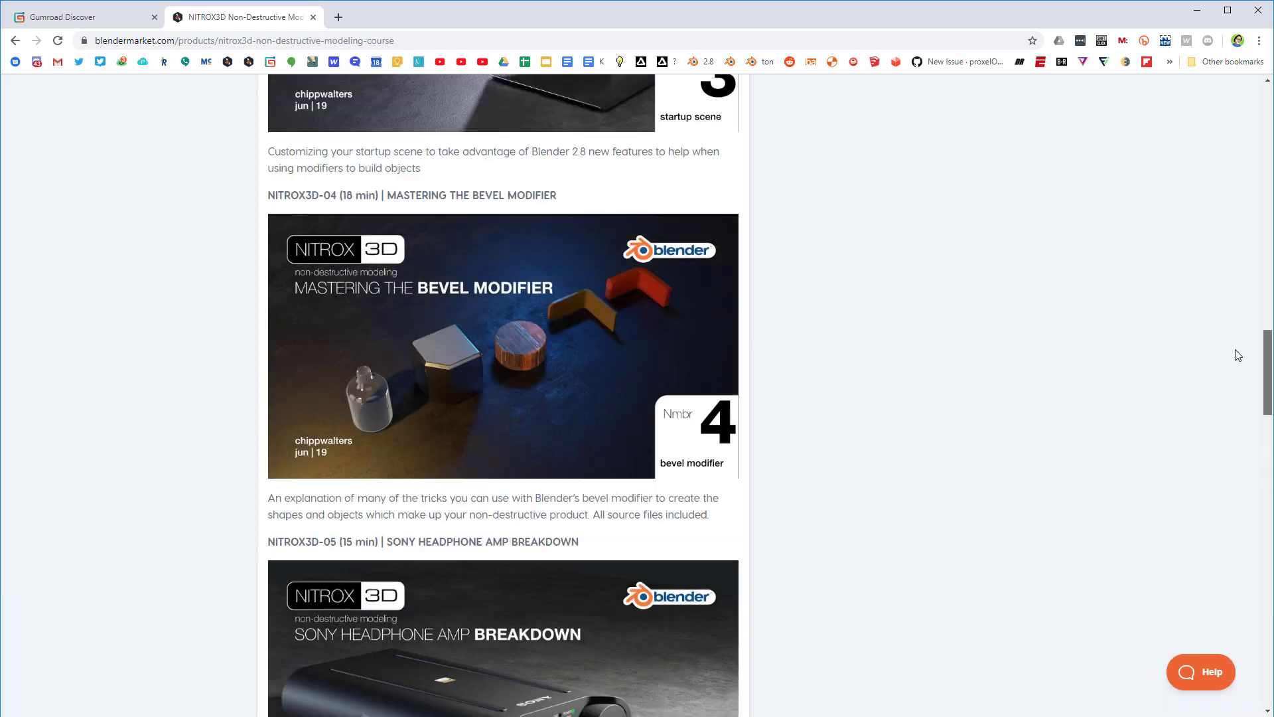
scroll(up, 3)
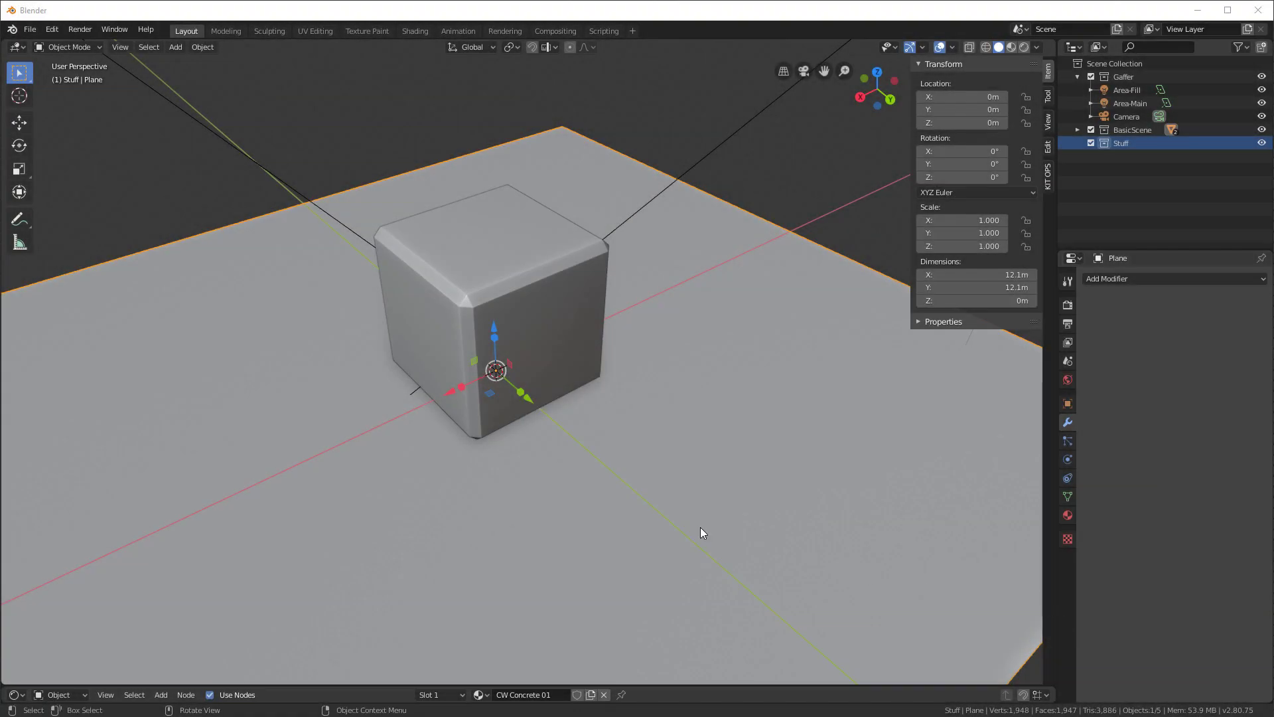
mouse_move(669, 278)
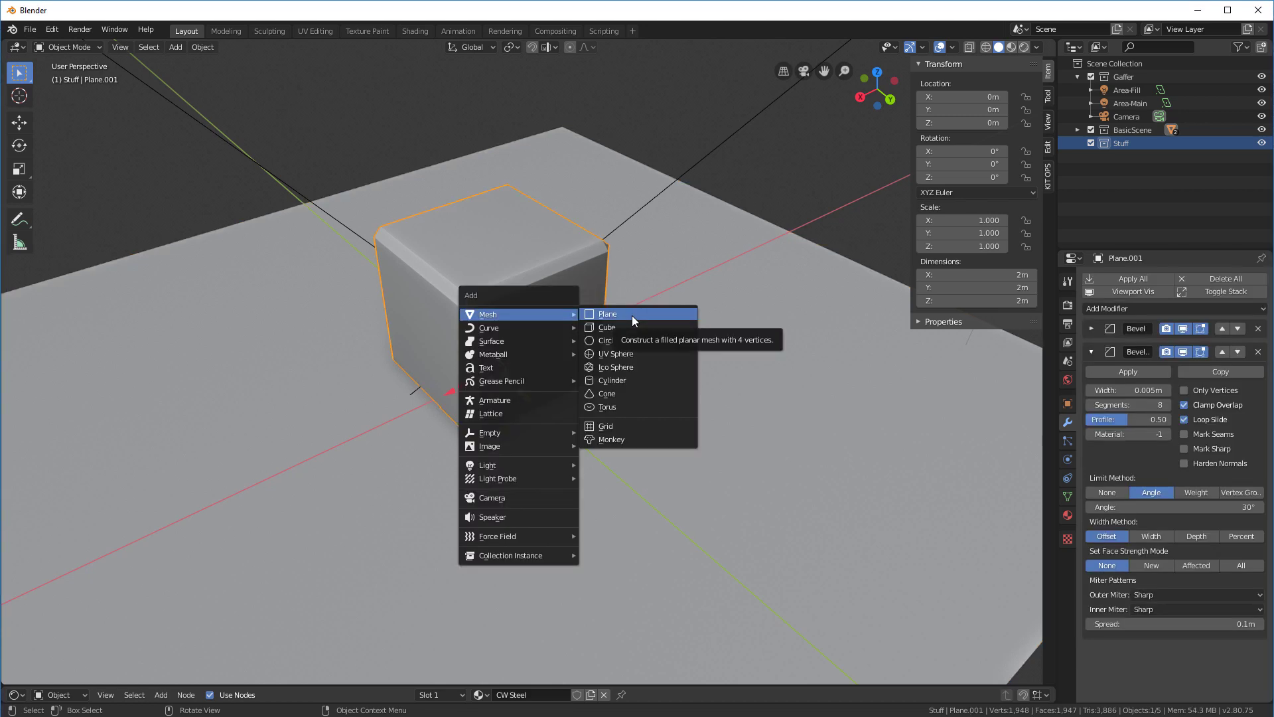
mouse_move(622, 426)
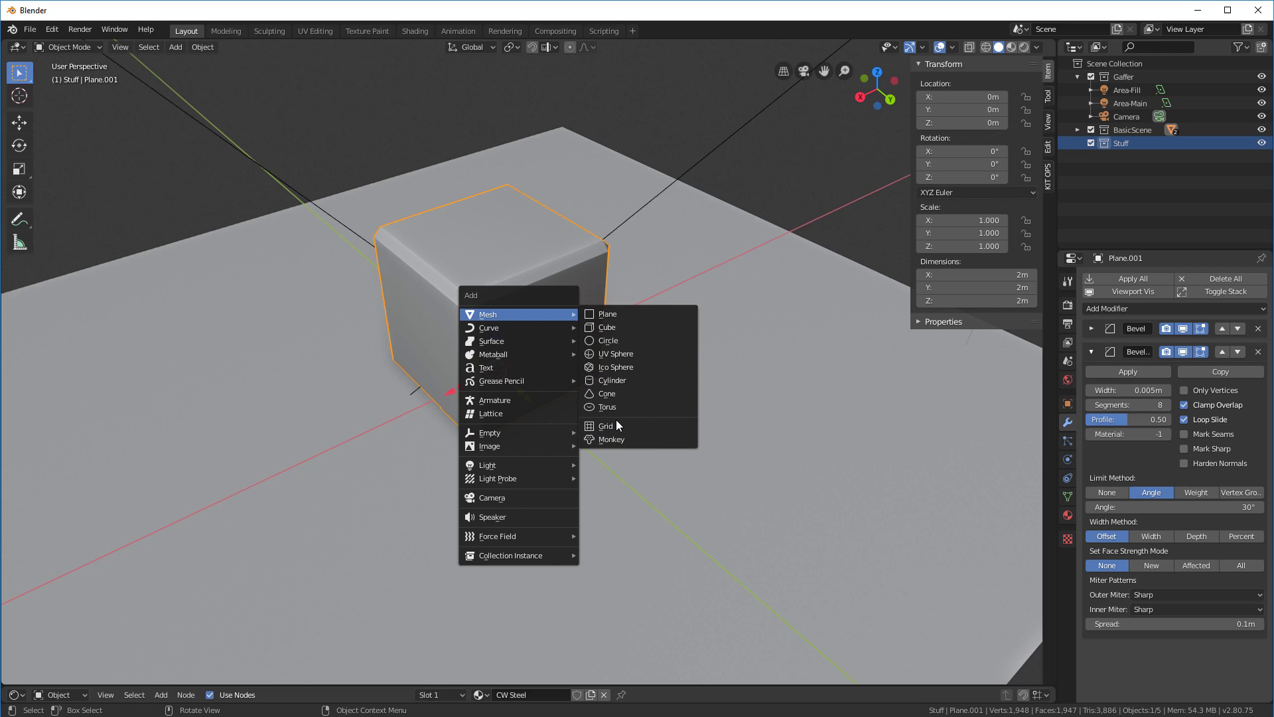
Step: Add a new plane mesh, Plane.002, at the cube's base
click(606, 314)
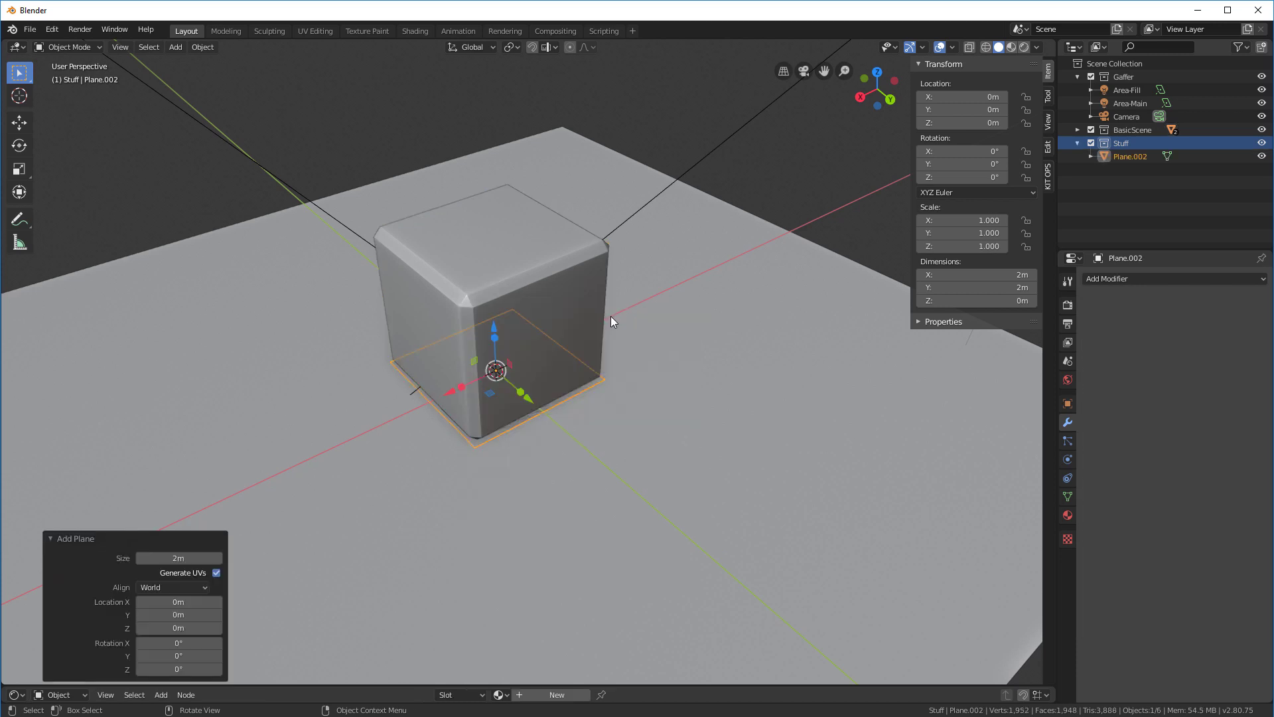
mouse_move(625, 462)
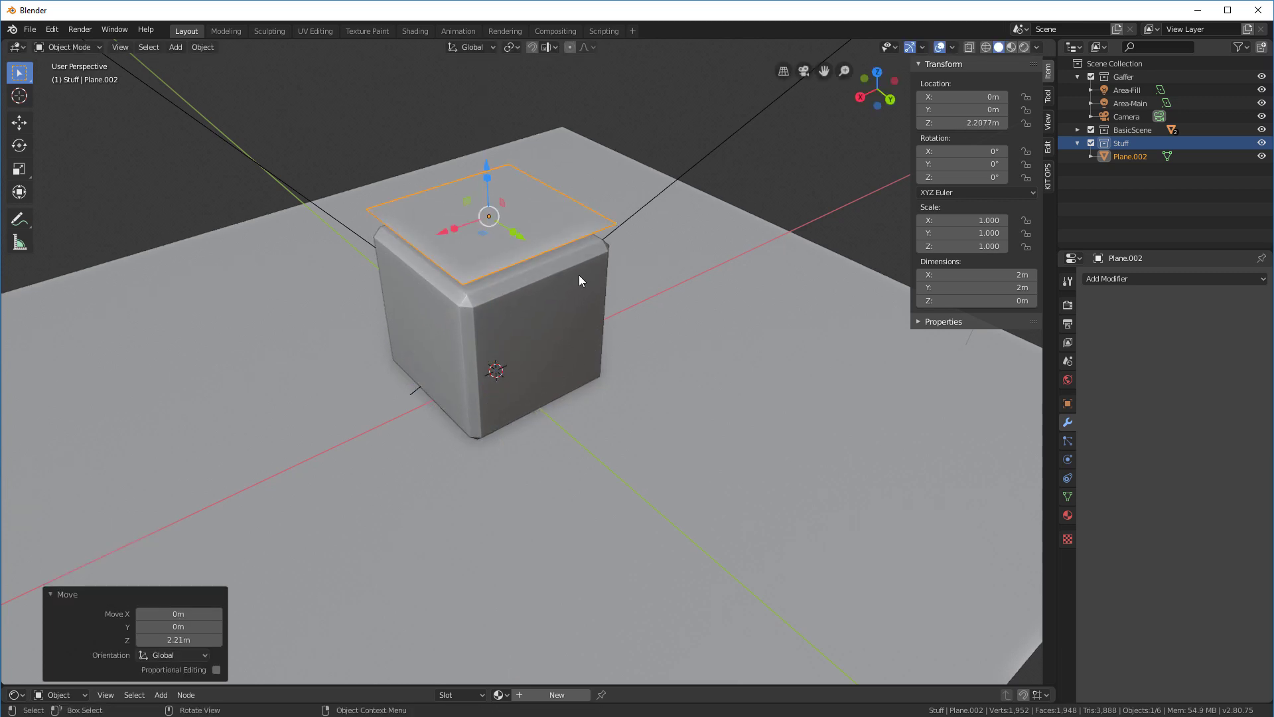
mouse_move(608, 314)
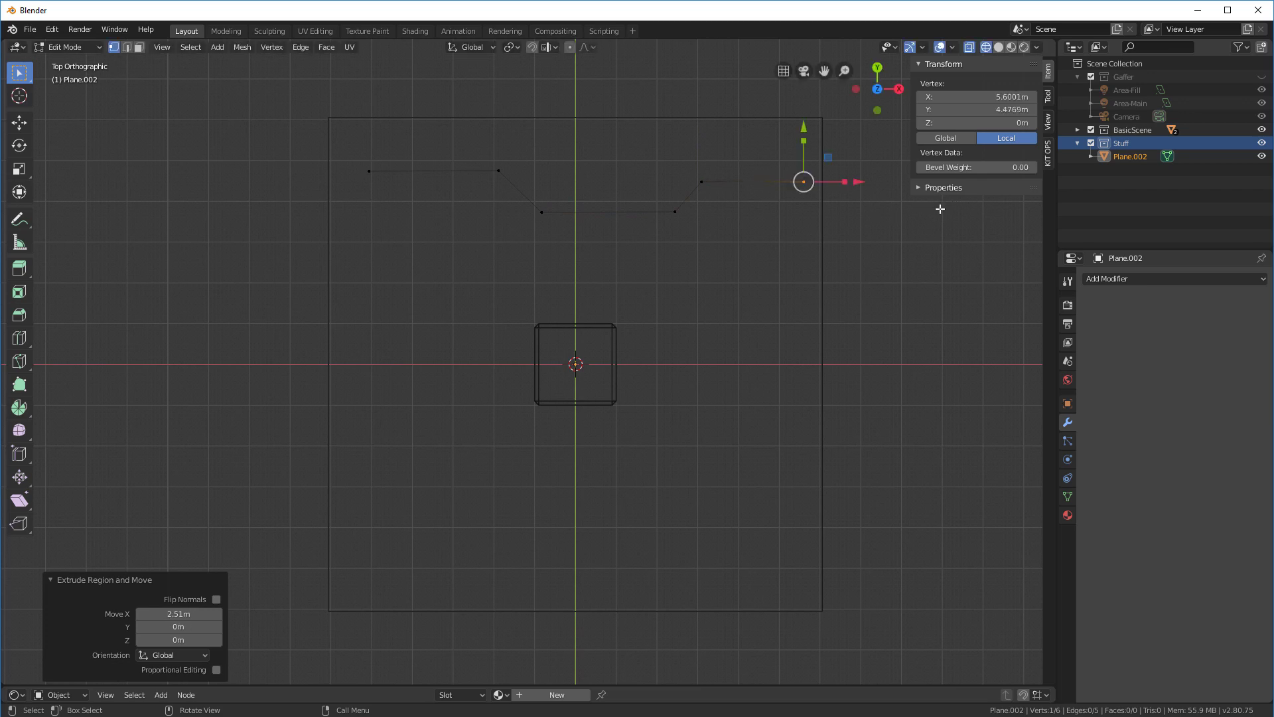
Step: Extend the angular pipe-route vertex paths around the cube in top view
key(shift+d)
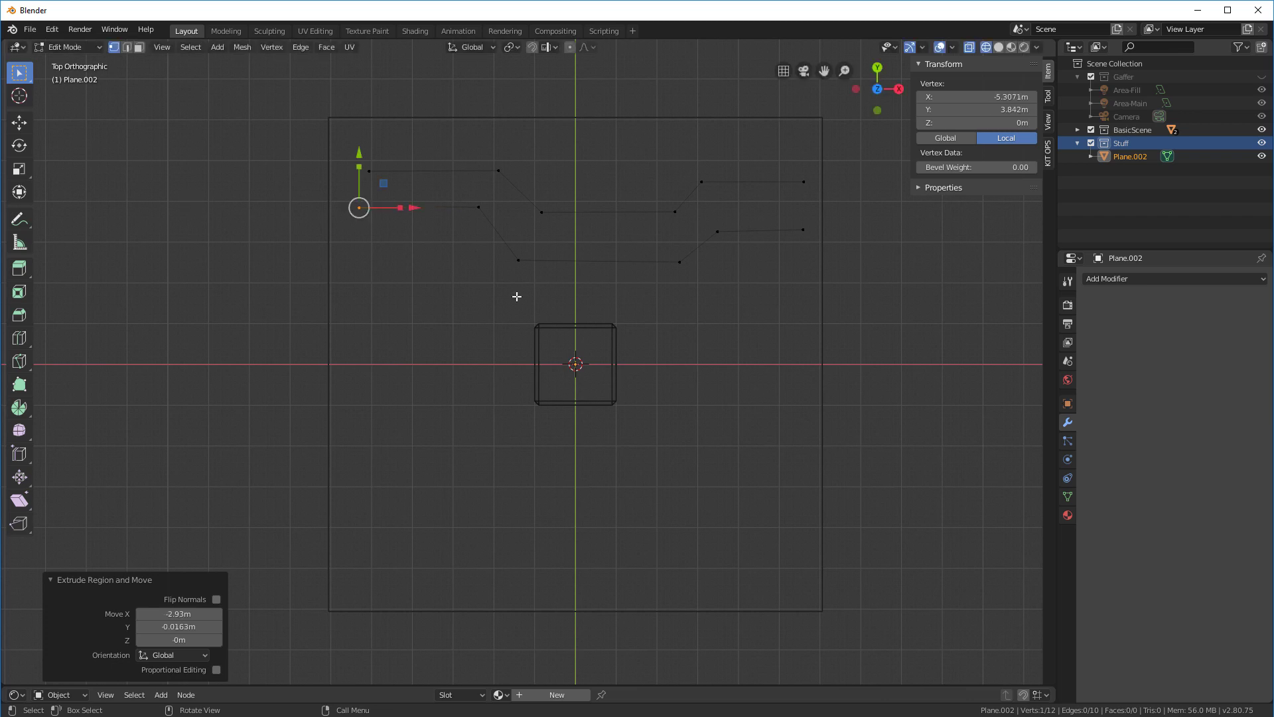
mouse_move(559, 307)
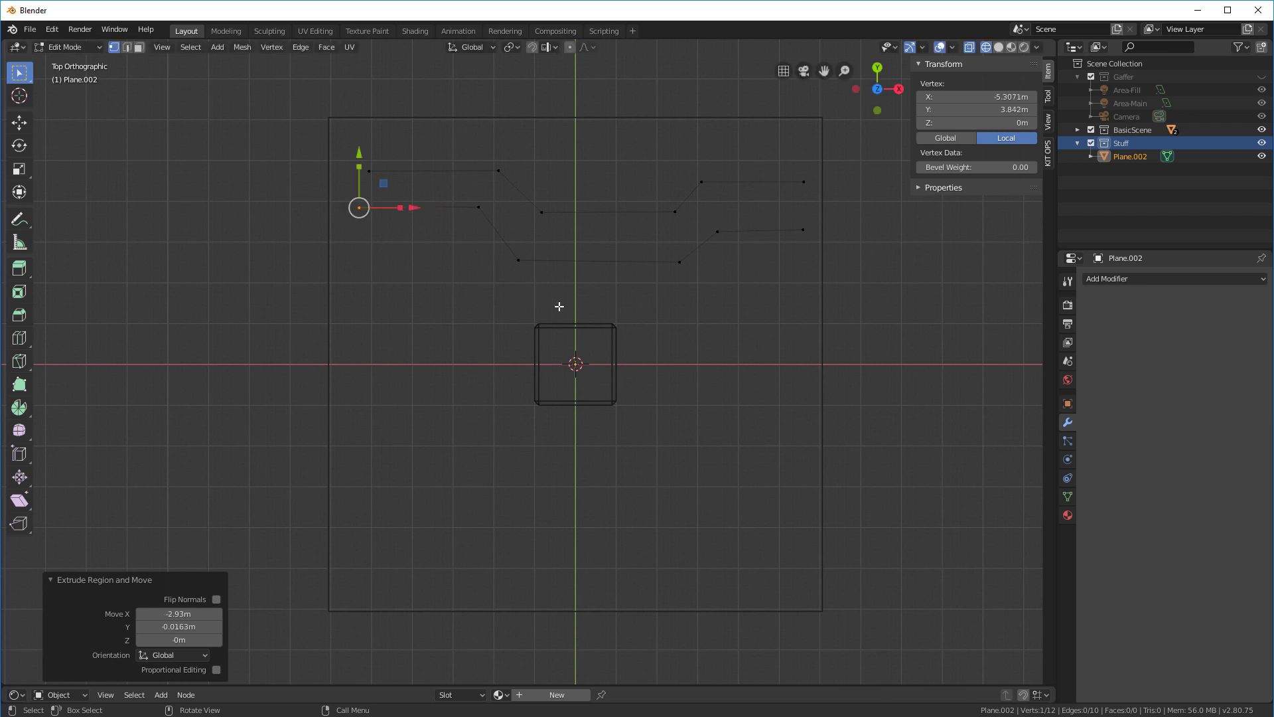
drag(358, 207, 329, 384)
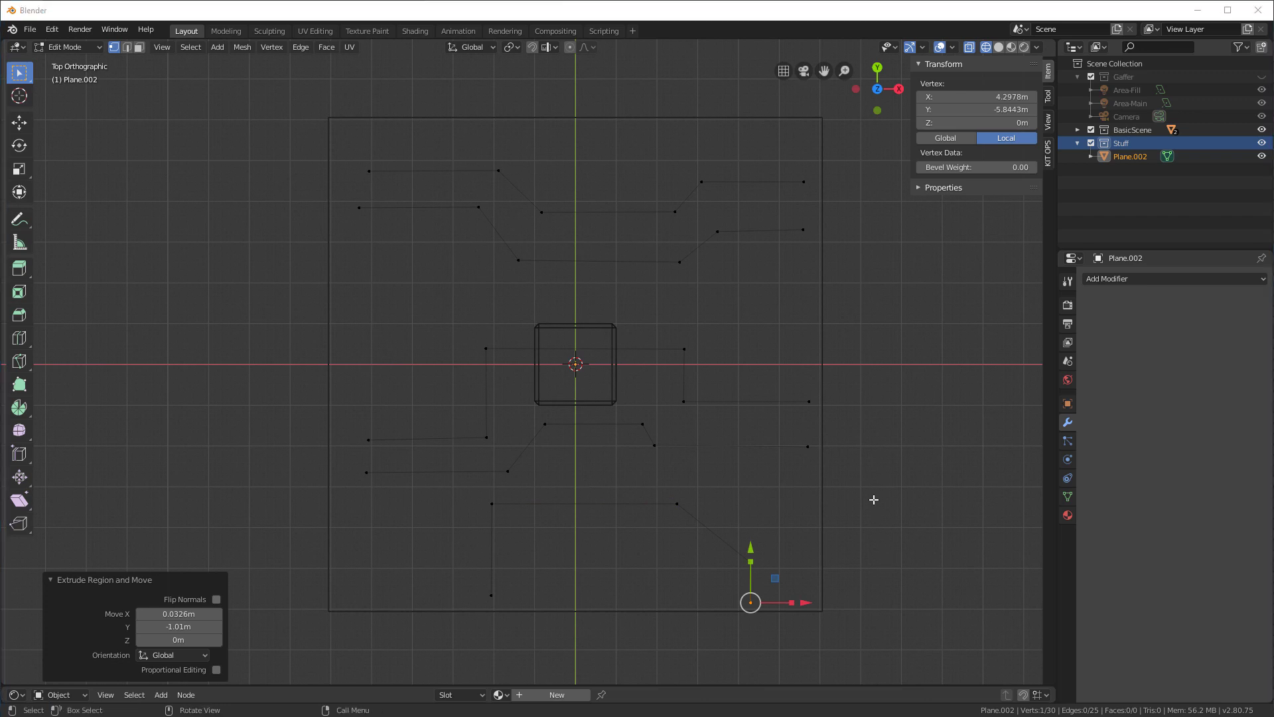
mouse_move(555, 159)
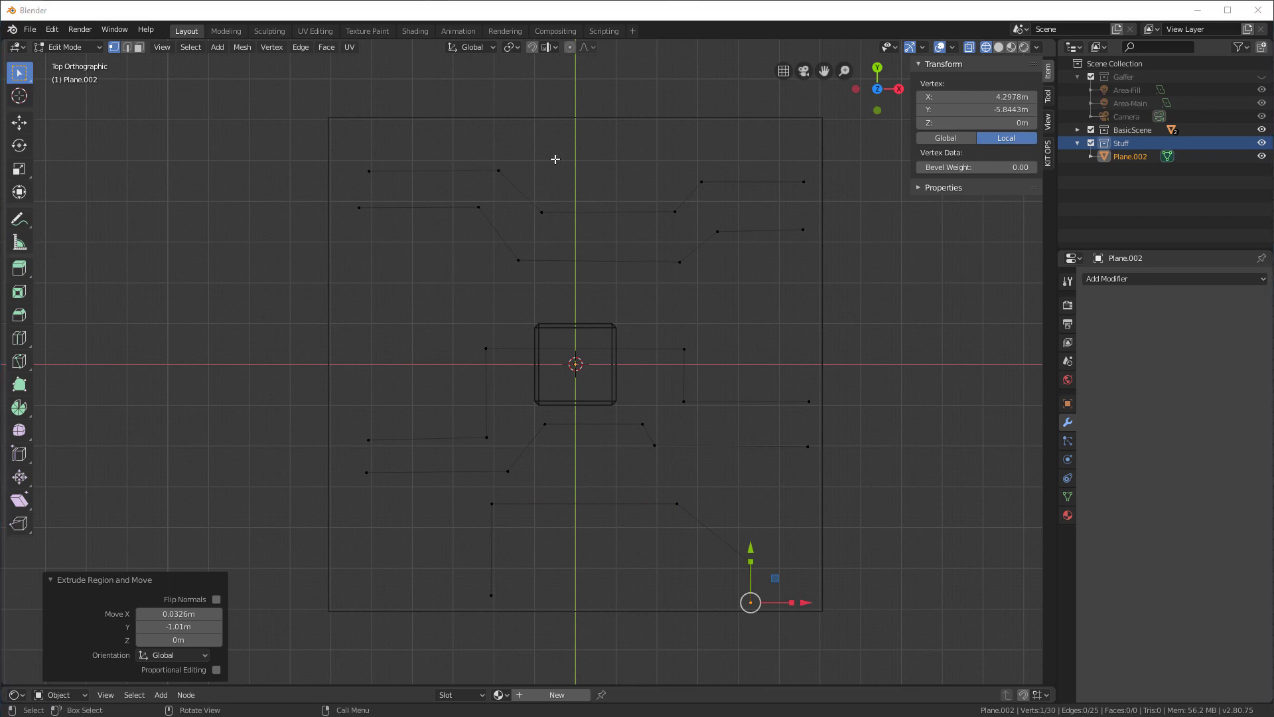
mouse_move(541, 218)
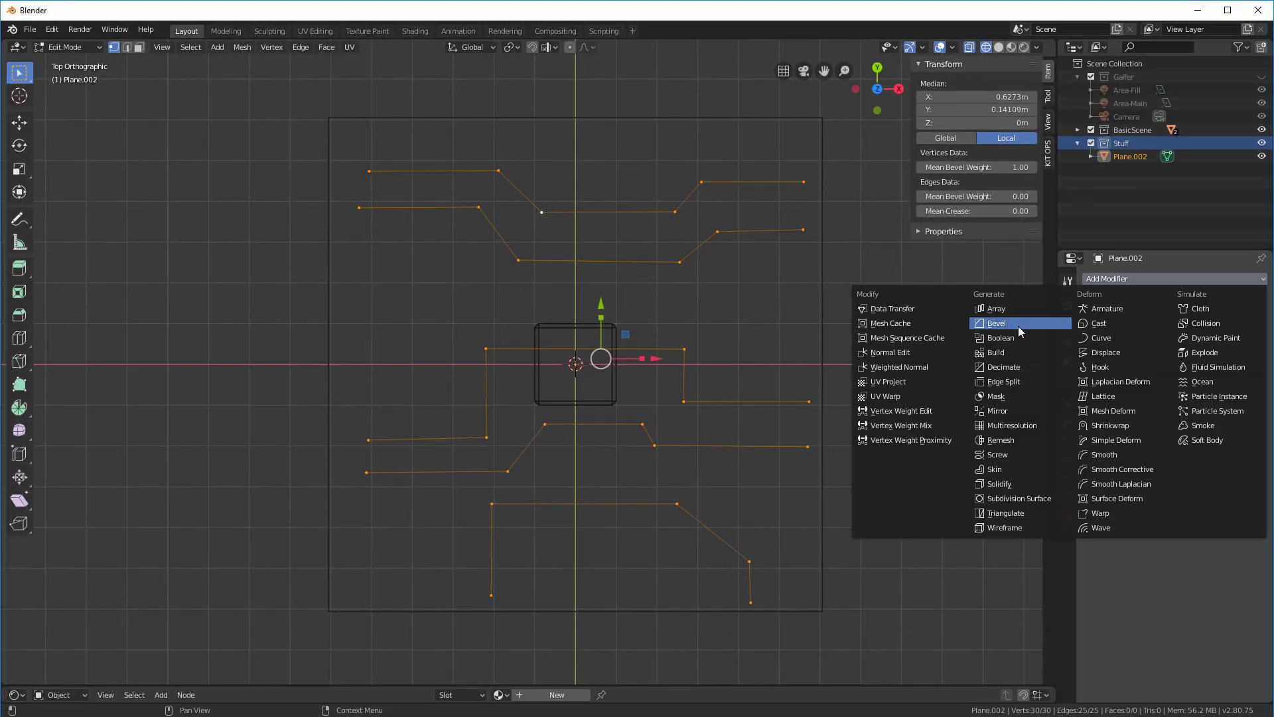
Step: Add a vertex-only, weight-limited Bevel modifier with 6 segments and collapse its panel
click(997, 322)
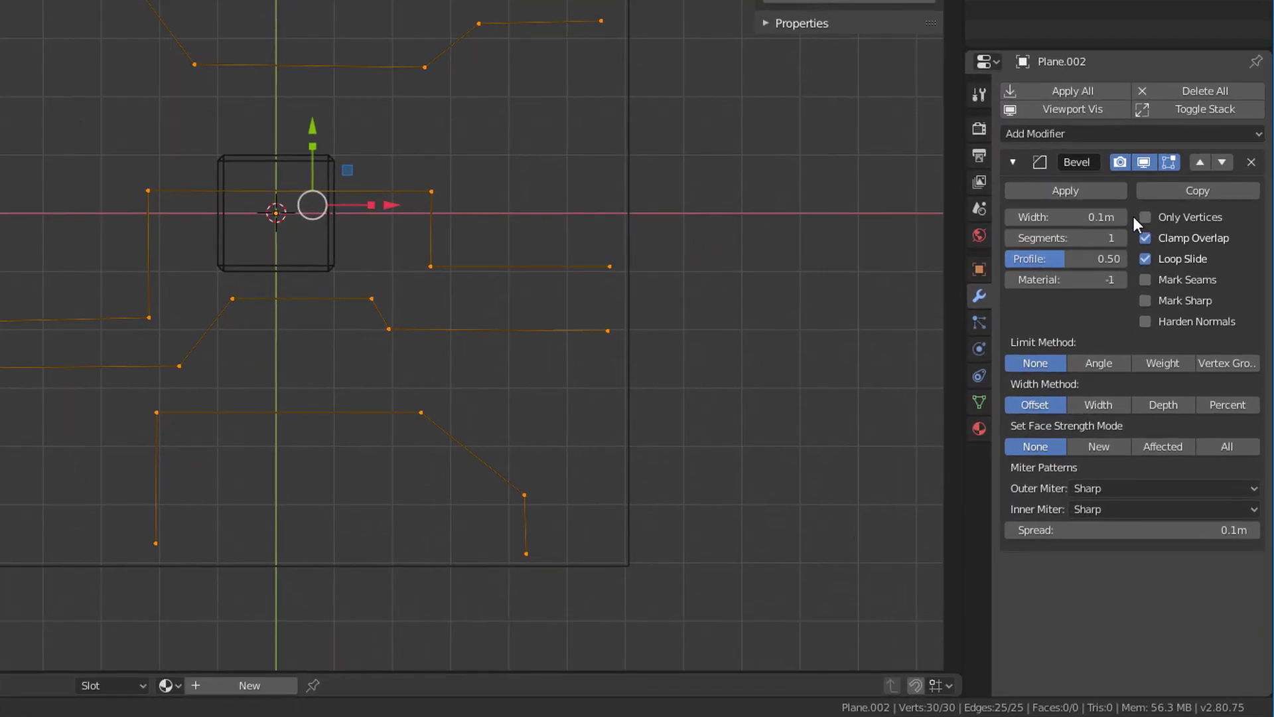
click(1146, 217)
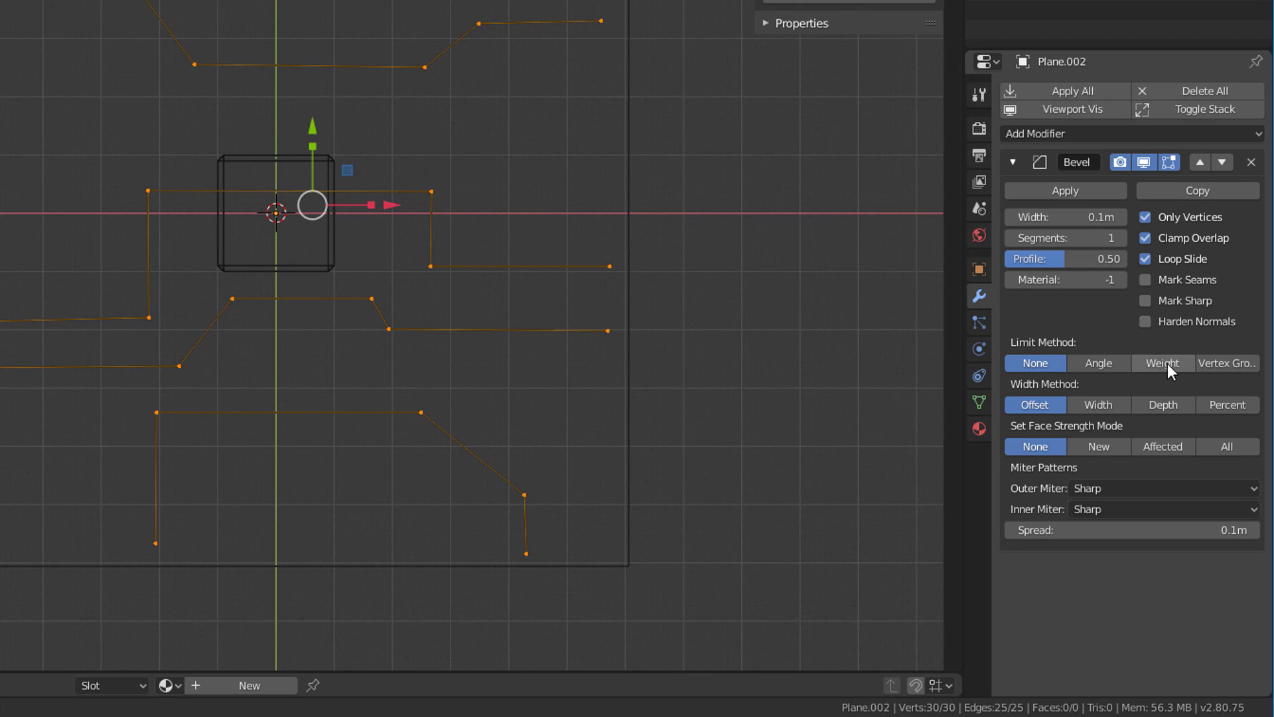
click(1163, 363)
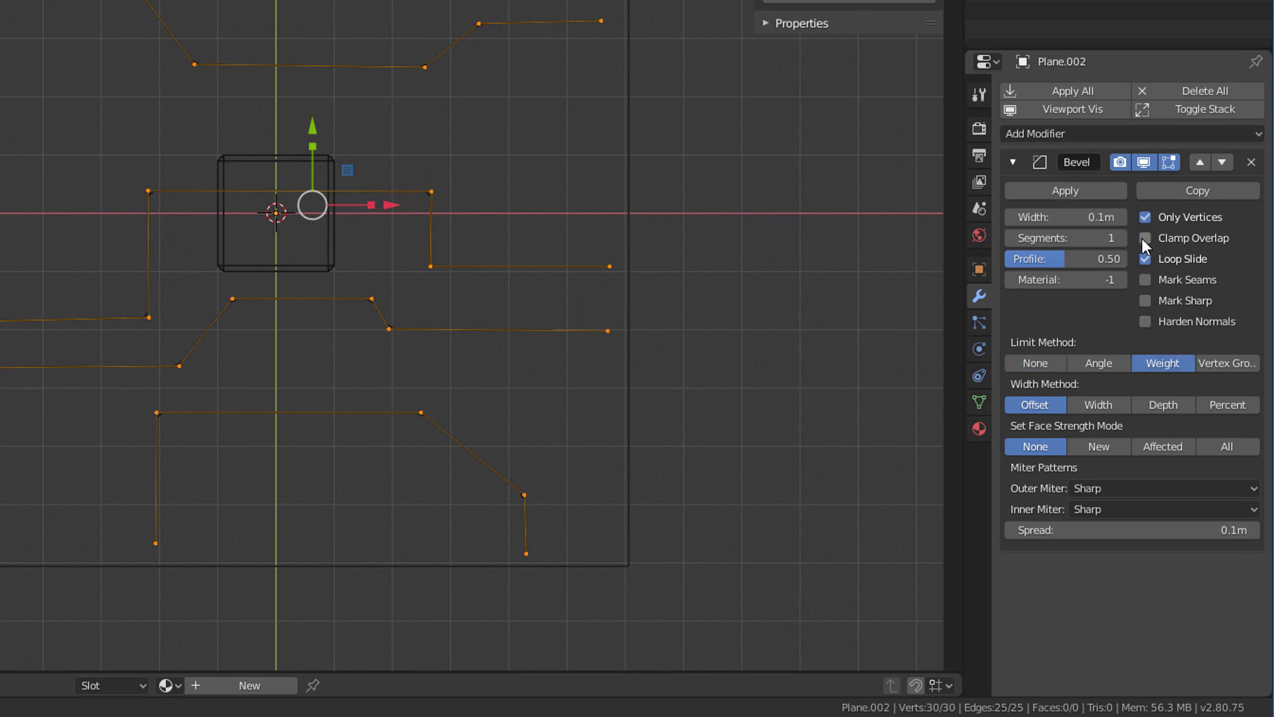
mouse_move(1066, 238)
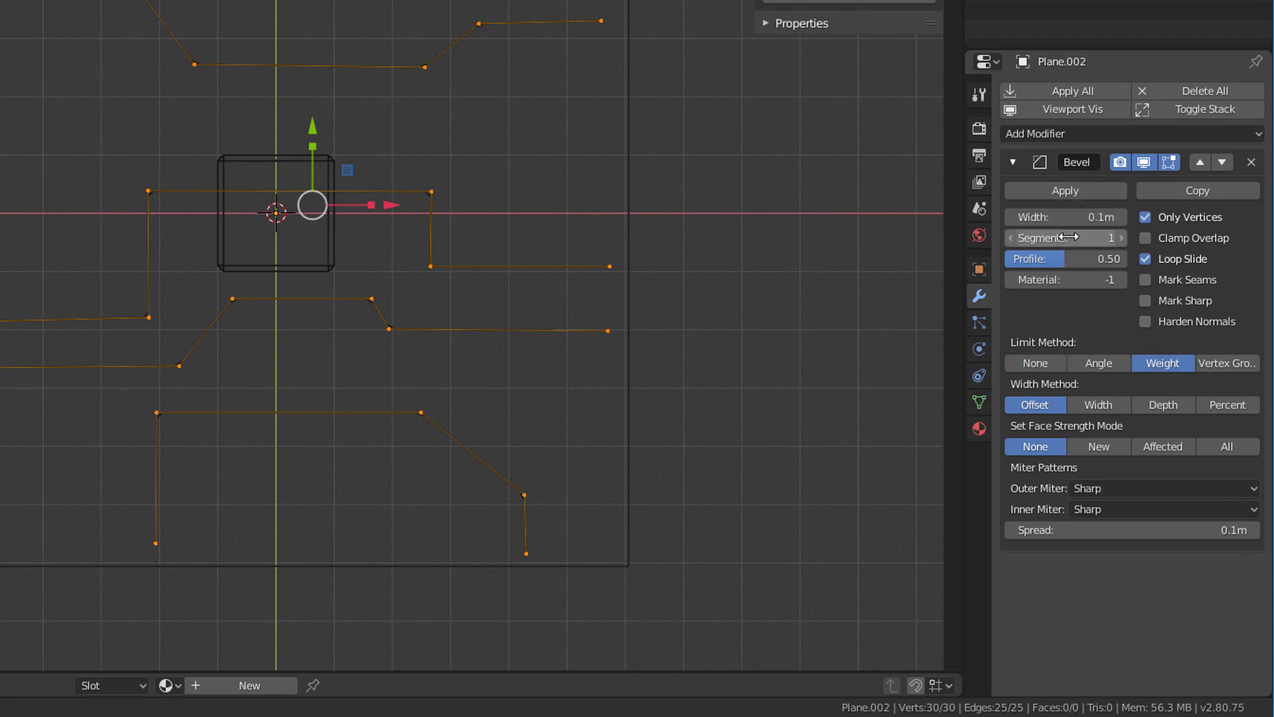
drag(1065, 217, 1121, 217)
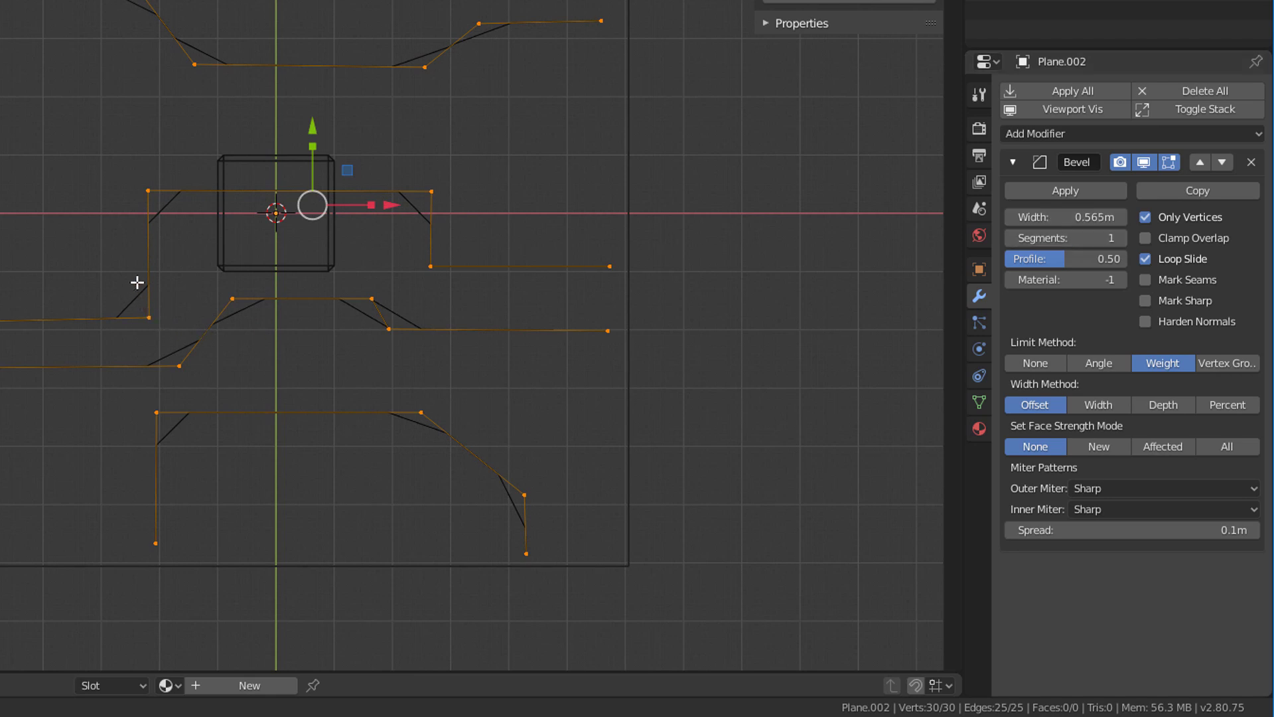
mouse_move(418, 270)
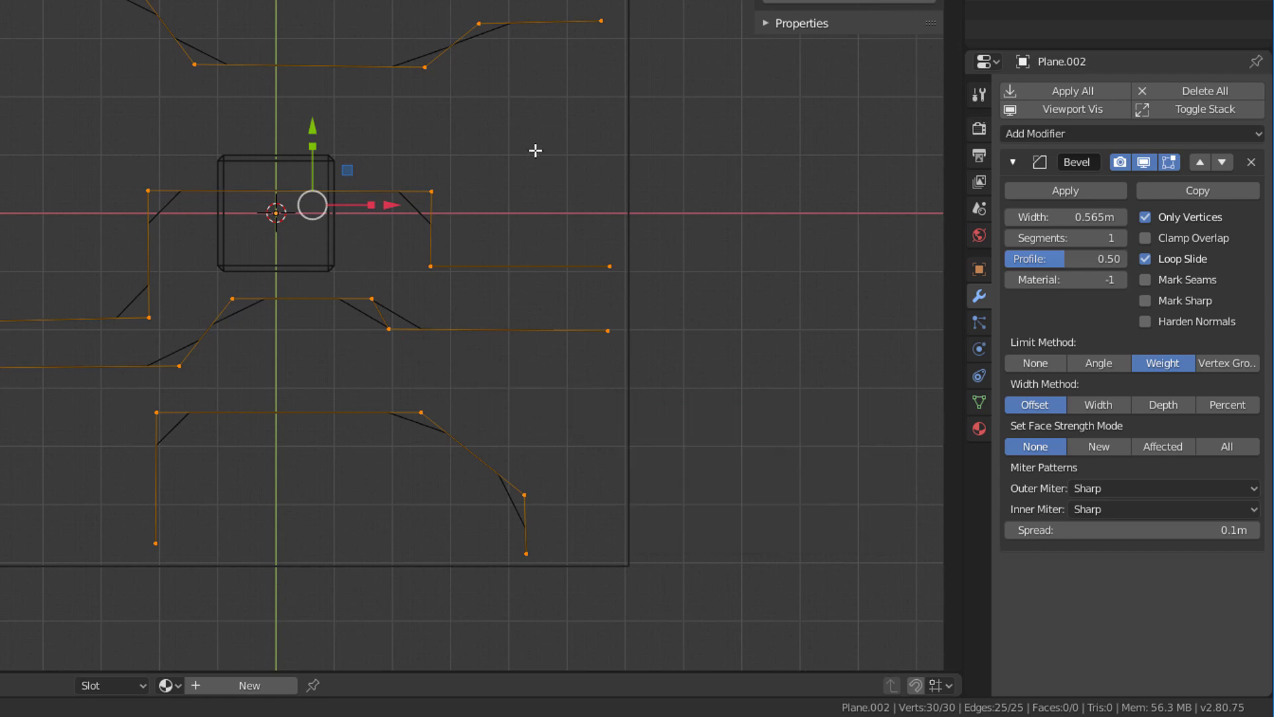
mouse_move(488, 135)
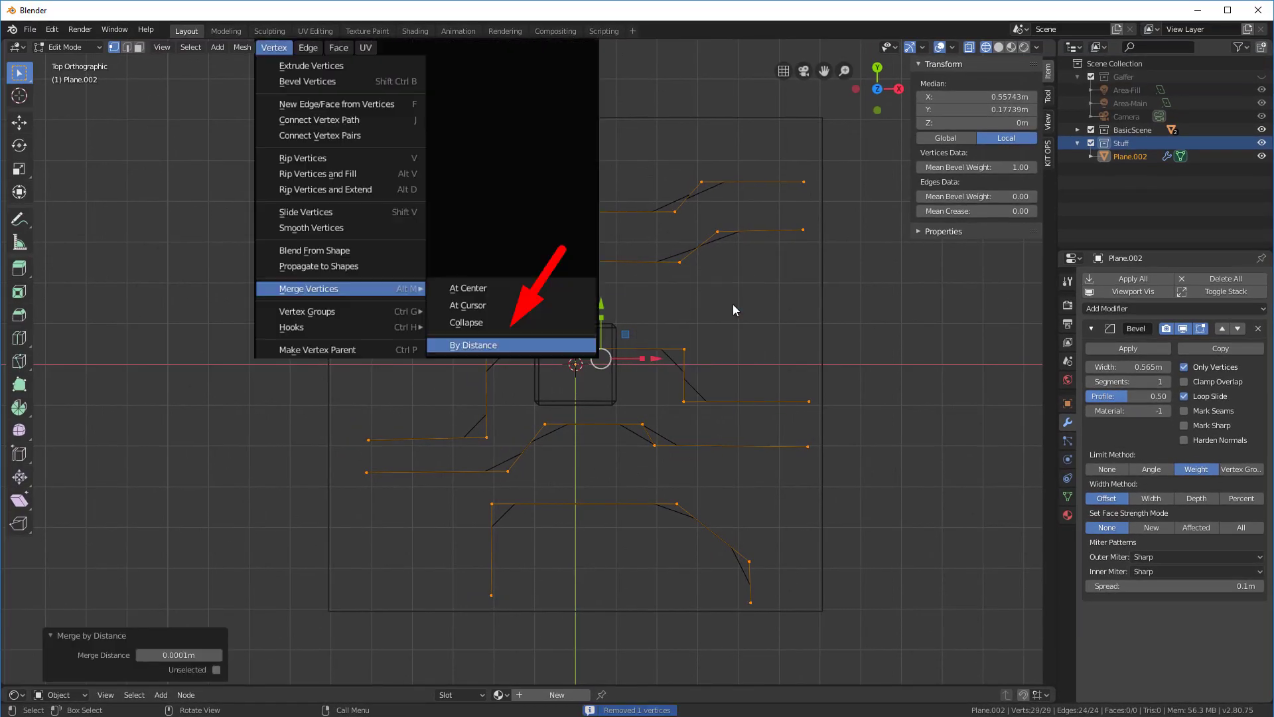
mouse_move(93, 650)
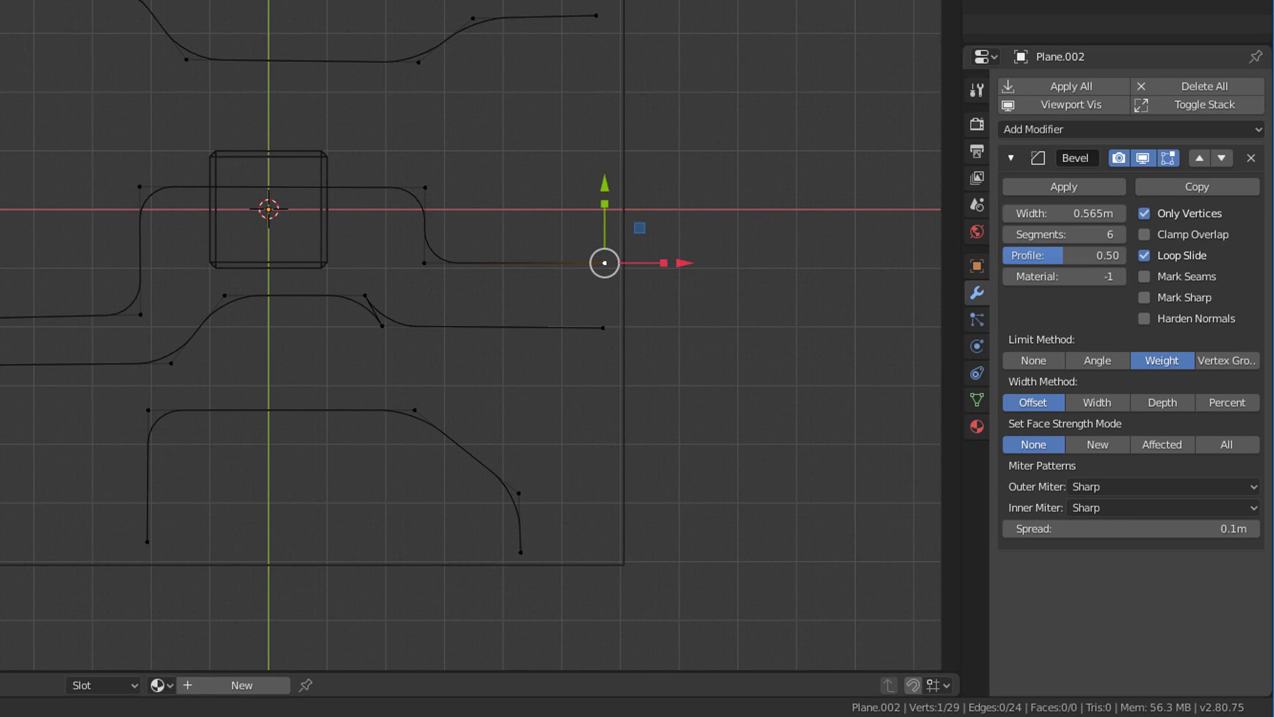
click(1011, 158)
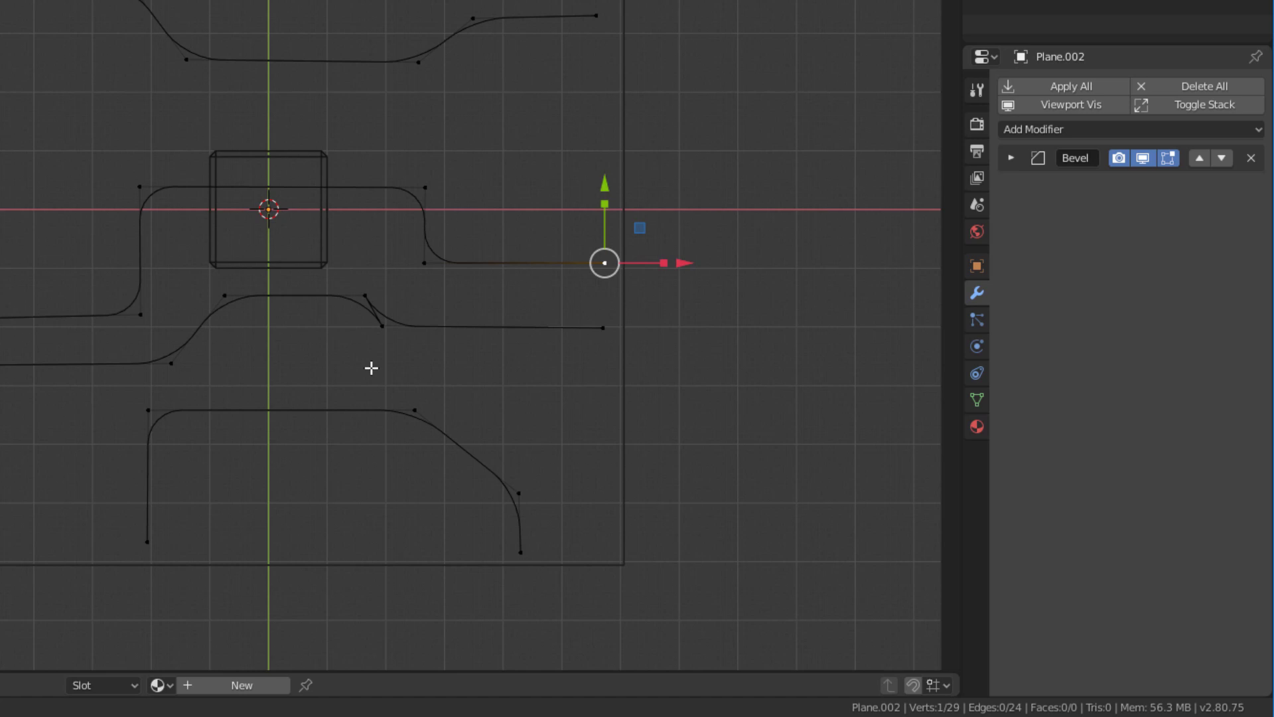
mouse_move(350, 278)
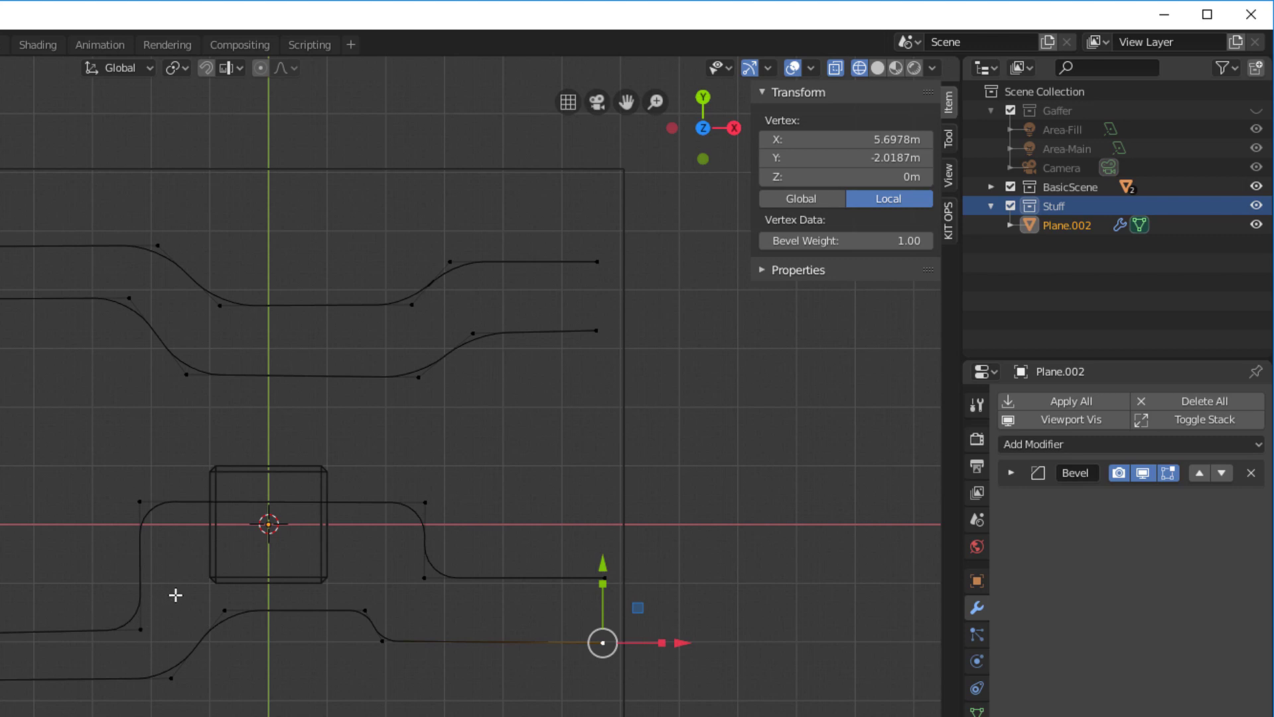
drag(162, 595, 243, 691)
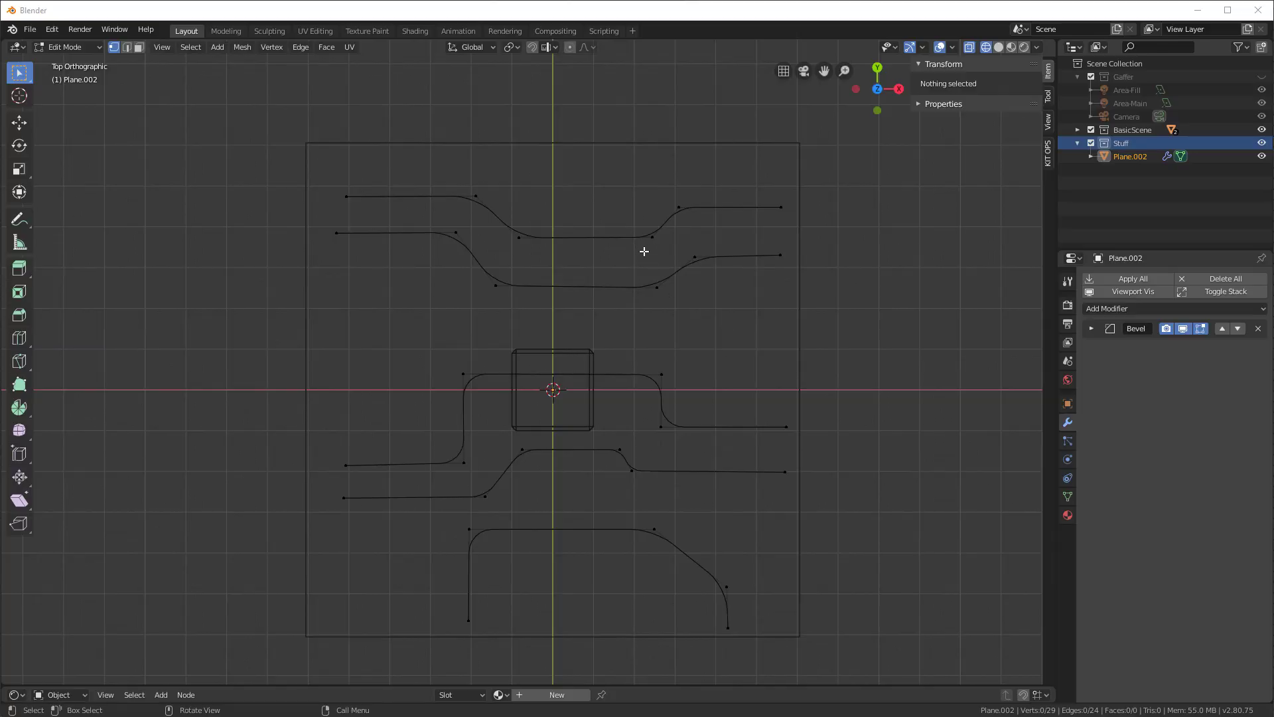
click(676, 272)
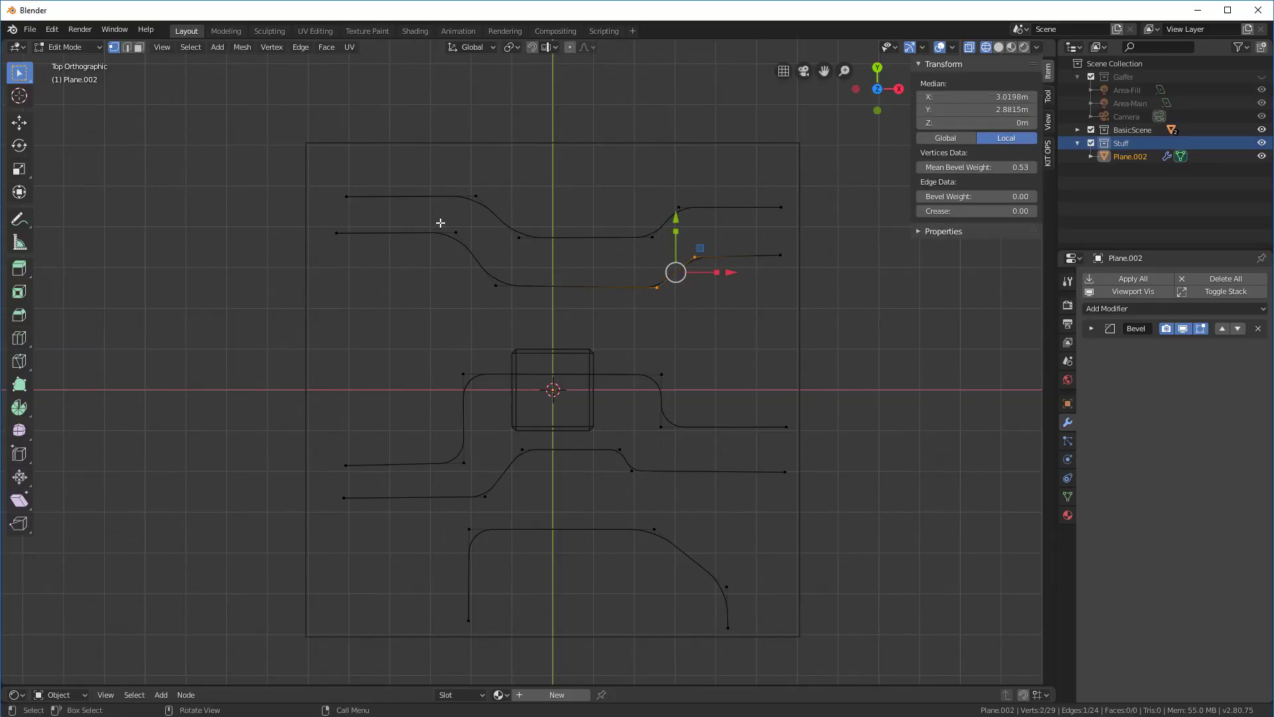
click(871, 471)
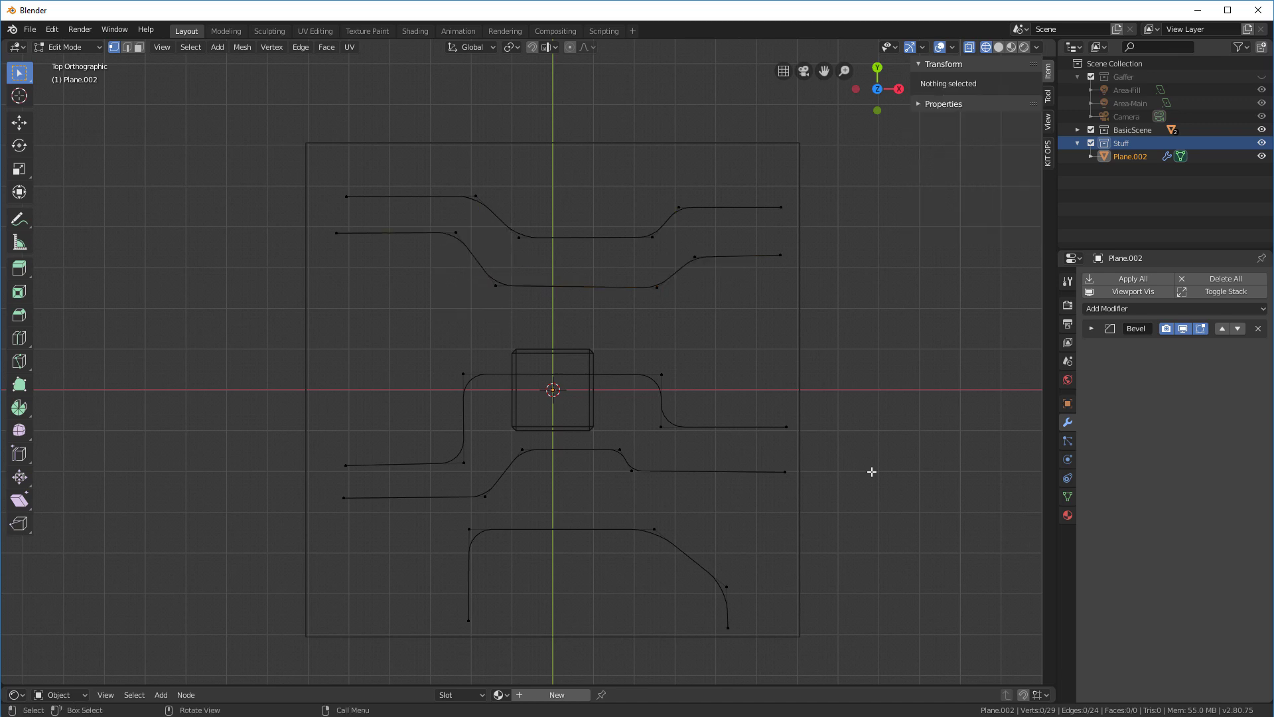
Step: Add a Skin modifier for square tubes, then select a linked path and scale its radius
click(1107, 308)
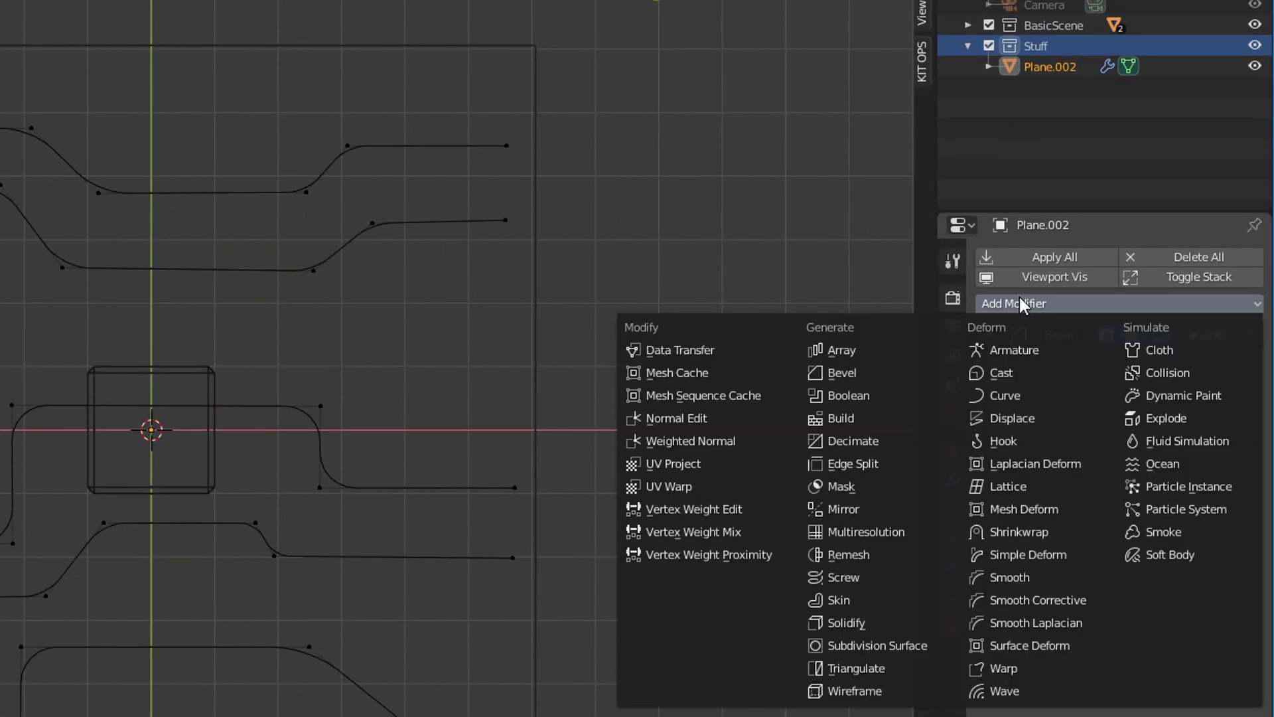
click(832, 599)
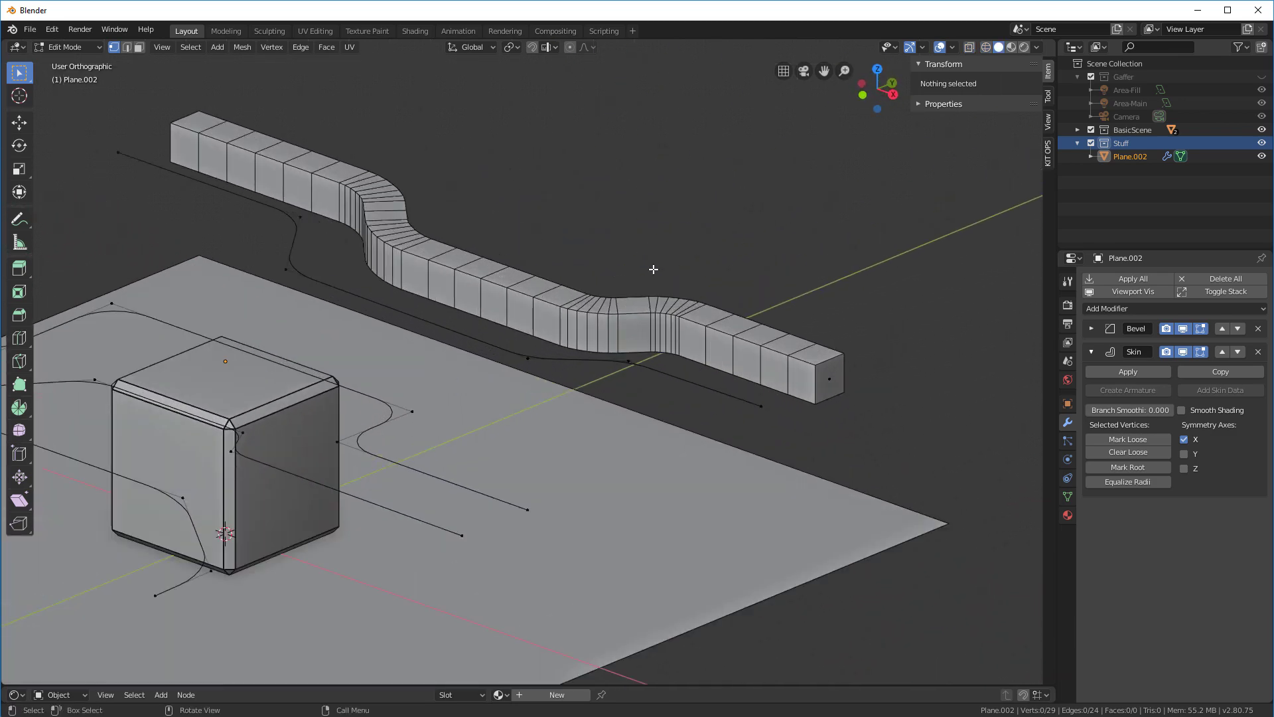
mouse_move(696, 310)
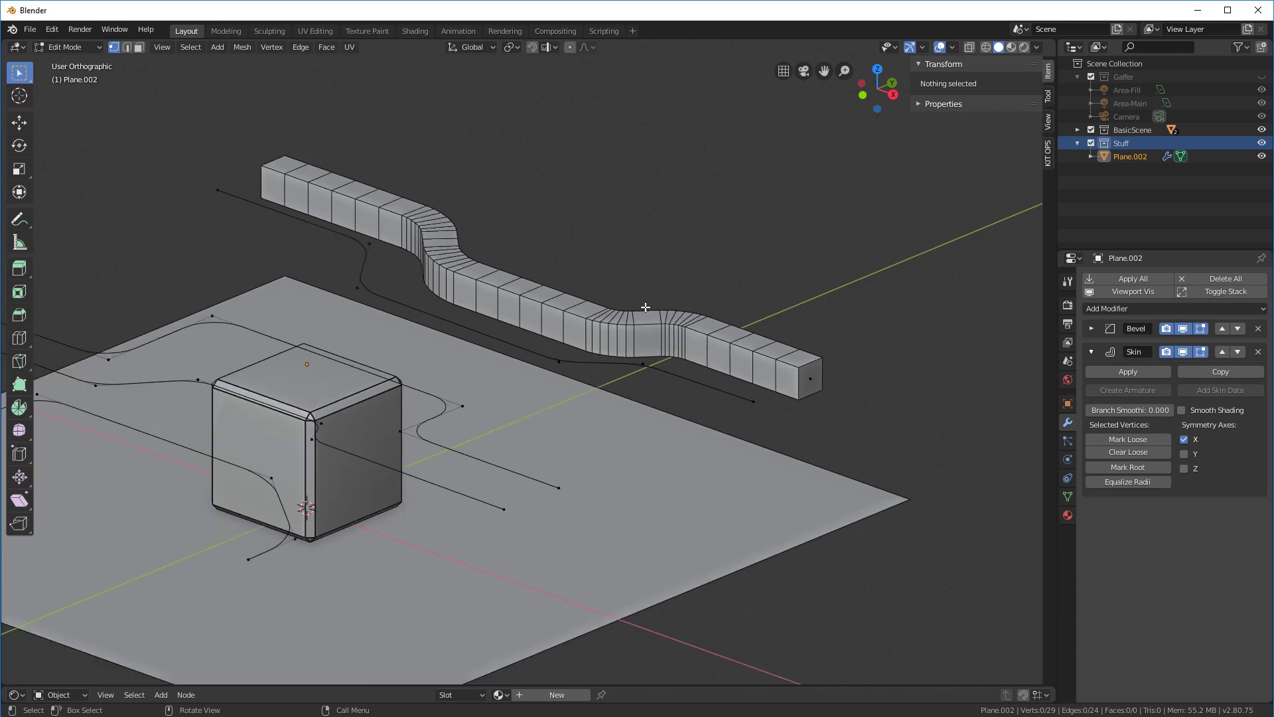
mouse_move(710, 340)
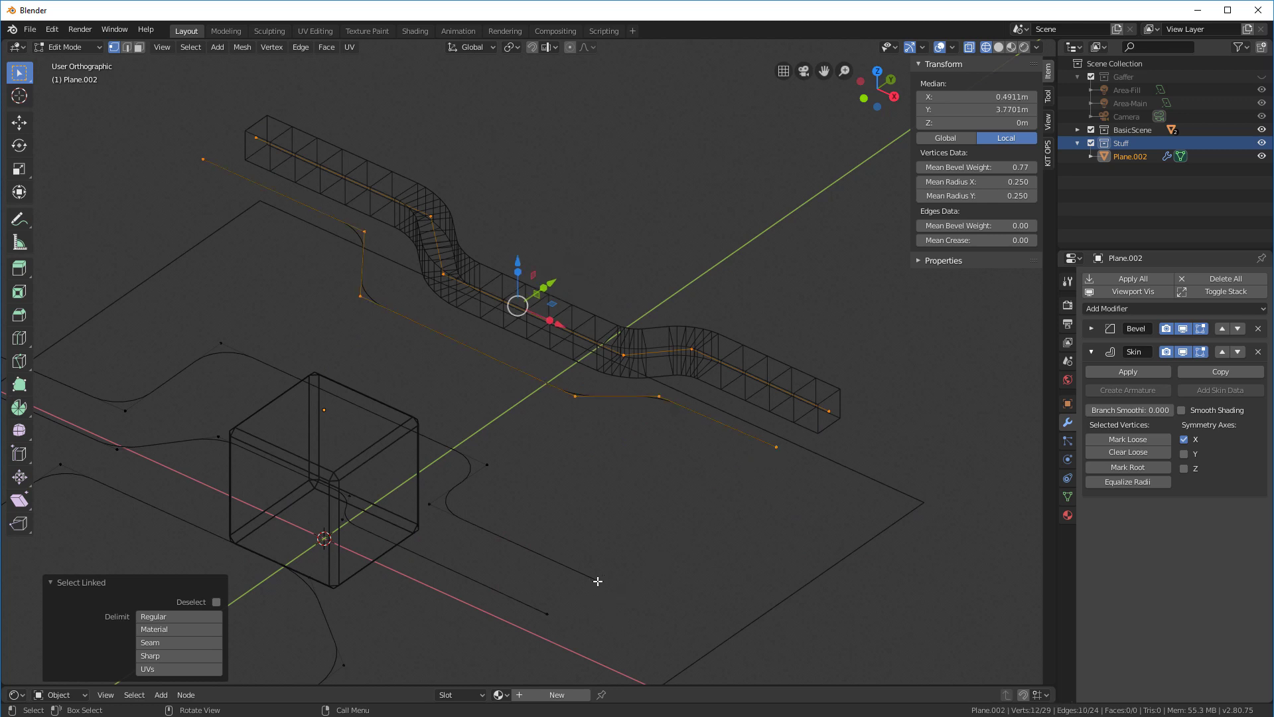
click(819, 424)
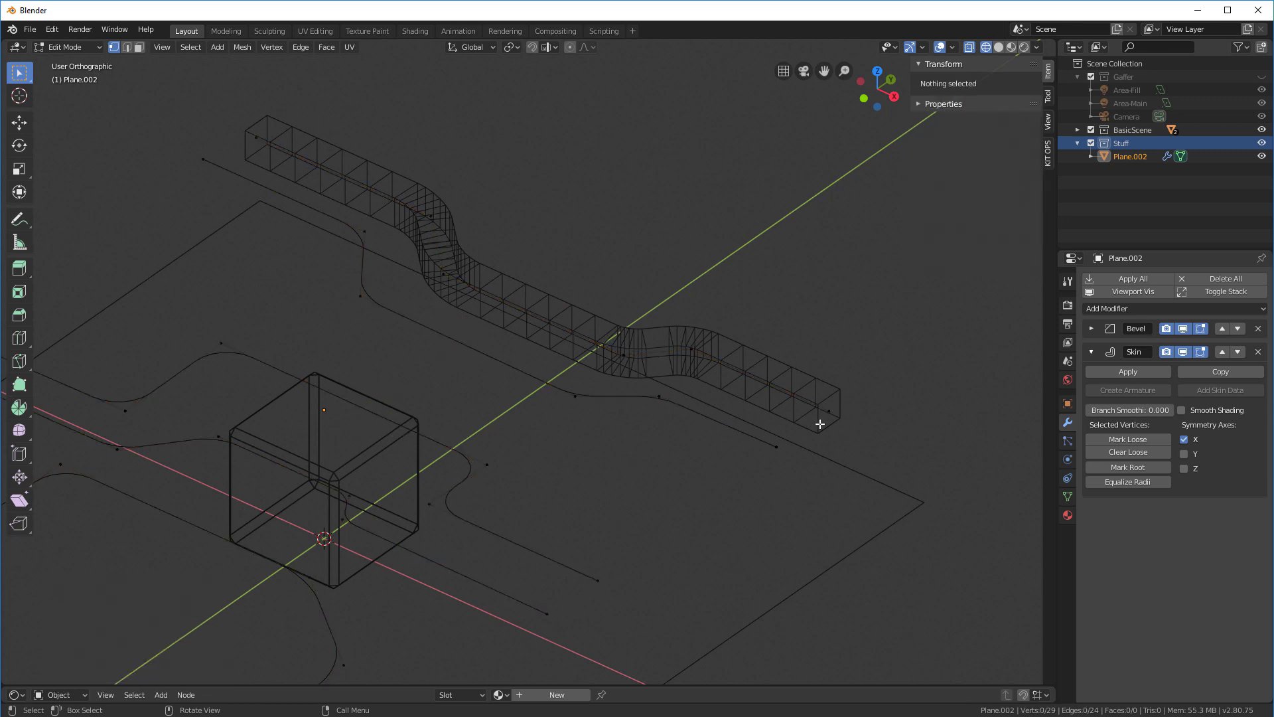
key(l)
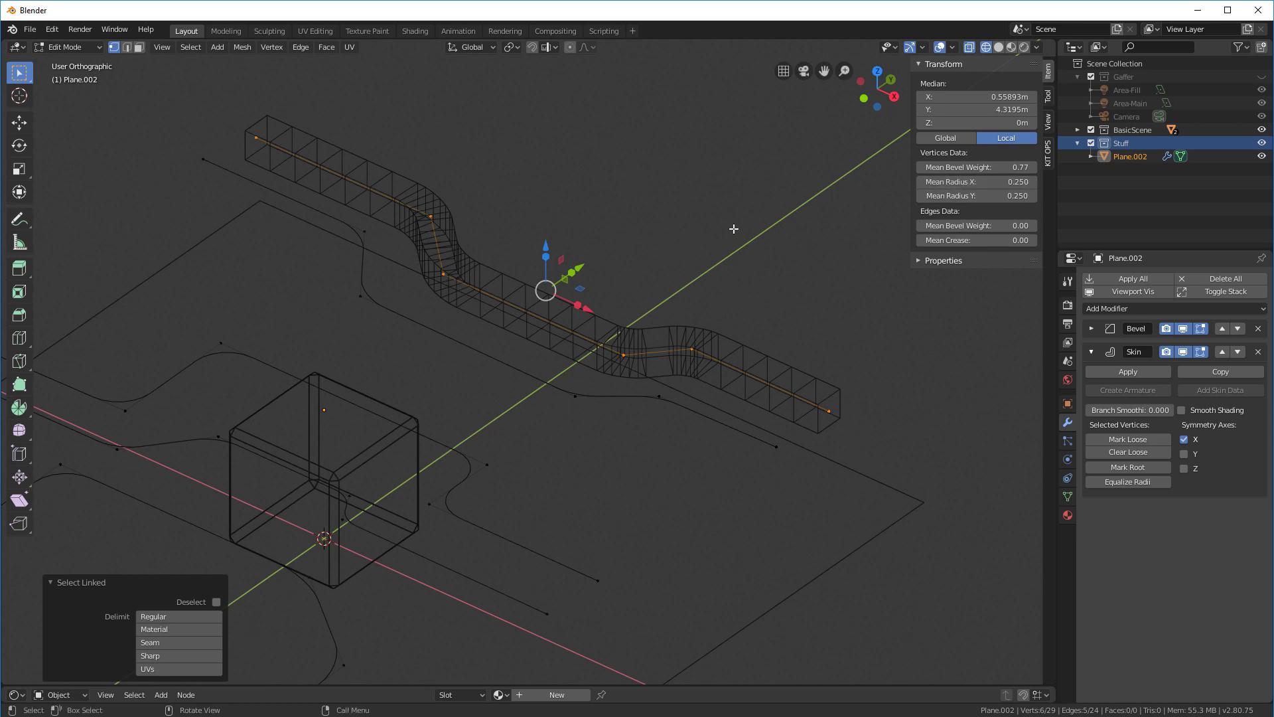
mouse_move(696, 193)
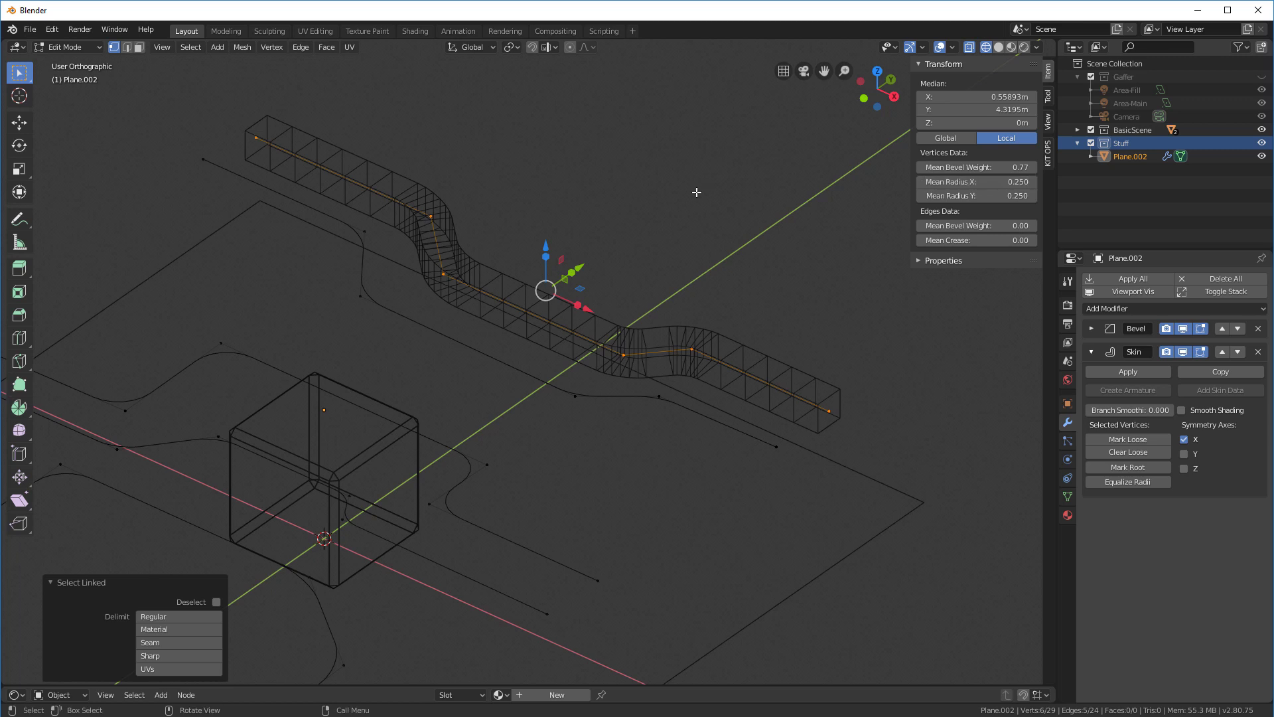
key(s)
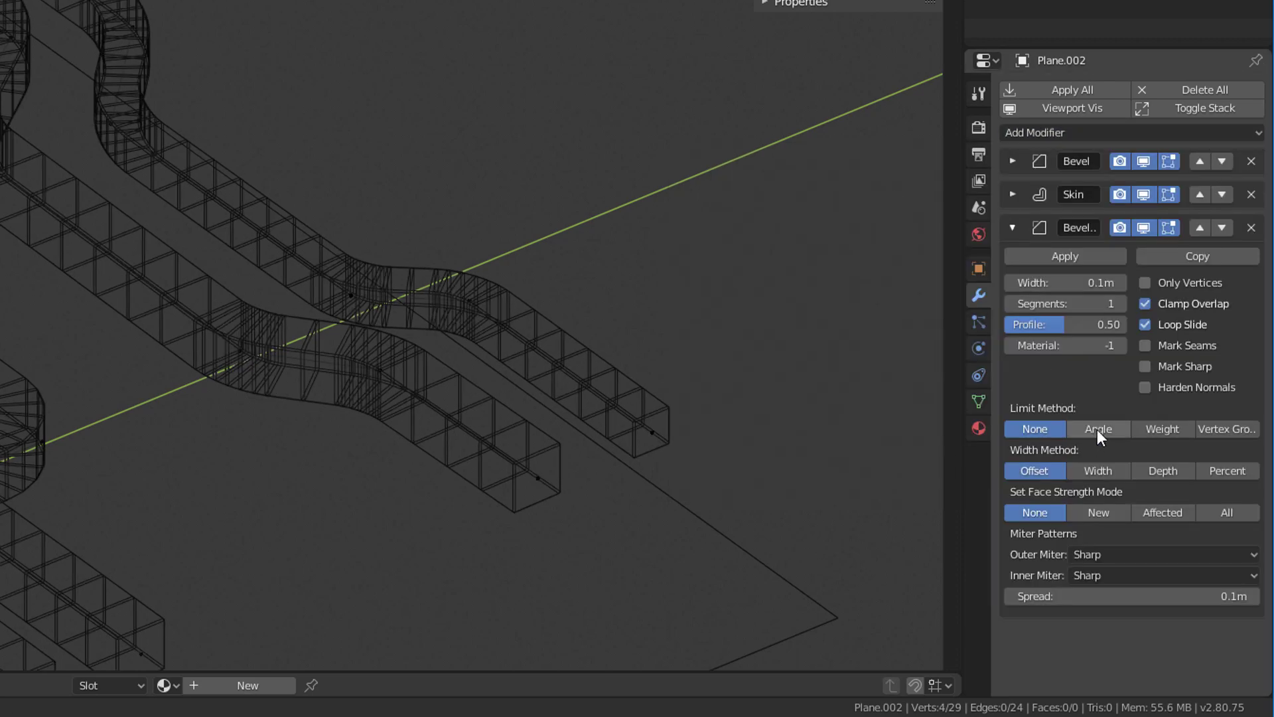
Step: Set the second Bevel's limit method to Angle and turn off Clamp Overlap
click(1099, 429)
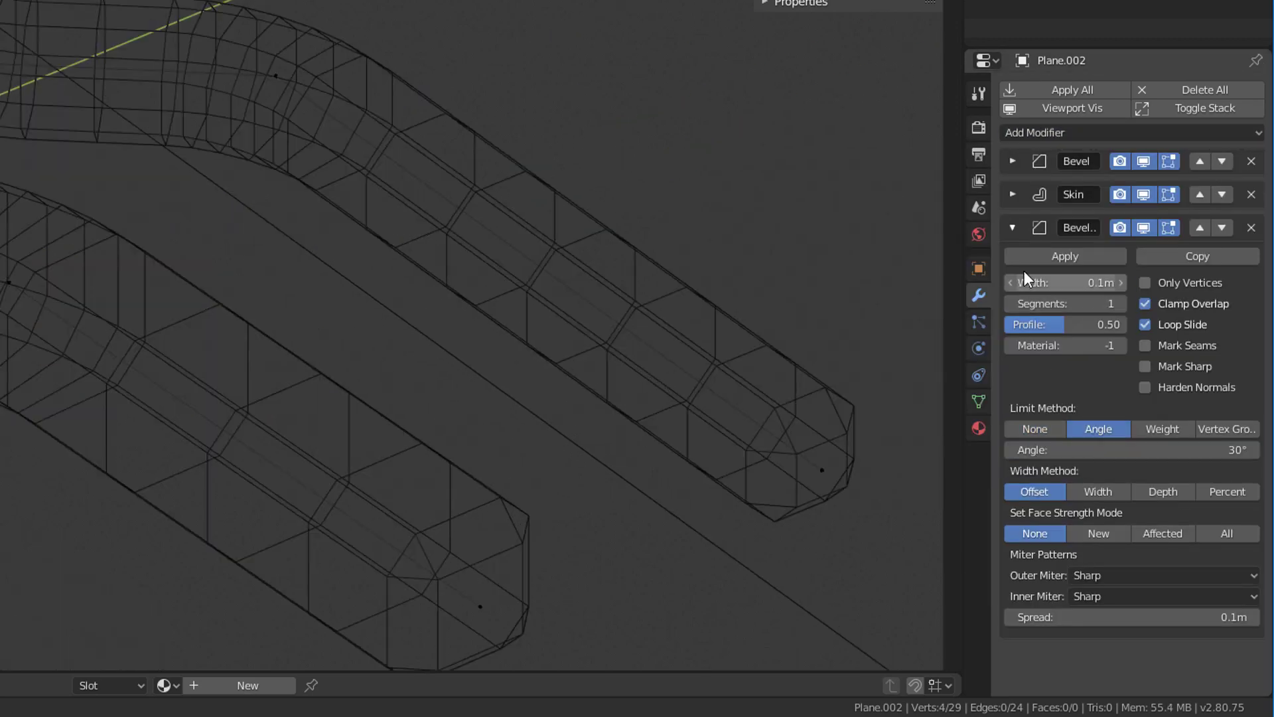
click(1145, 303)
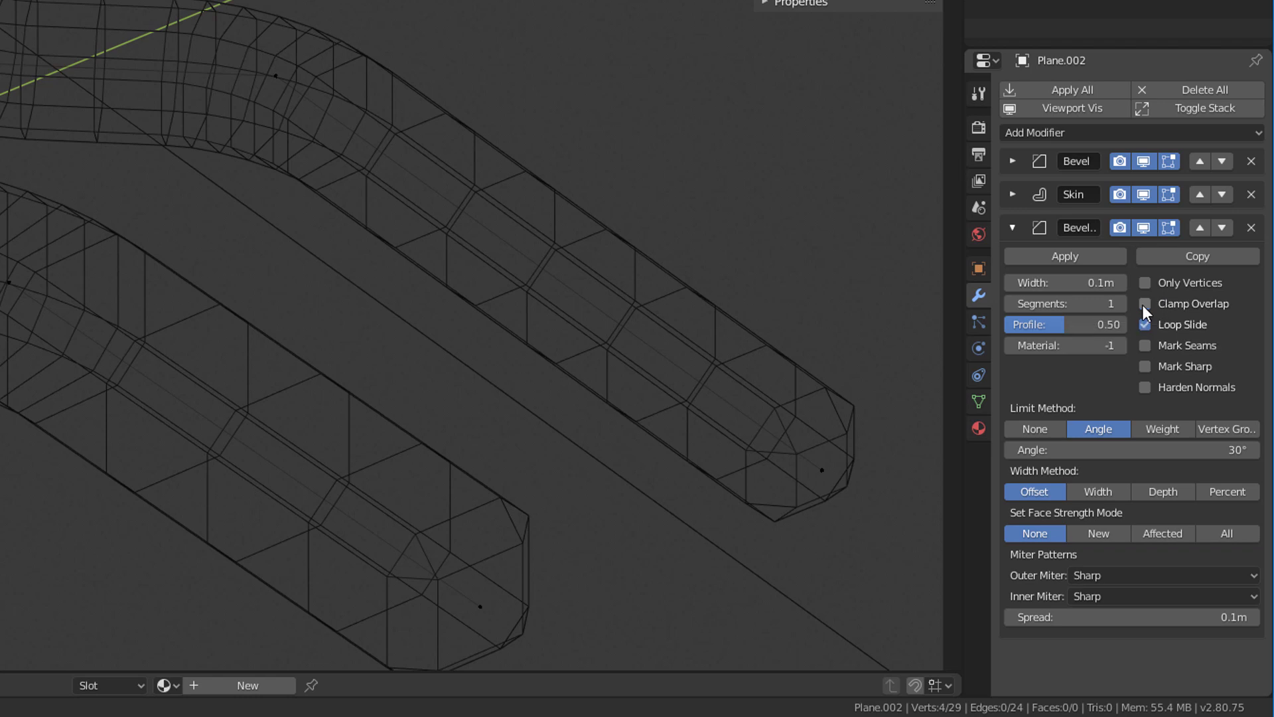
mouse_move(1057, 283)
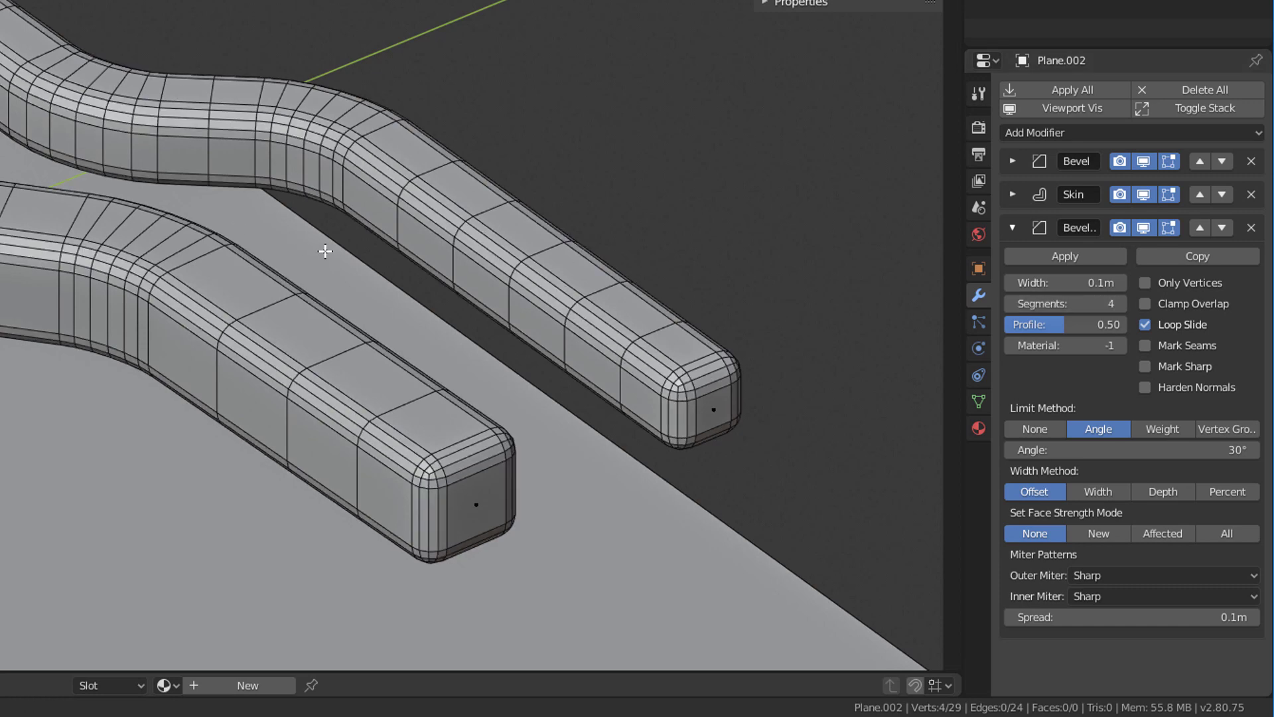
mouse_move(1040, 283)
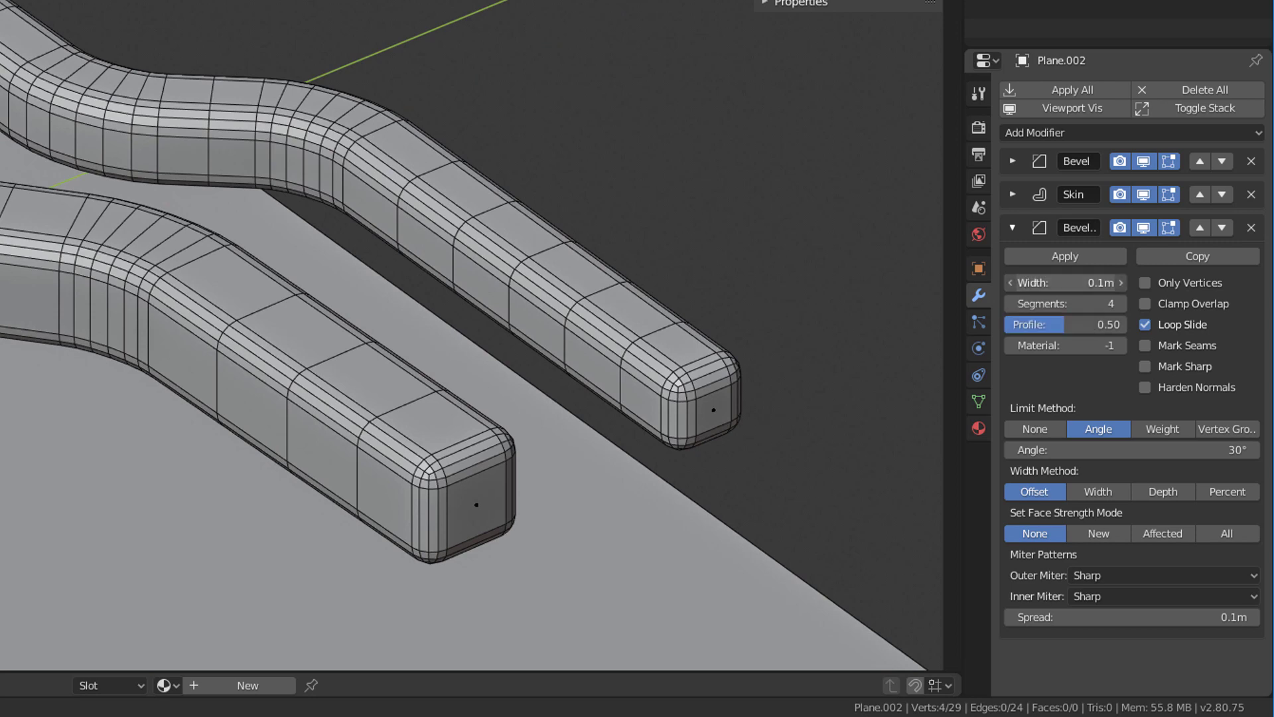
Step: Widen Bevel.001 to 0.229 m for round pipes and set the thin pipe's radius to 0.2
drag(1065, 282, 1089, 282)
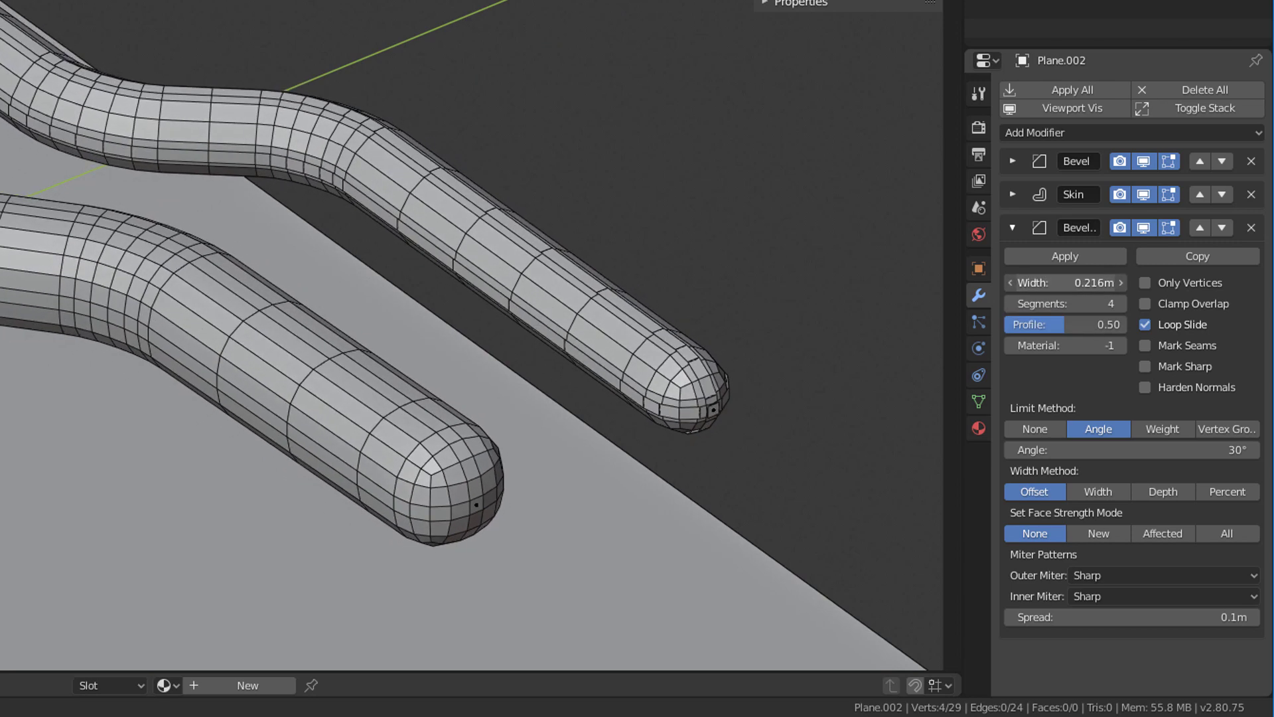
drag(1049, 283, 1072, 282)
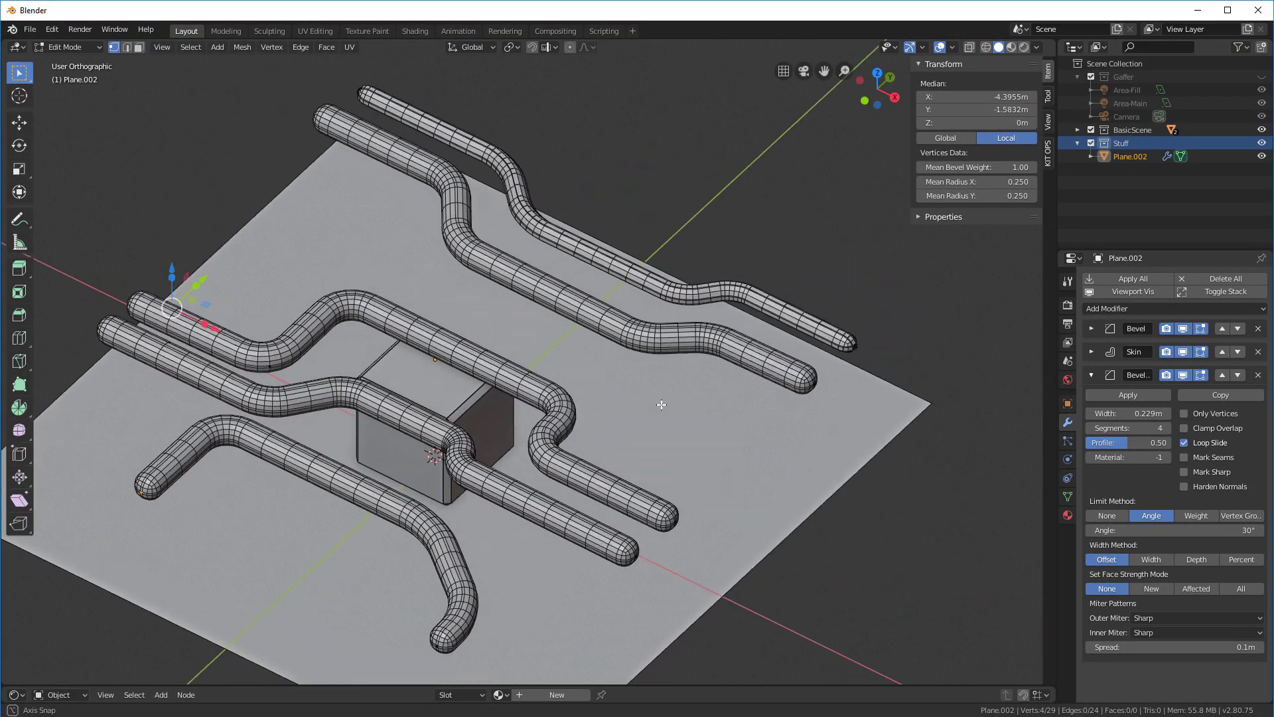
drag(661, 405, 642, 378)
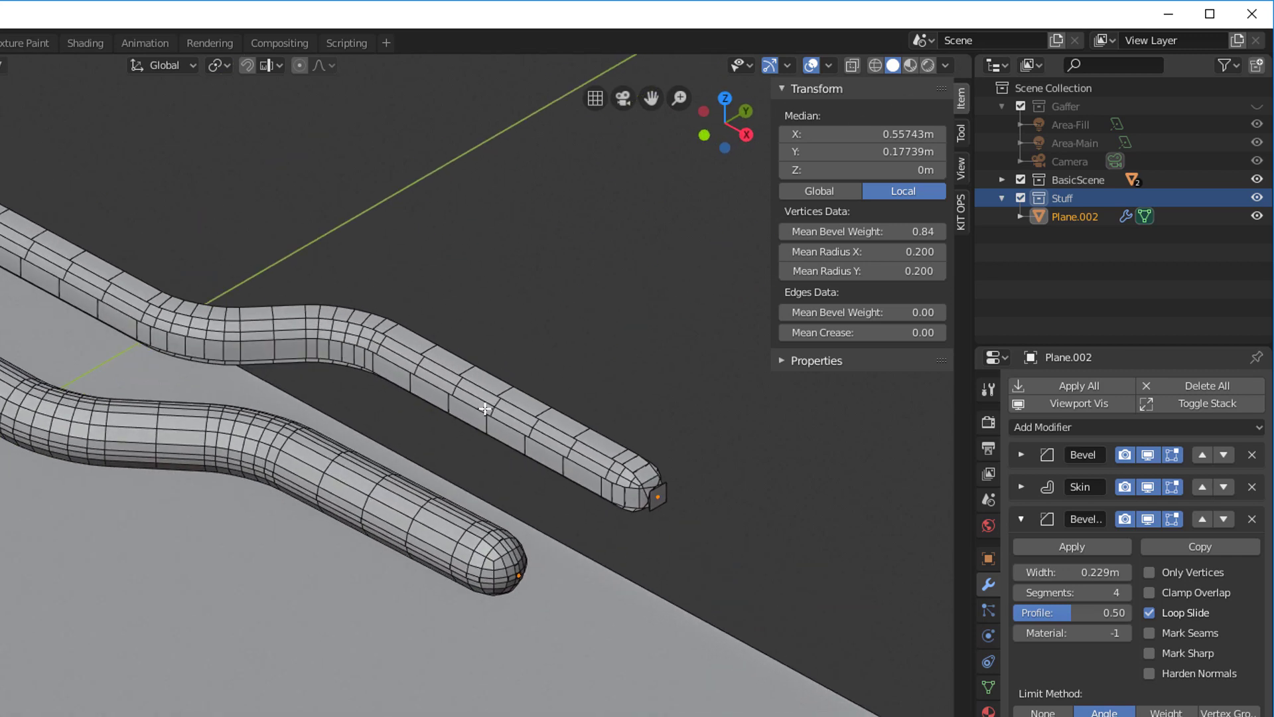
mouse_move(548, 455)
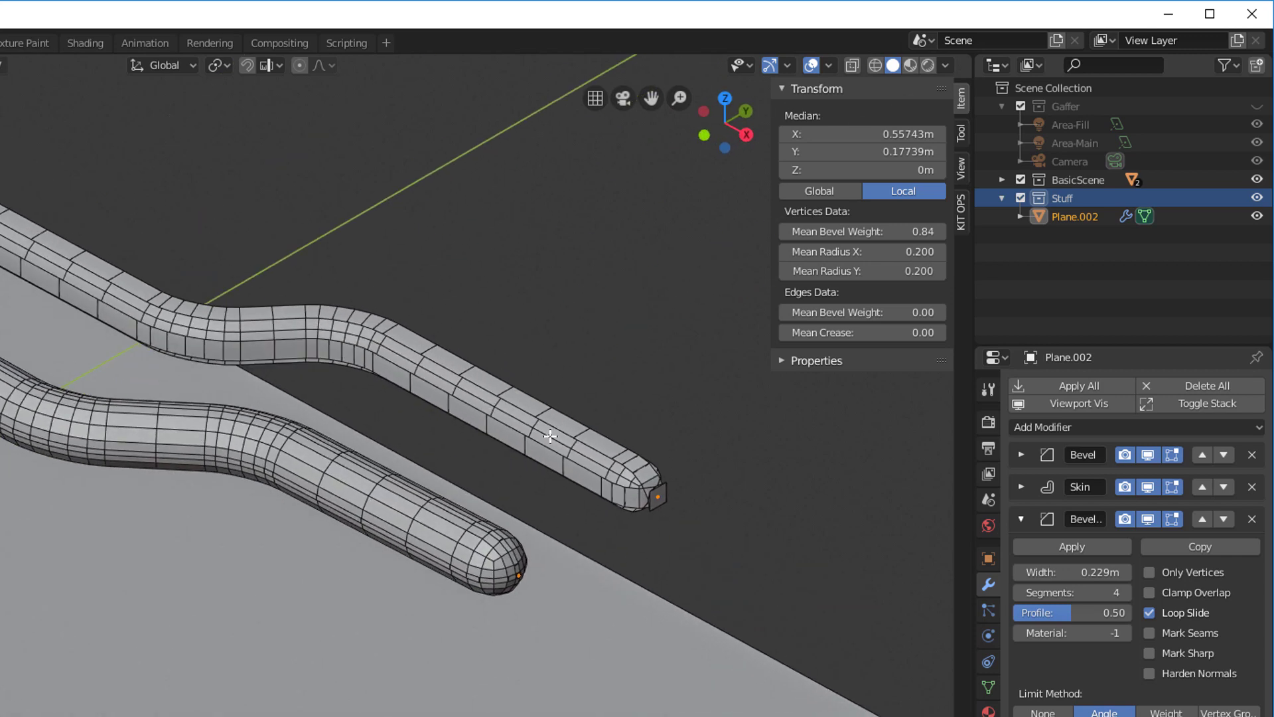
mouse_move(670, 501)
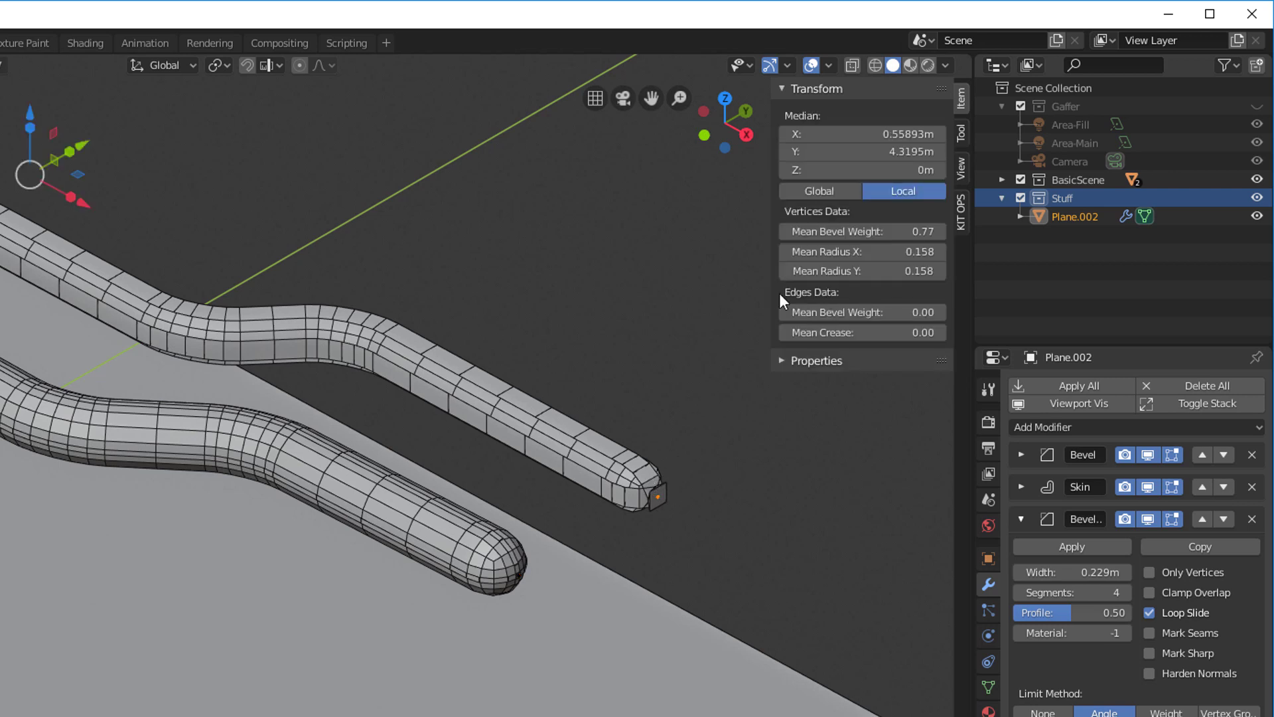
double_click(862, 251)
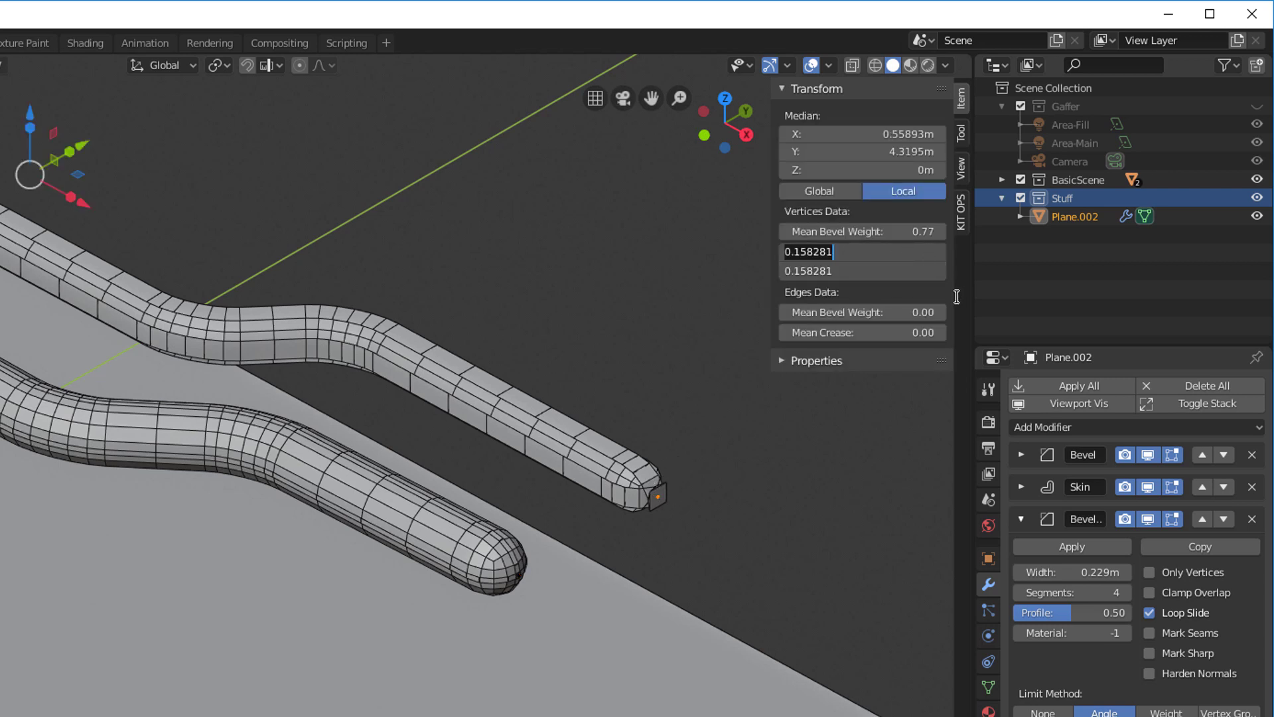
key(ctrl+a)
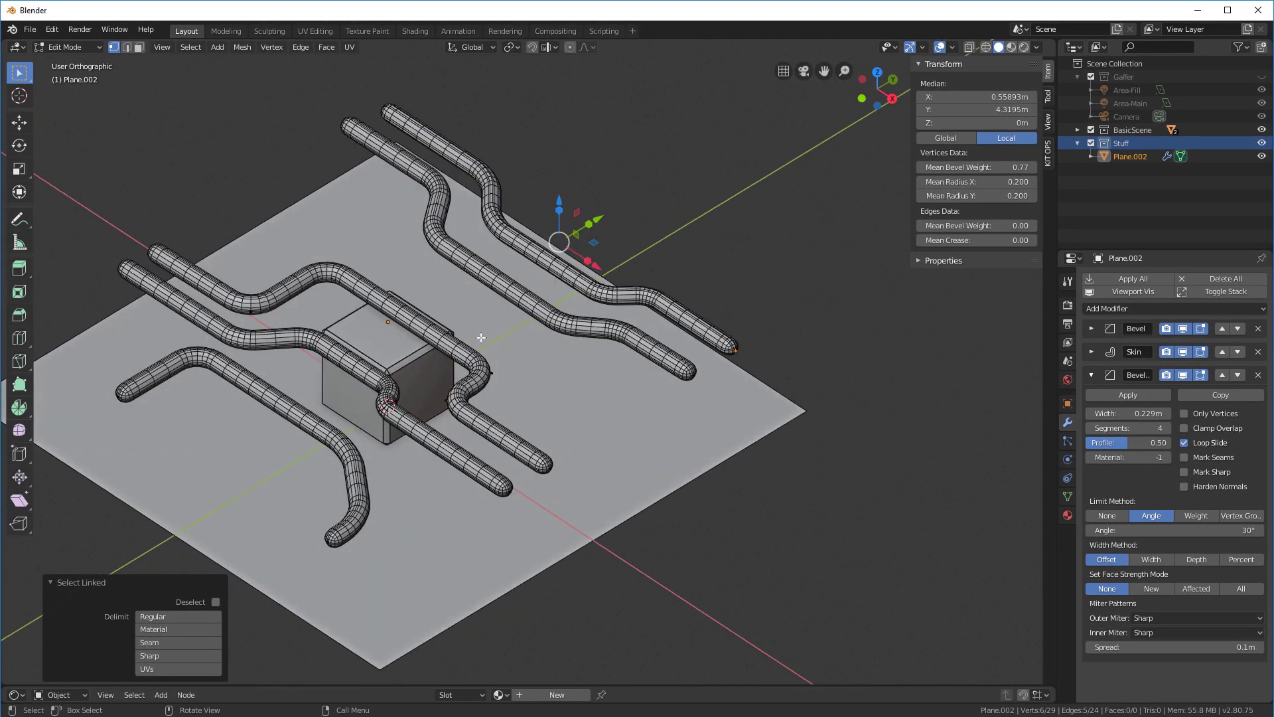
Step: Shift two pipe segments along Y by −0.293 m and −0.136 m
scroll(down, 3)
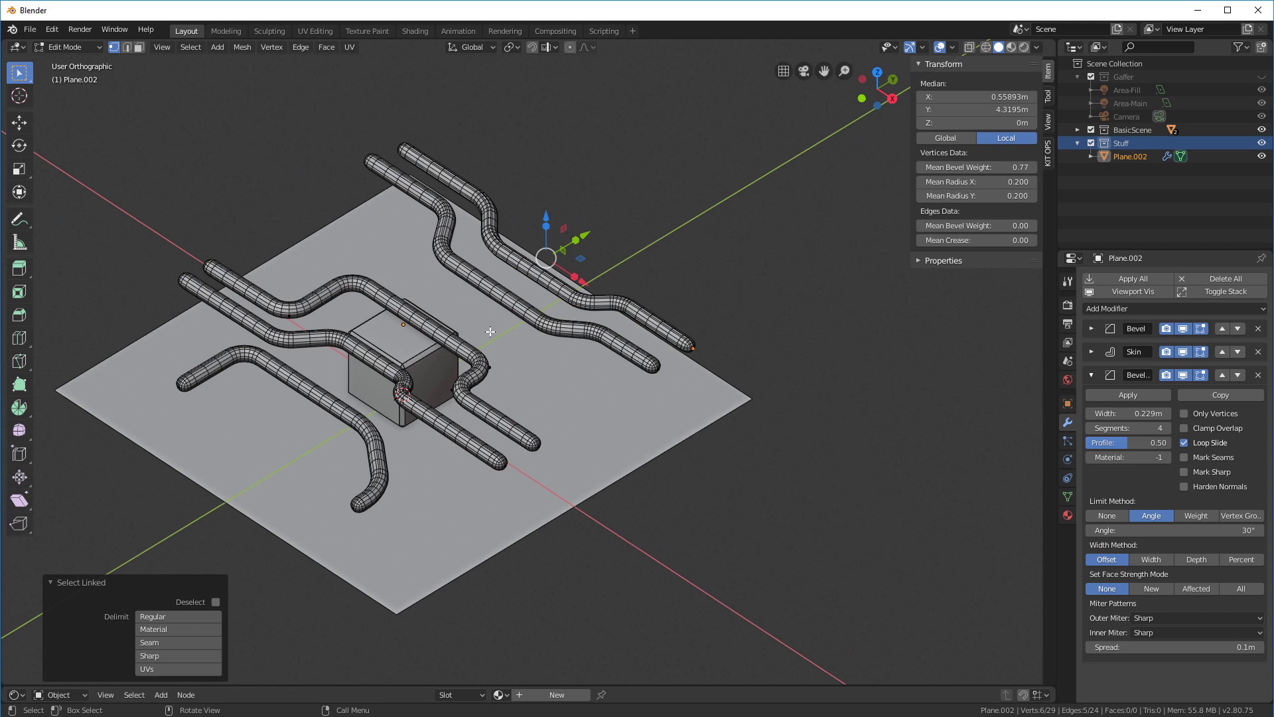
mouse_move(483, 308)
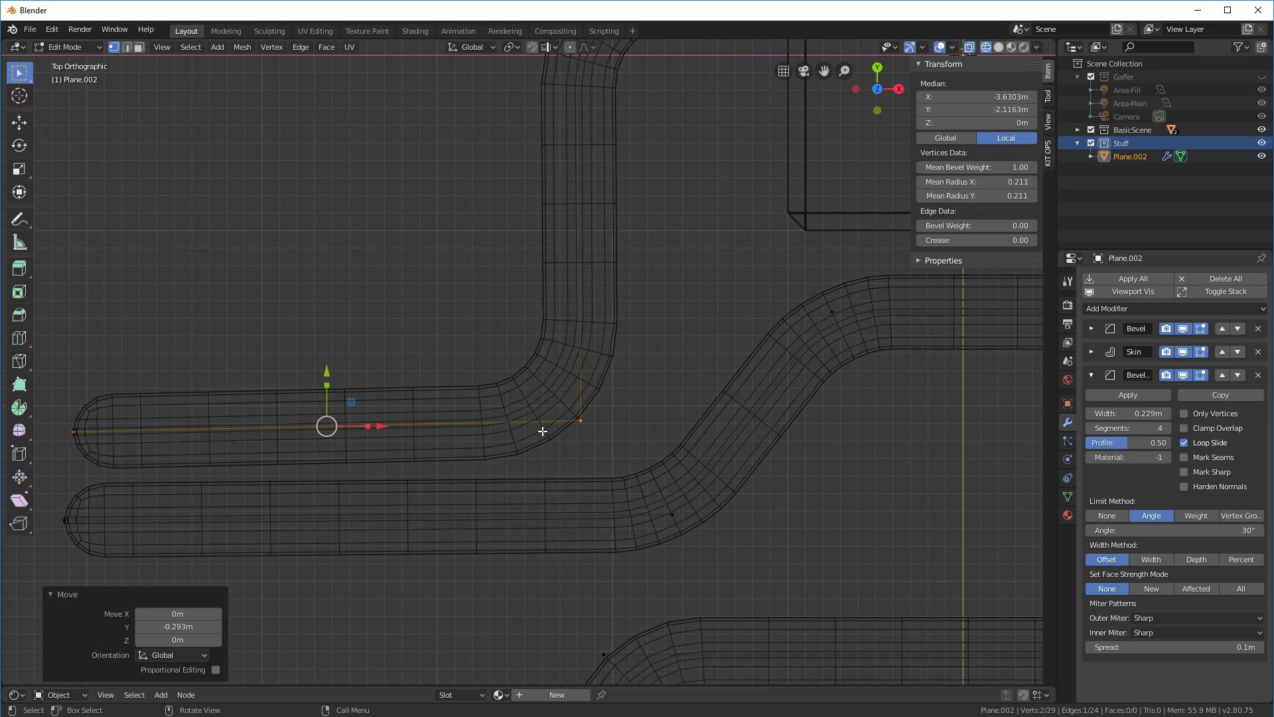
mouse_move(314, 389)
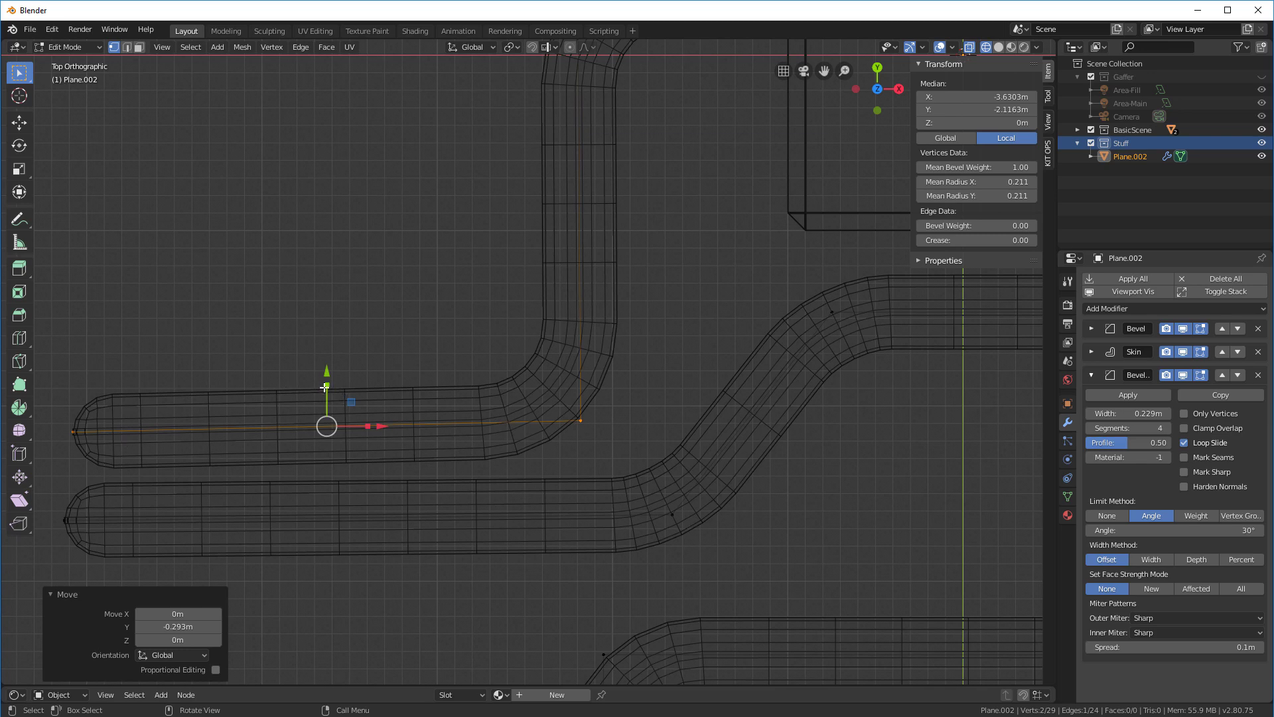
key(s)
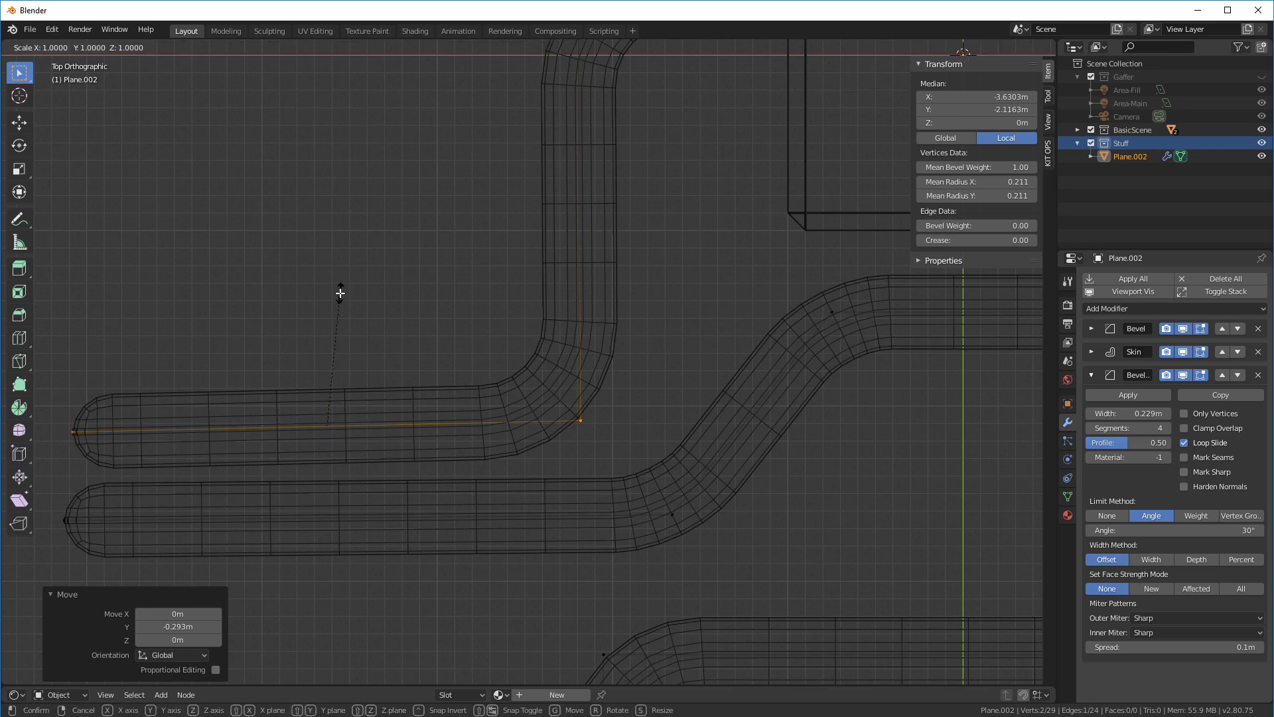
key(y)
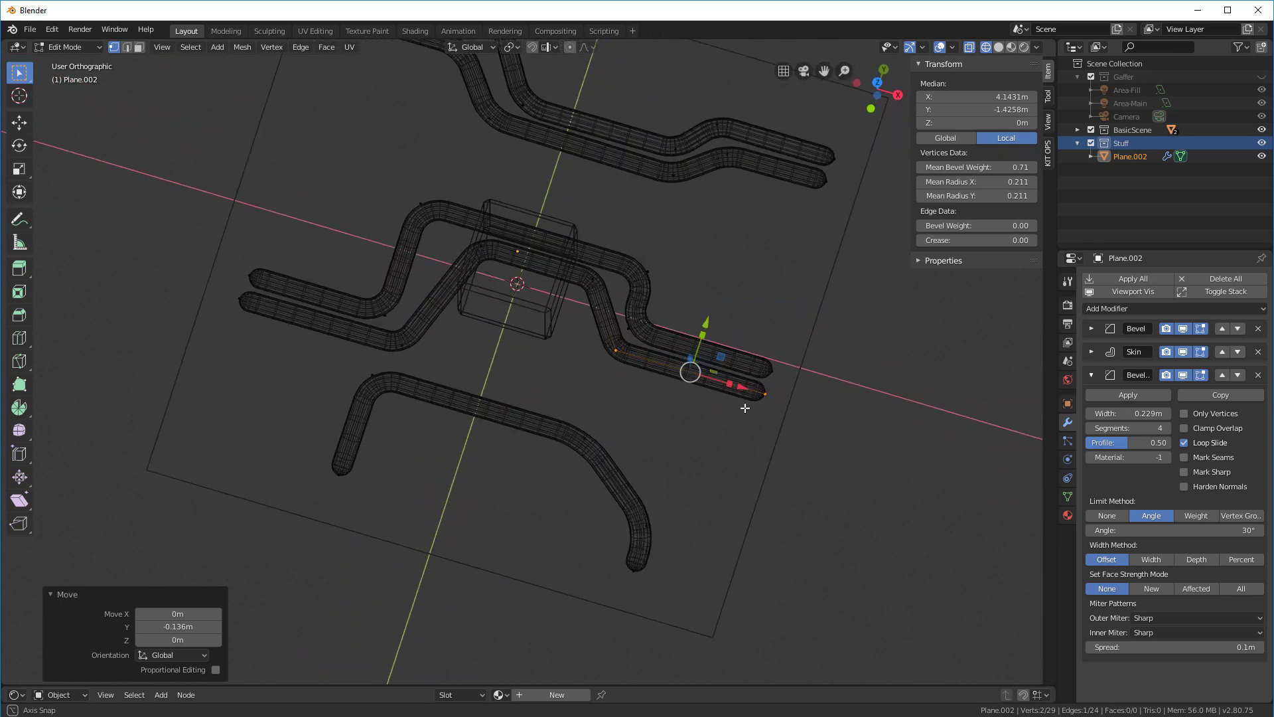
drag(745, 409, 739, 367)
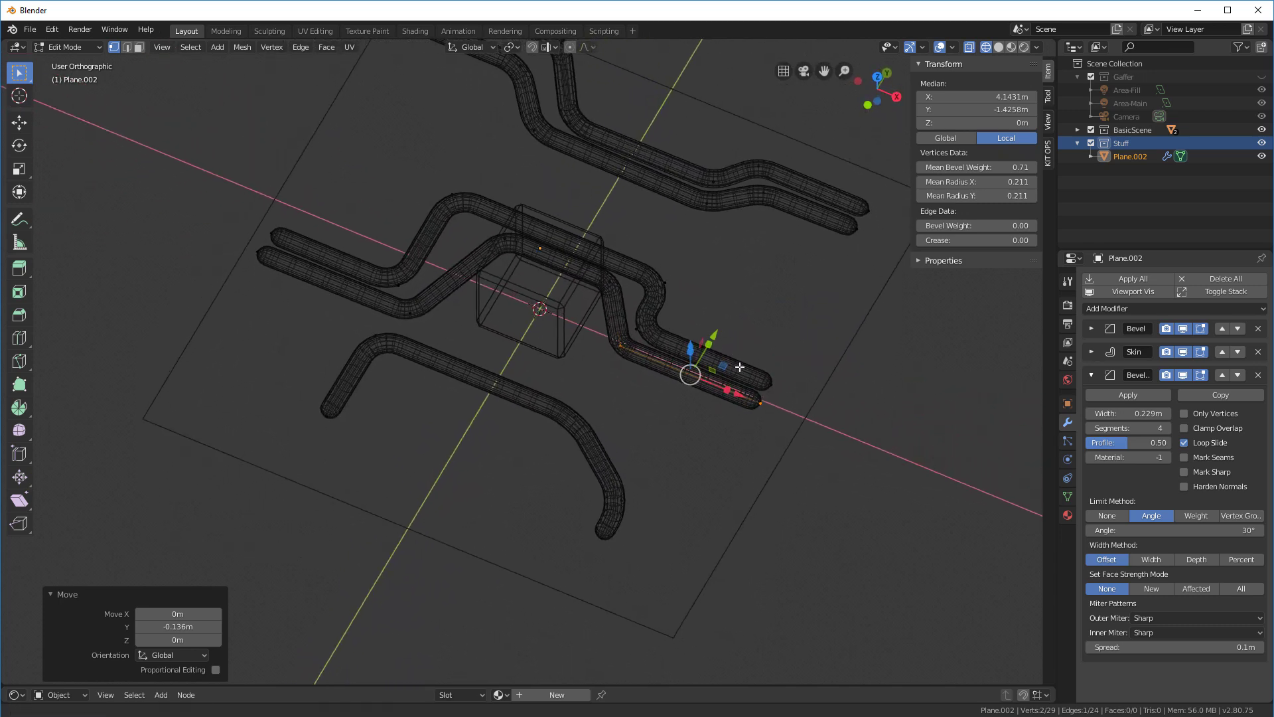
Step: Duplicate the pipes as Plane.003, shifted 1.02 m along Y, with Clamp Overlap enabled
key(Tab)
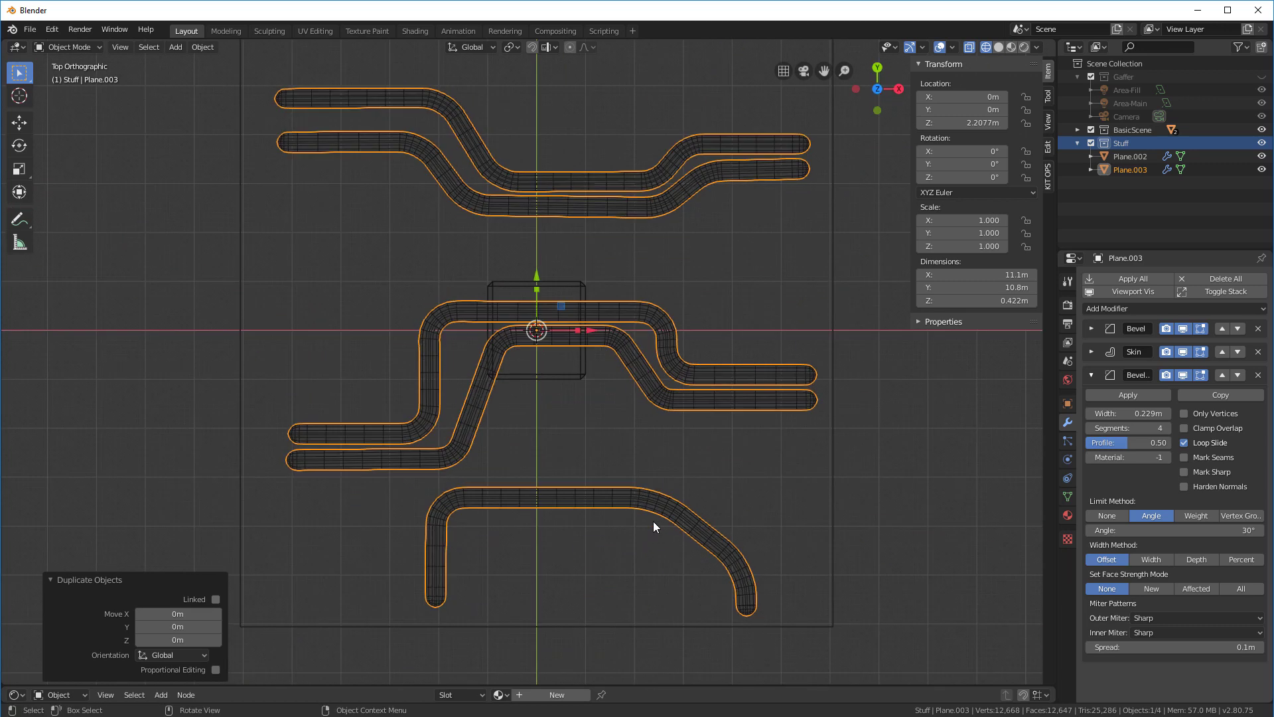
key(Tab)
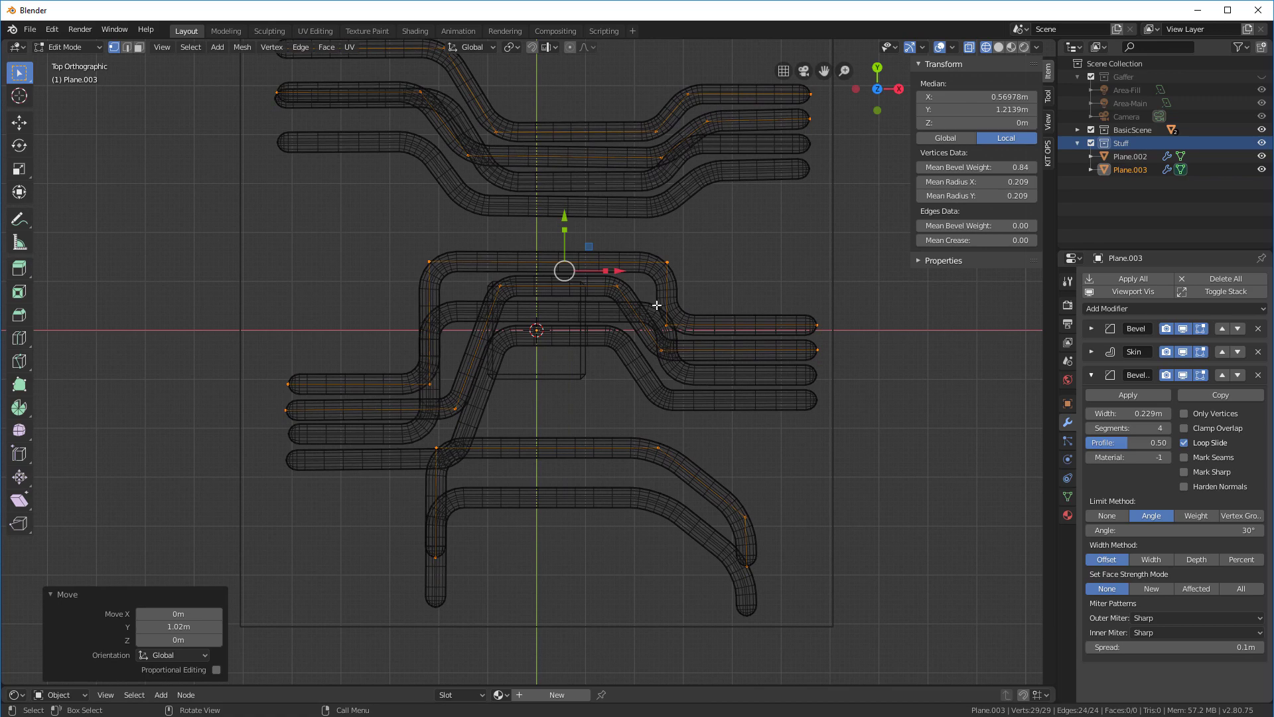
mouse_move(910, 196)
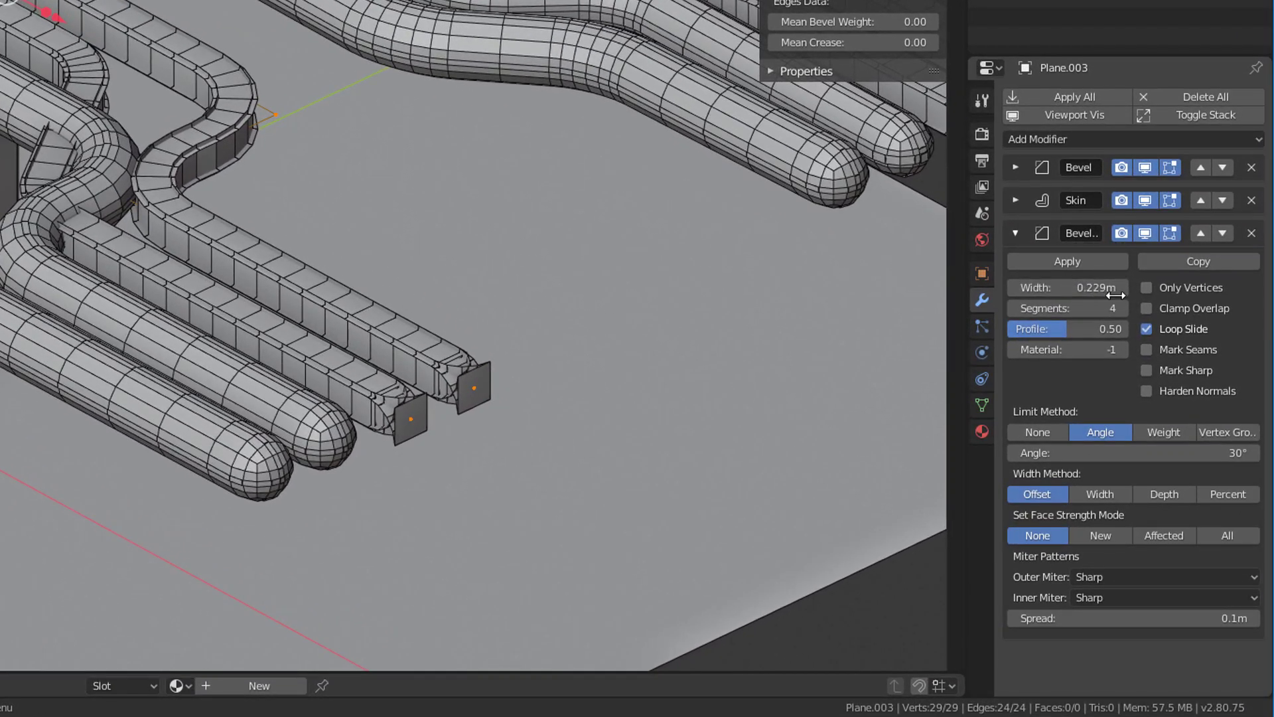
click(1147, 308)
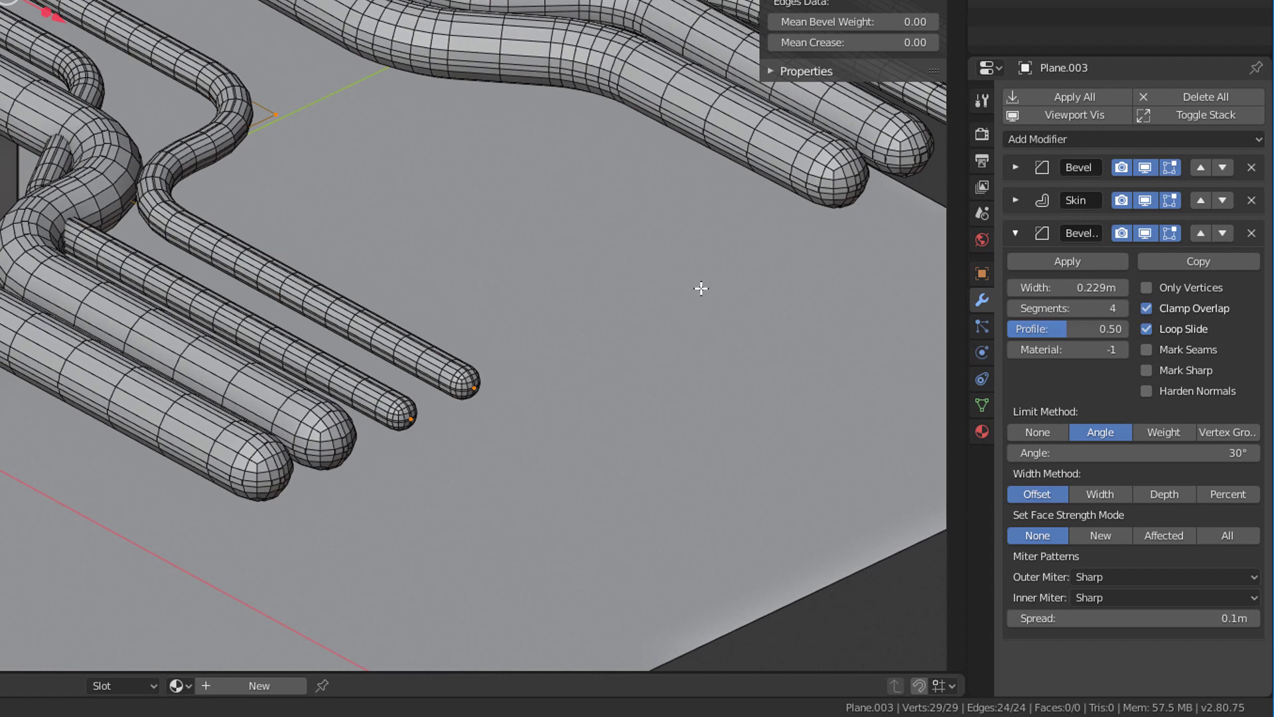
mouse_move(418, 371)
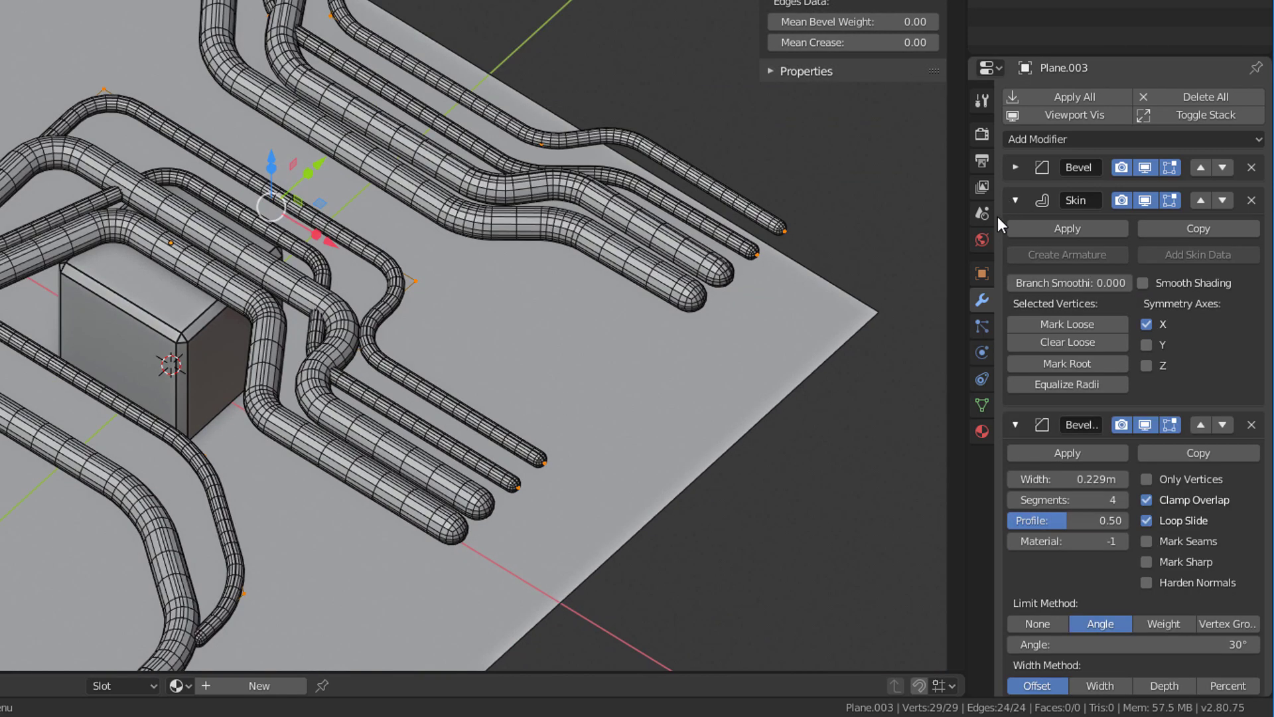
mouse_move(1219, 549)
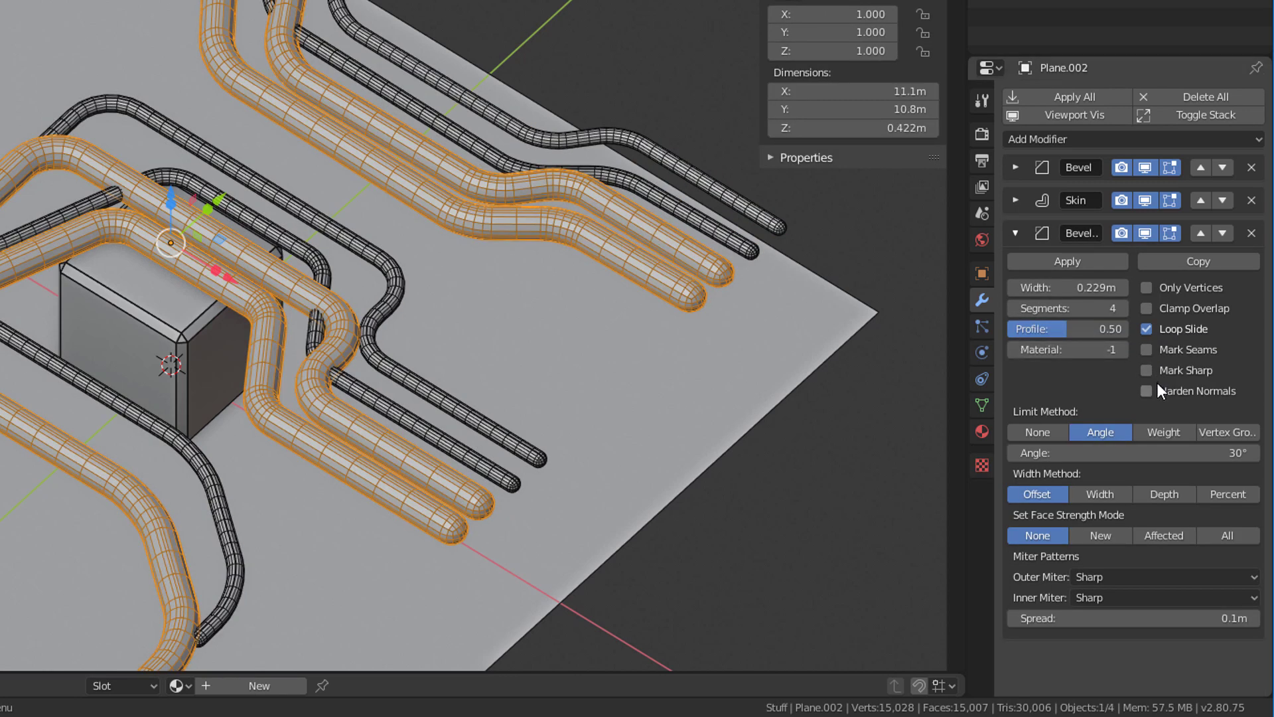
mouse_move(1045, 309)
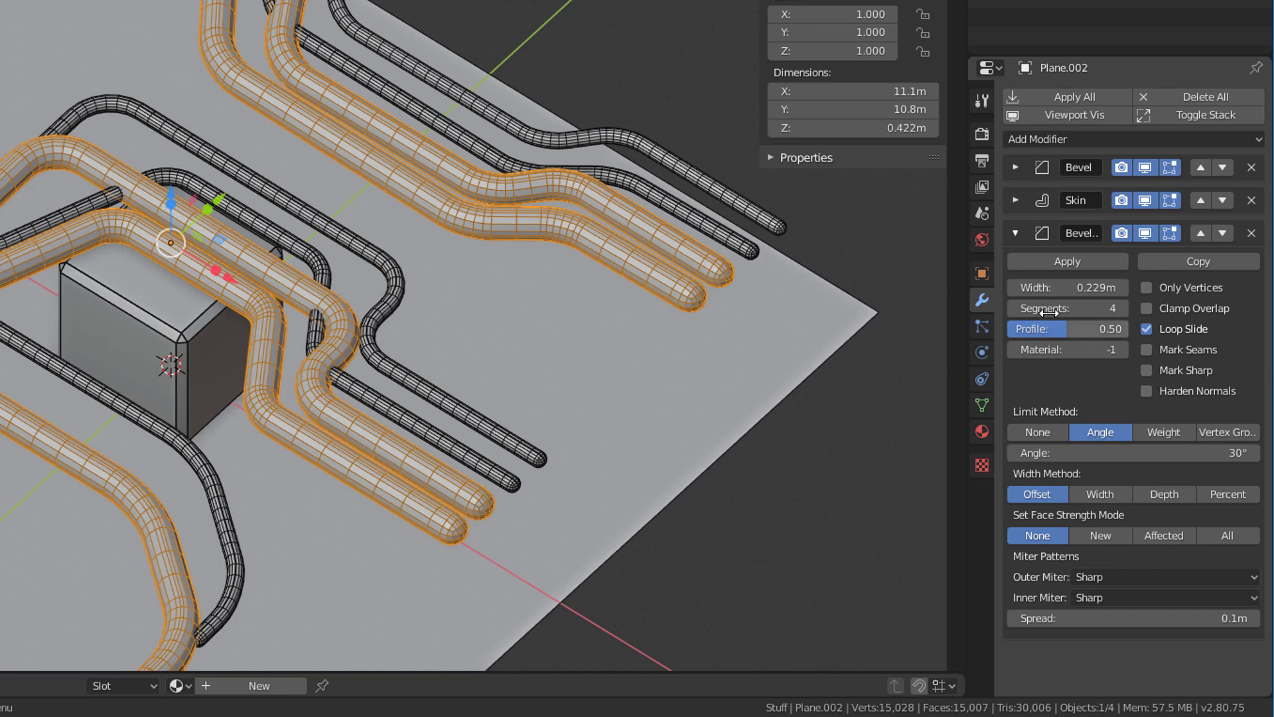
Step: Select Plane.002 and Plane.003 and apply Shade Smooth
click(1016, 201)
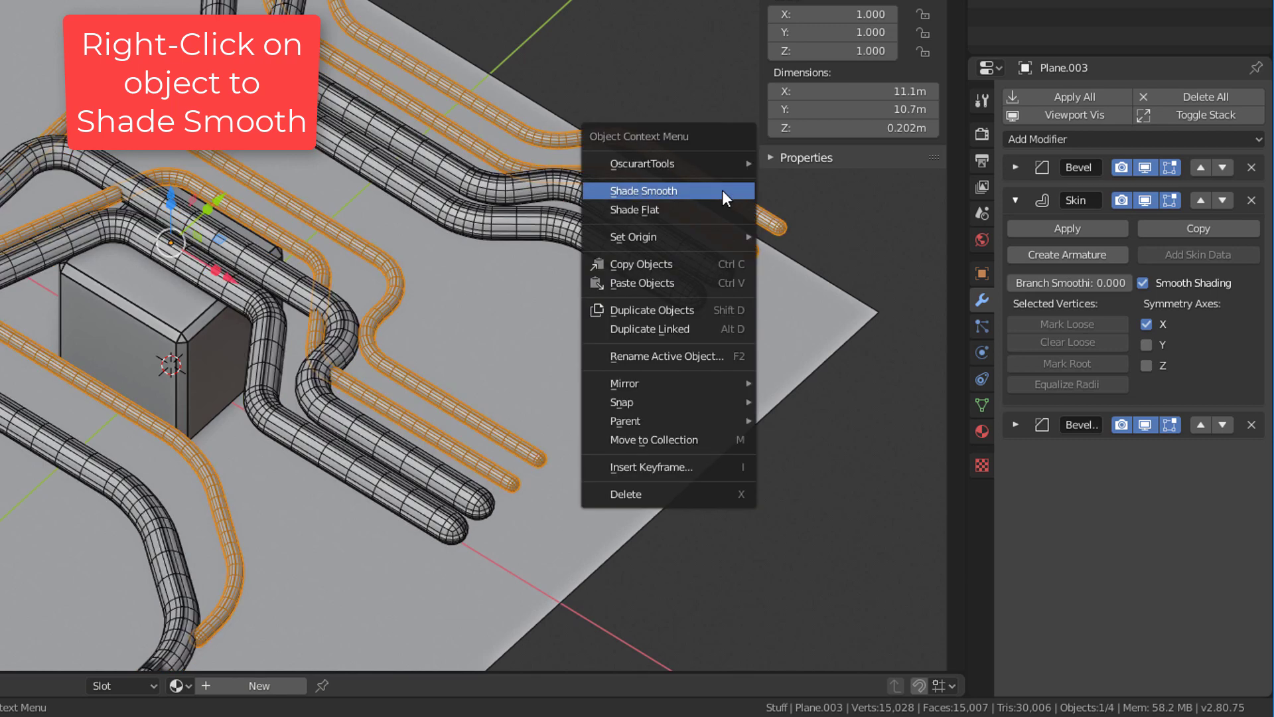
click(643, 191)
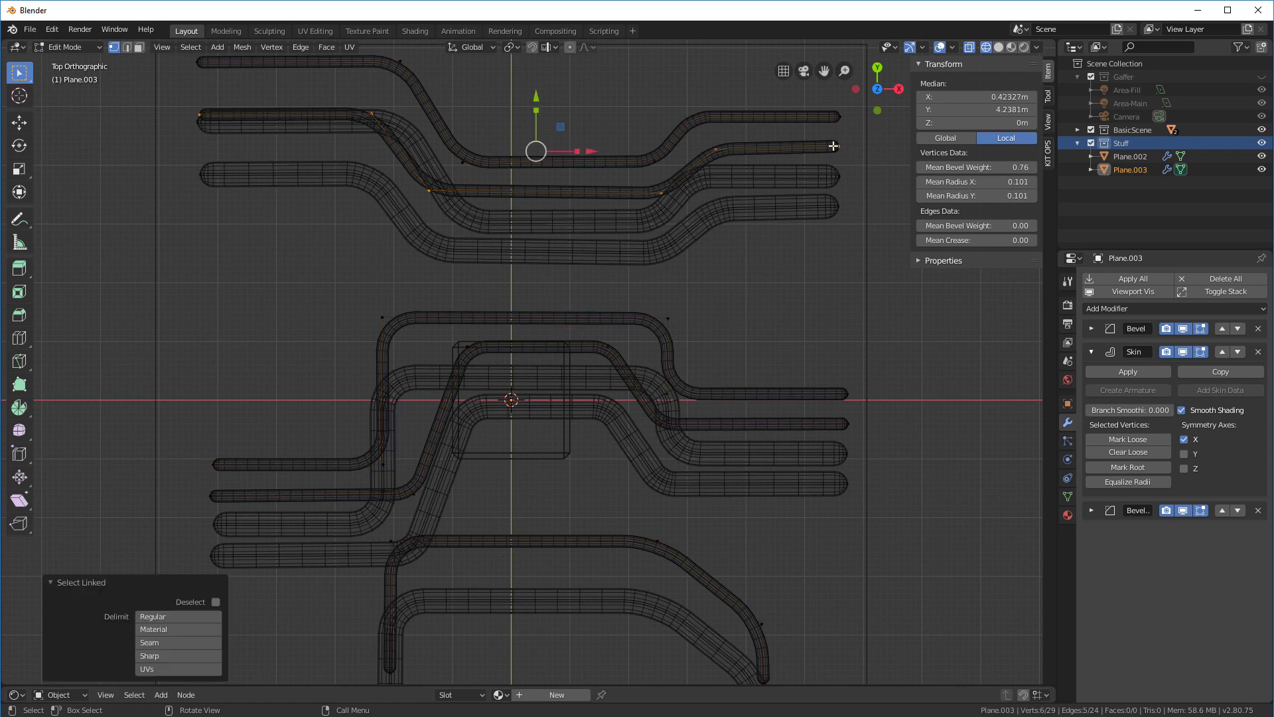
mouse_move(531, 111)
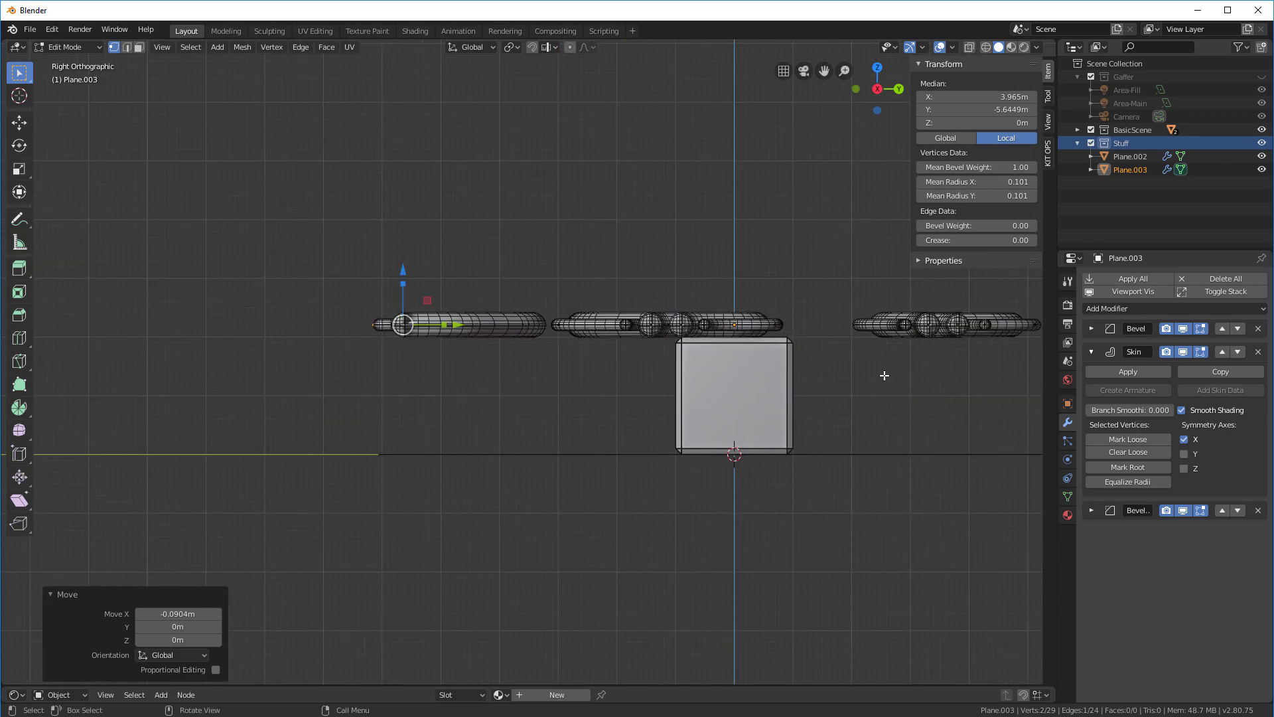
mouse_move(858, 321)
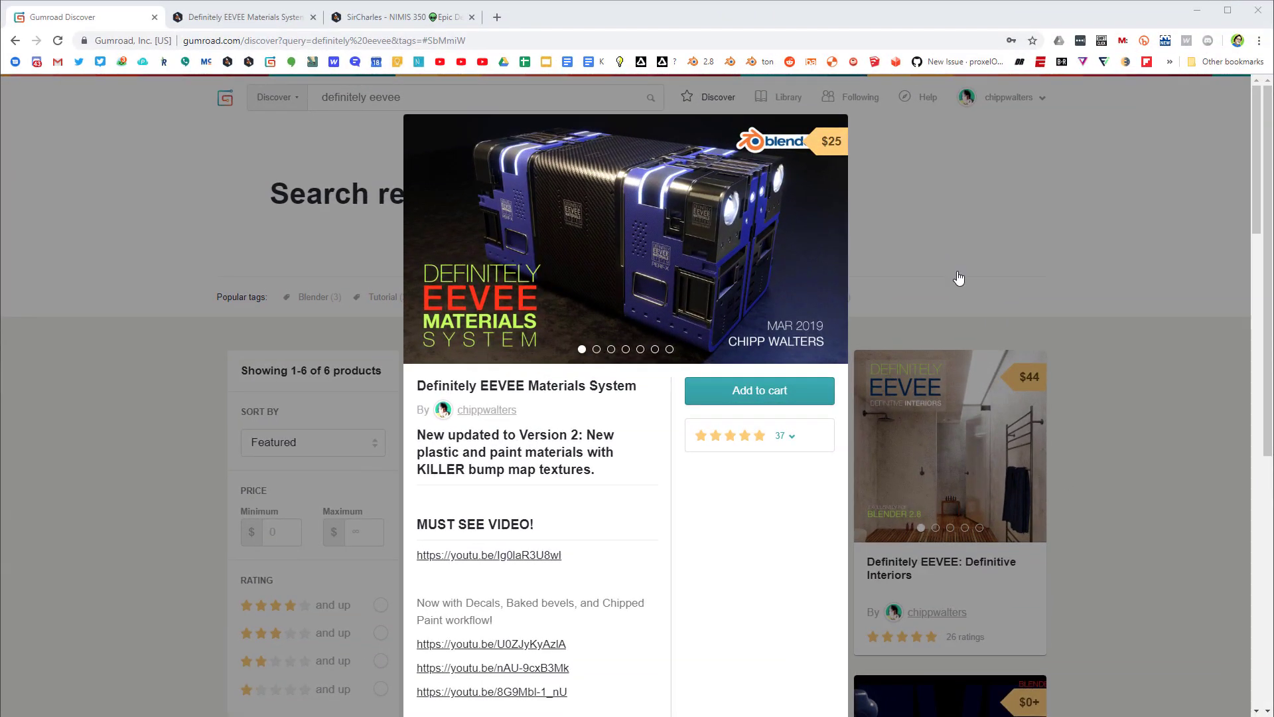
mouse_move(858, 259)
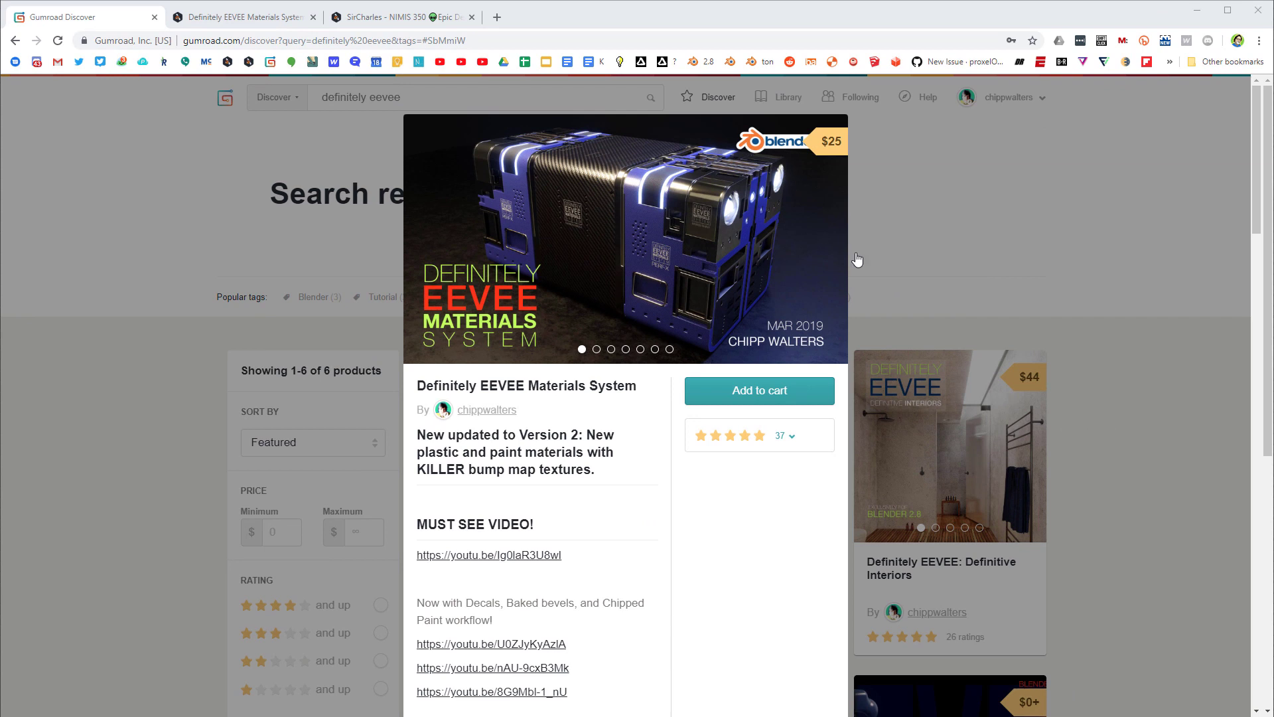
mouse_move(530, 362)
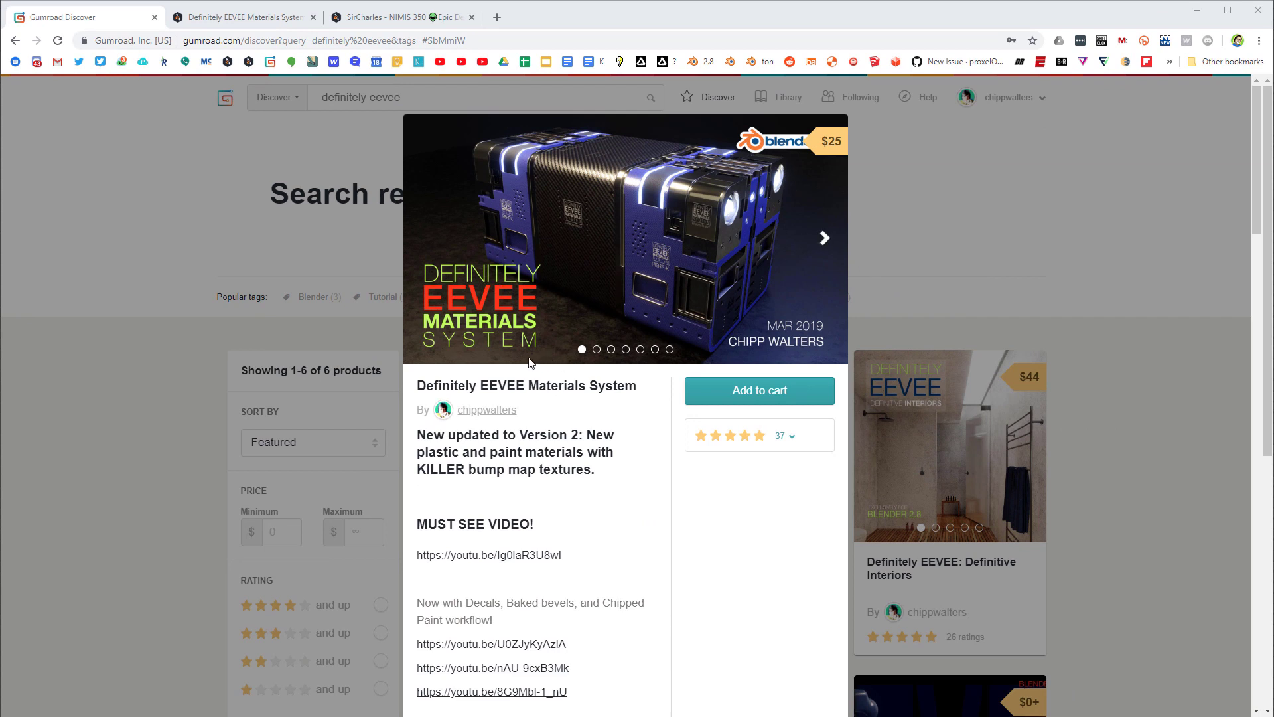
mouse_move(497, 350)
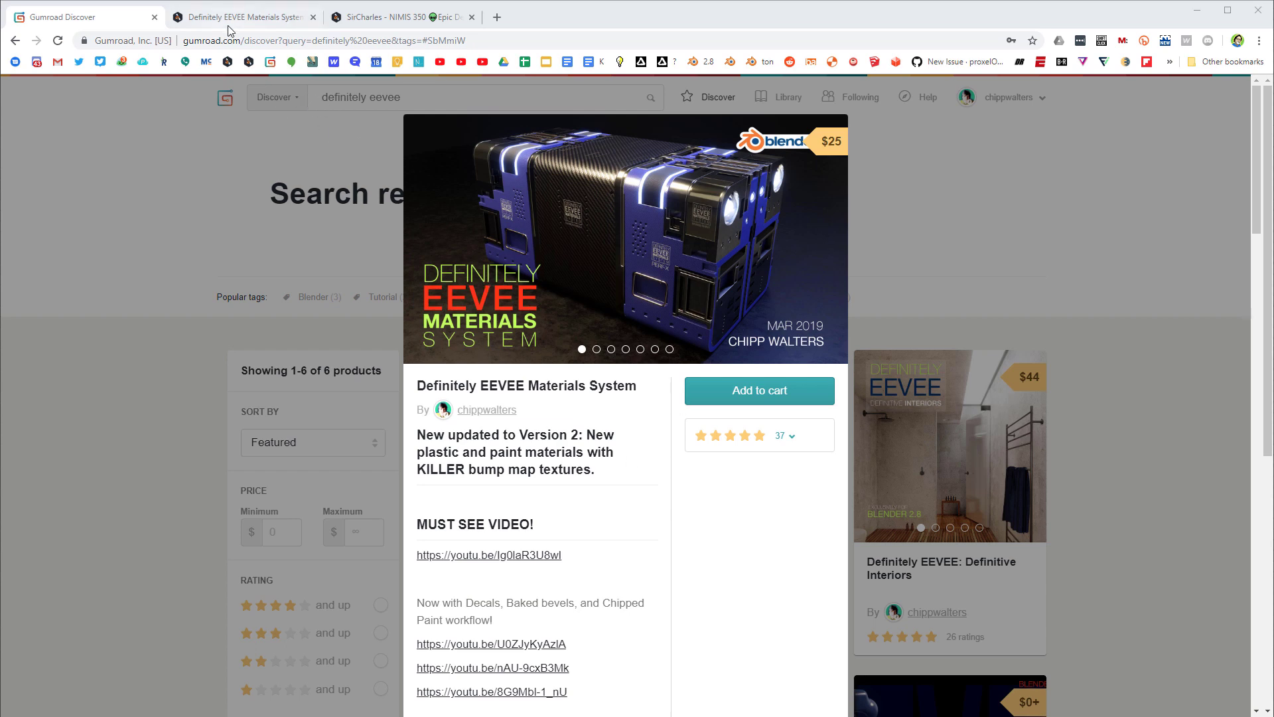
Step: Scroll through the Definitely EEVEE Materials System description and tutorials, returning to its header
click(241, 17)
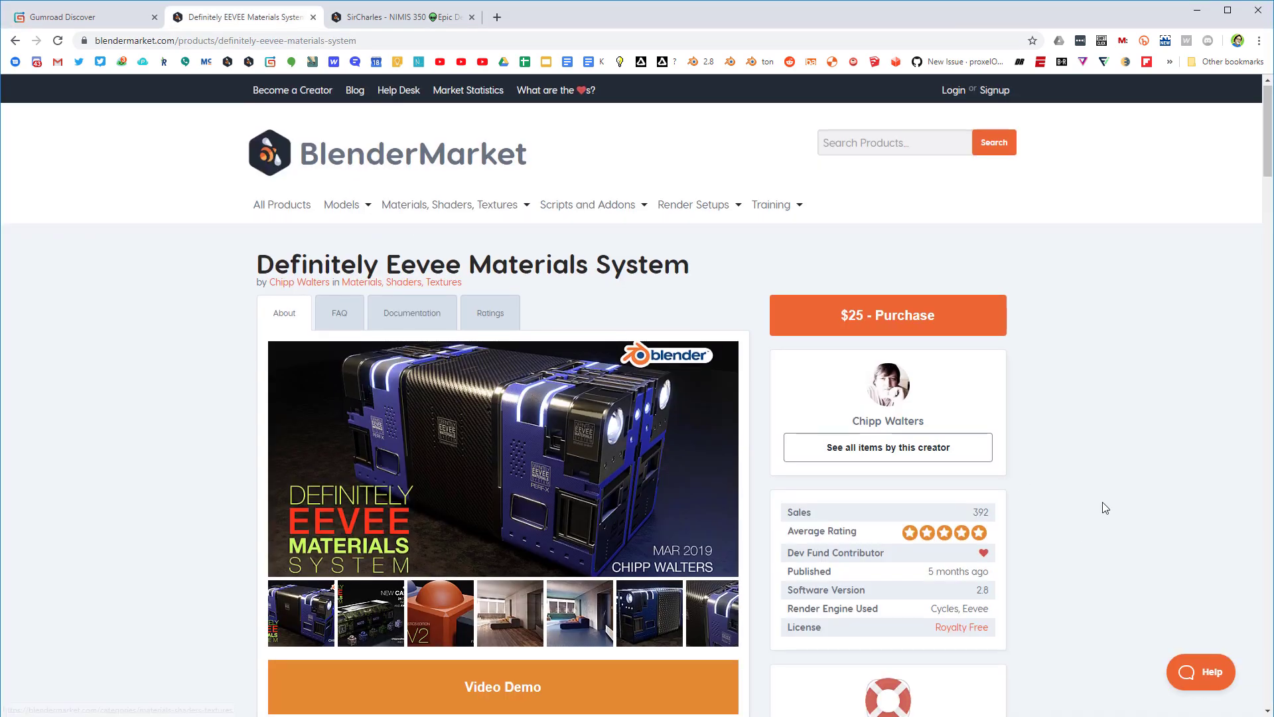
scroll(down, 3)
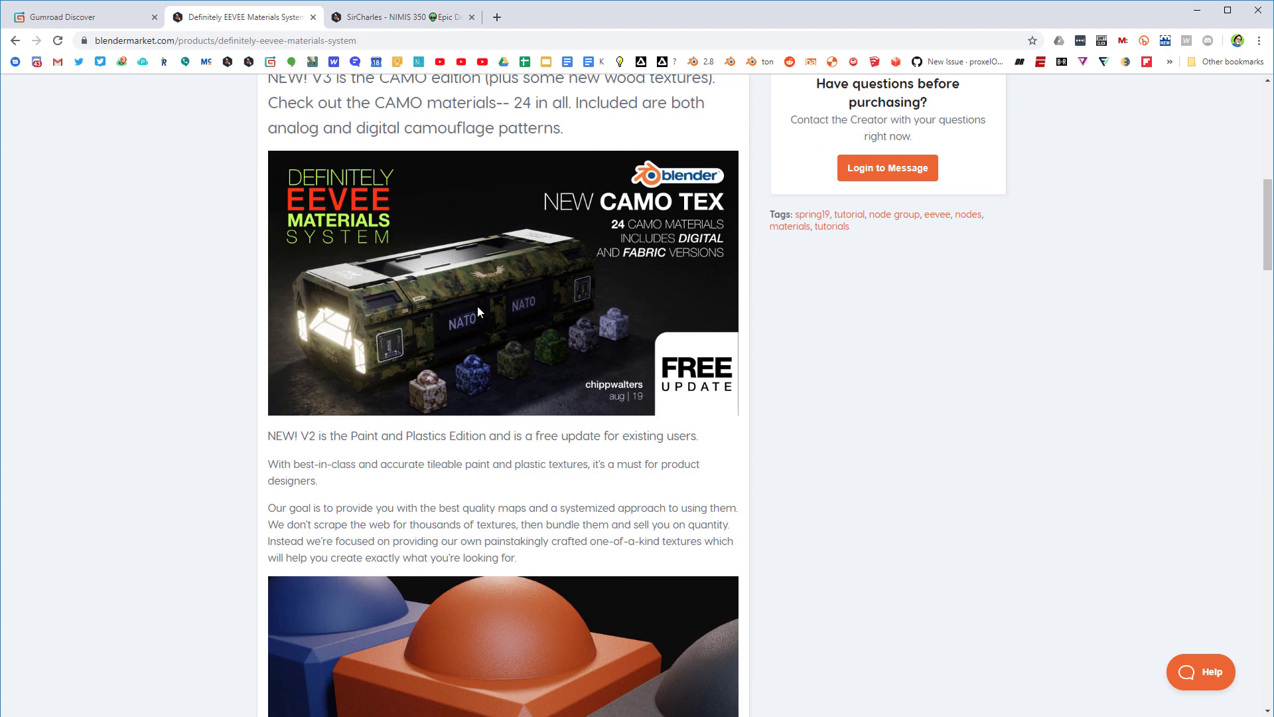
scroll(down, 3)
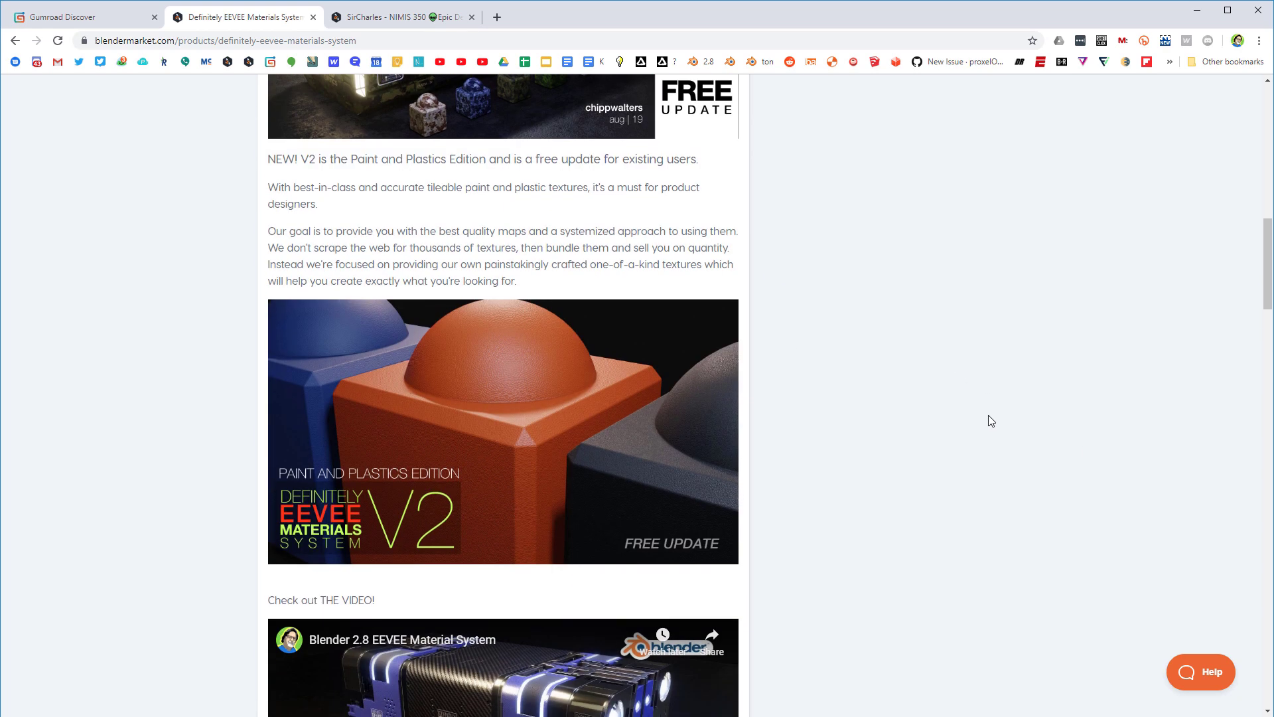
scroll(down, 3)
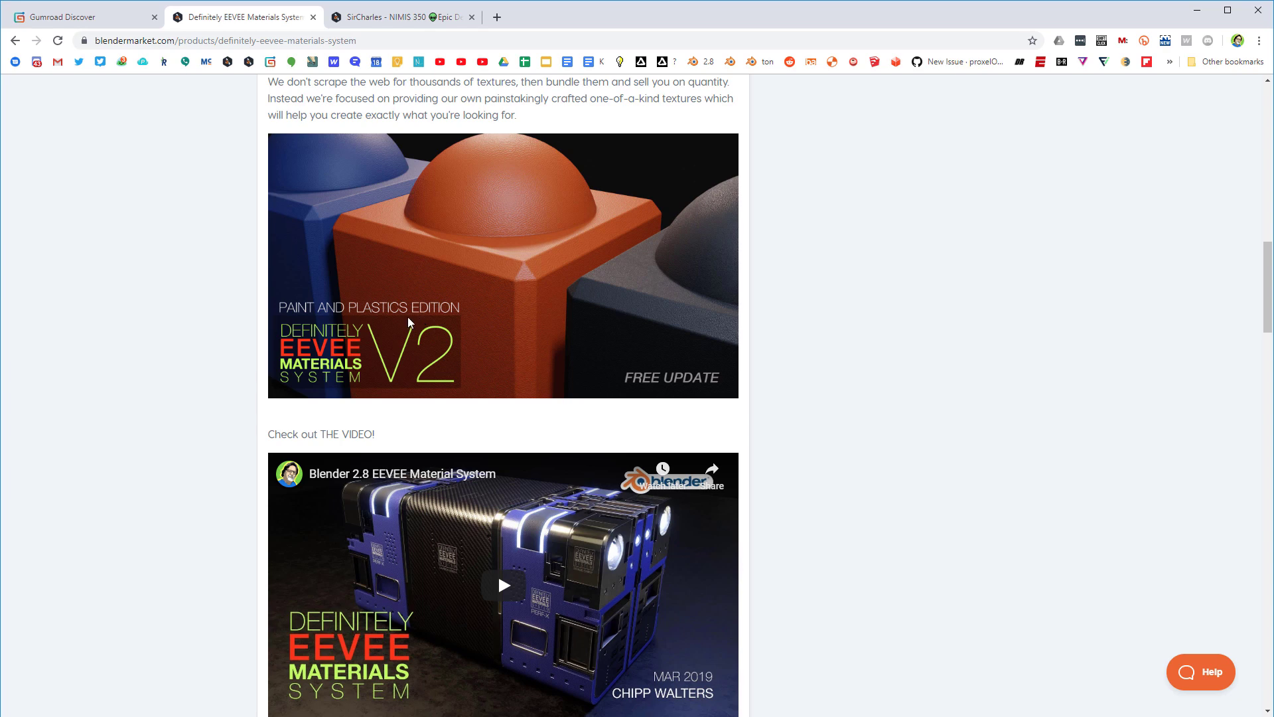
mouse_move(626, 316)
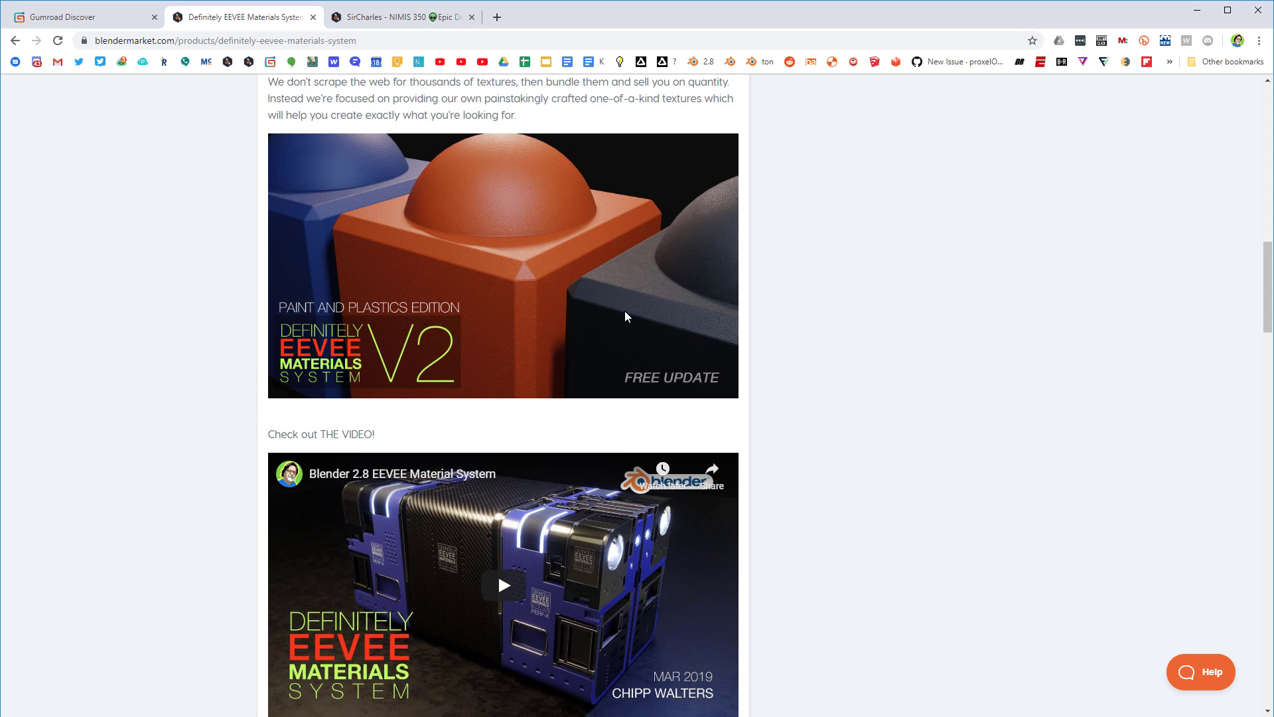
scroll(down, 3)
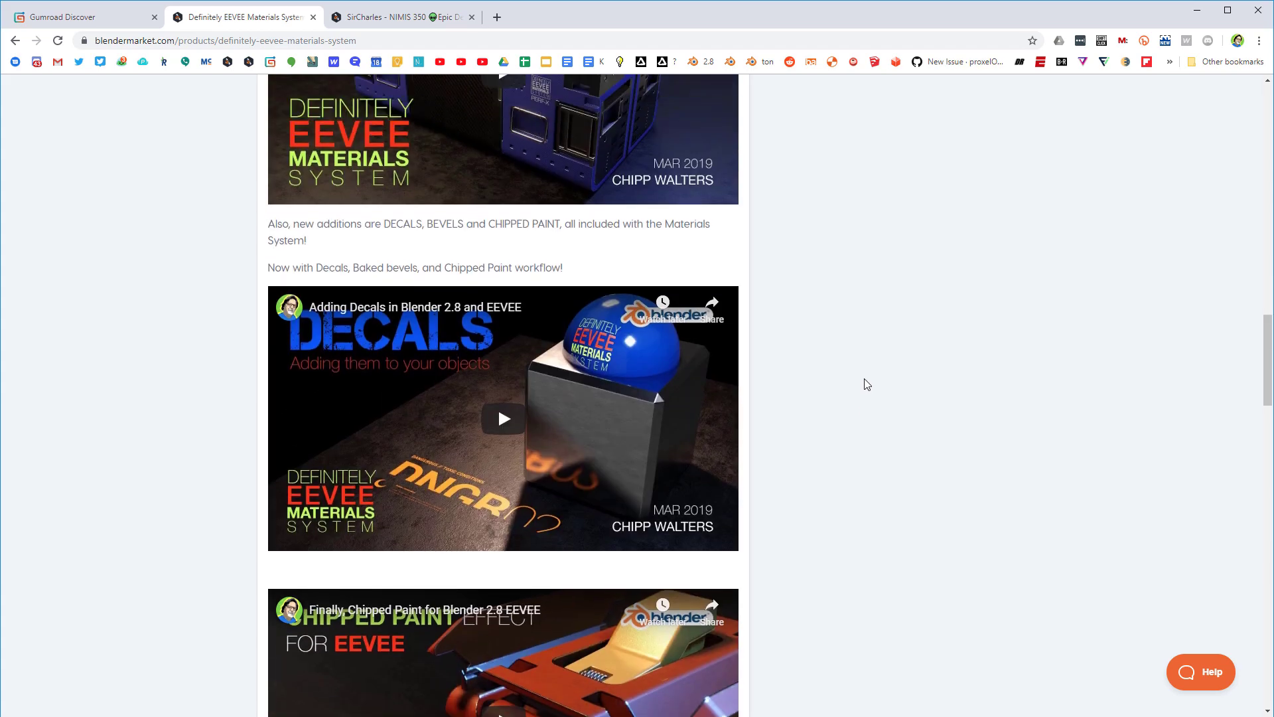
scroll(down, 3)
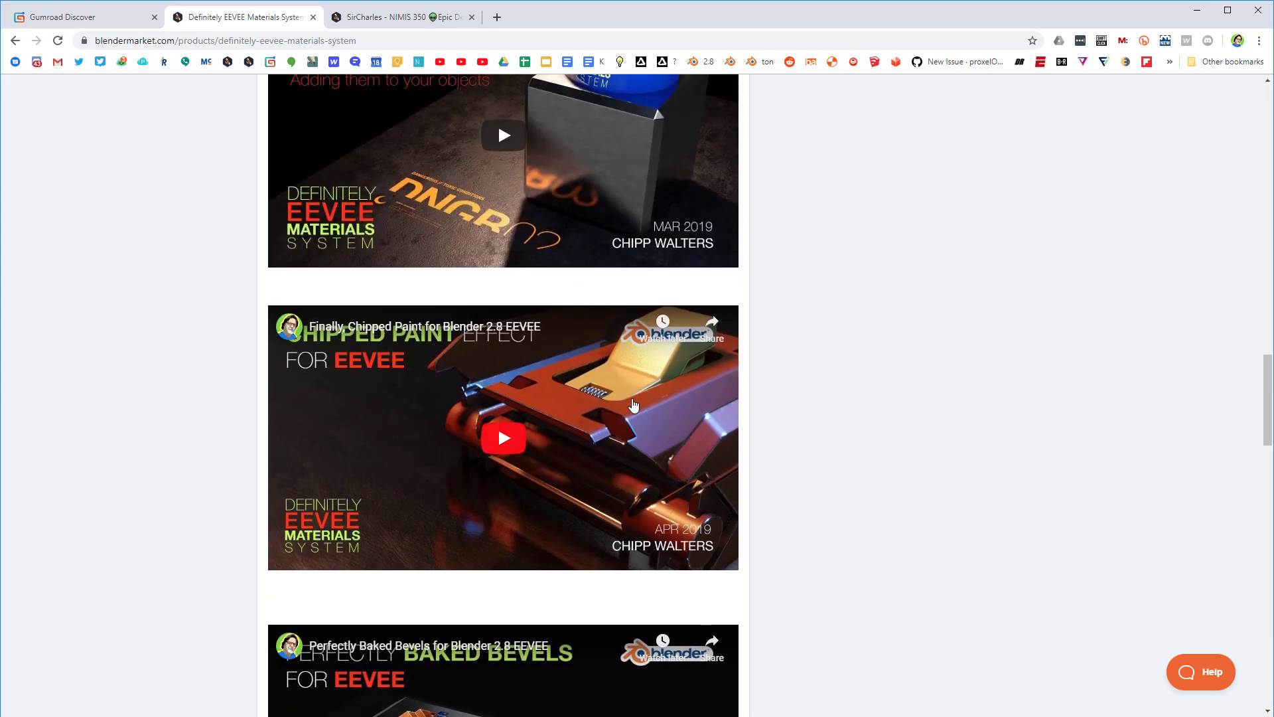
scroll(down, 3)
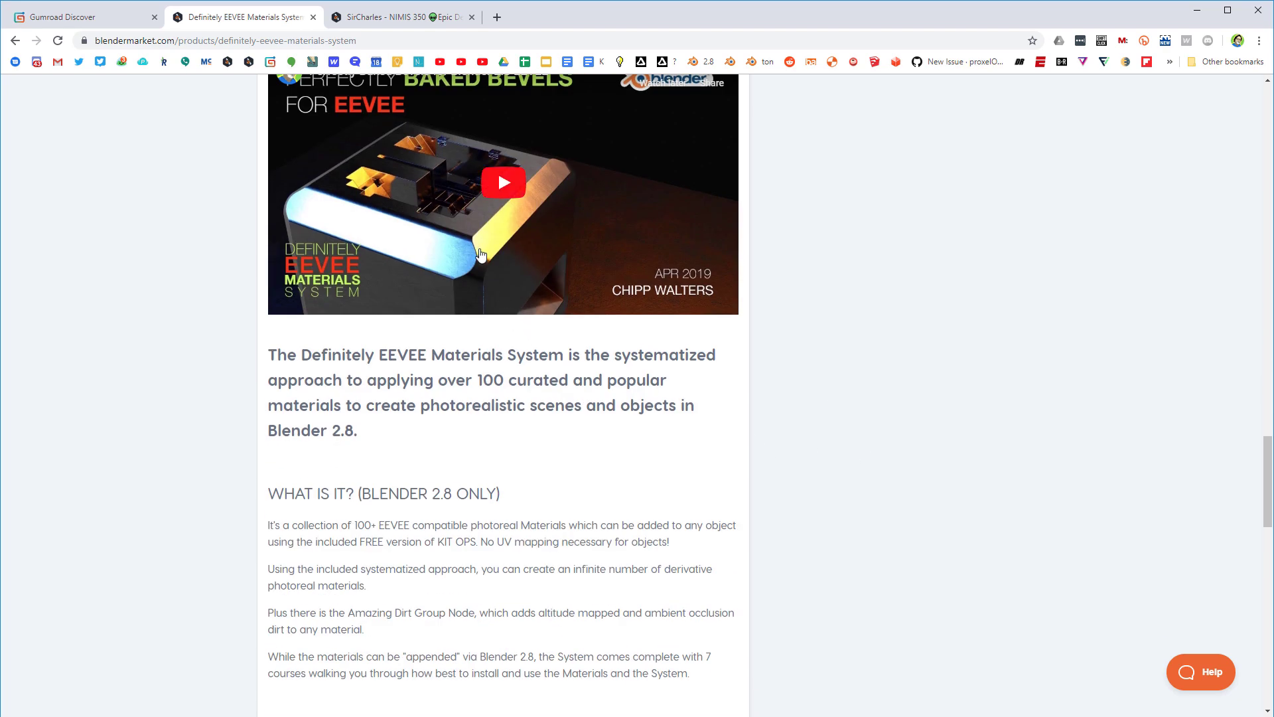
mouse_move(930, 480)
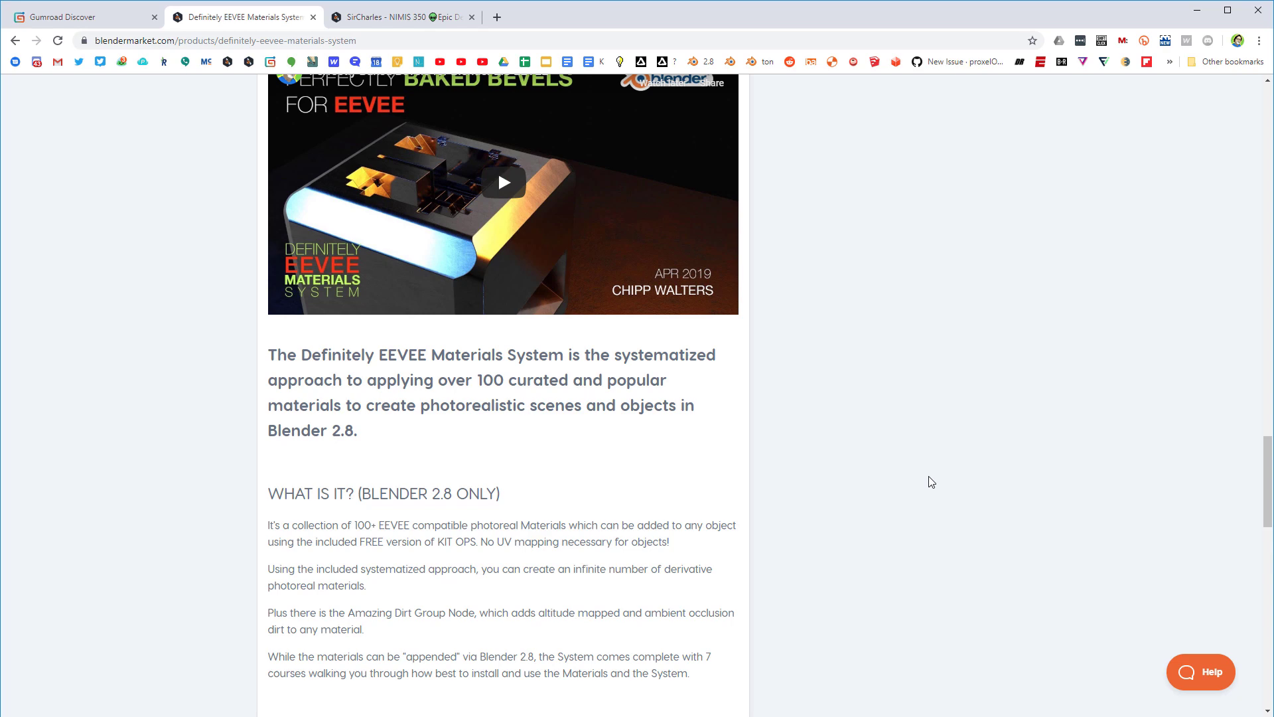
scroll(up, 3)
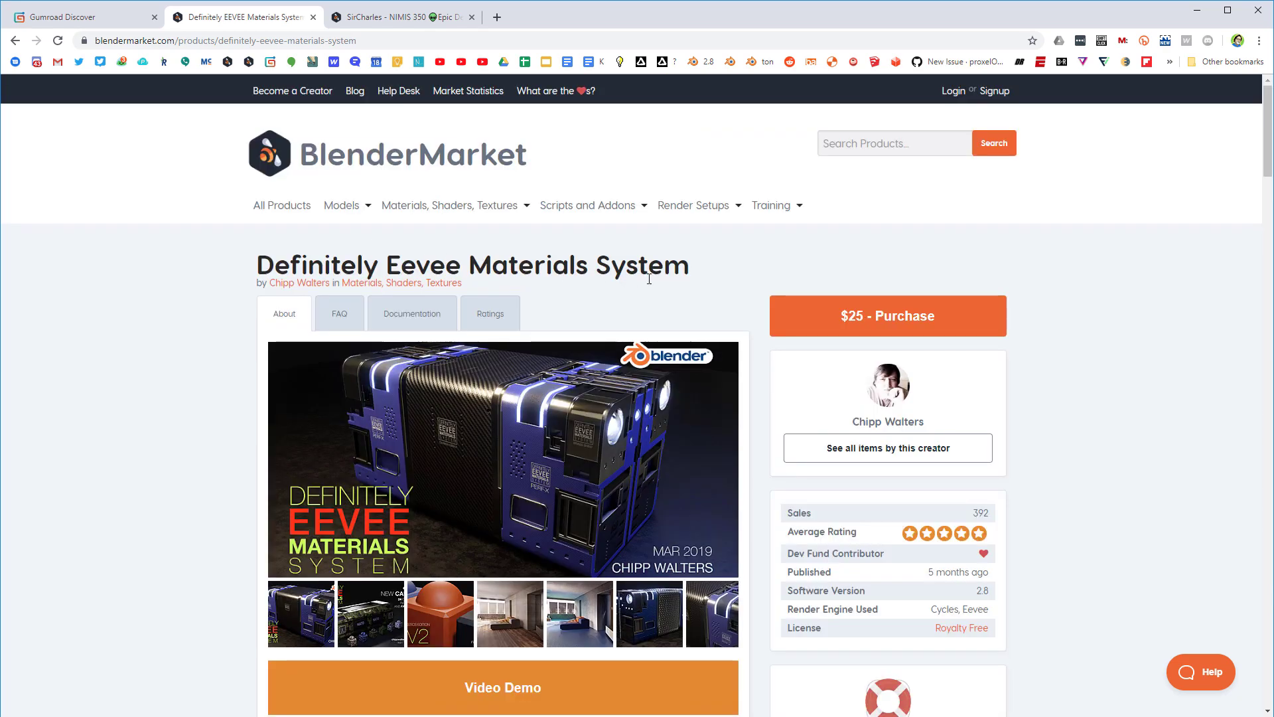
mouse_move(371, 15)
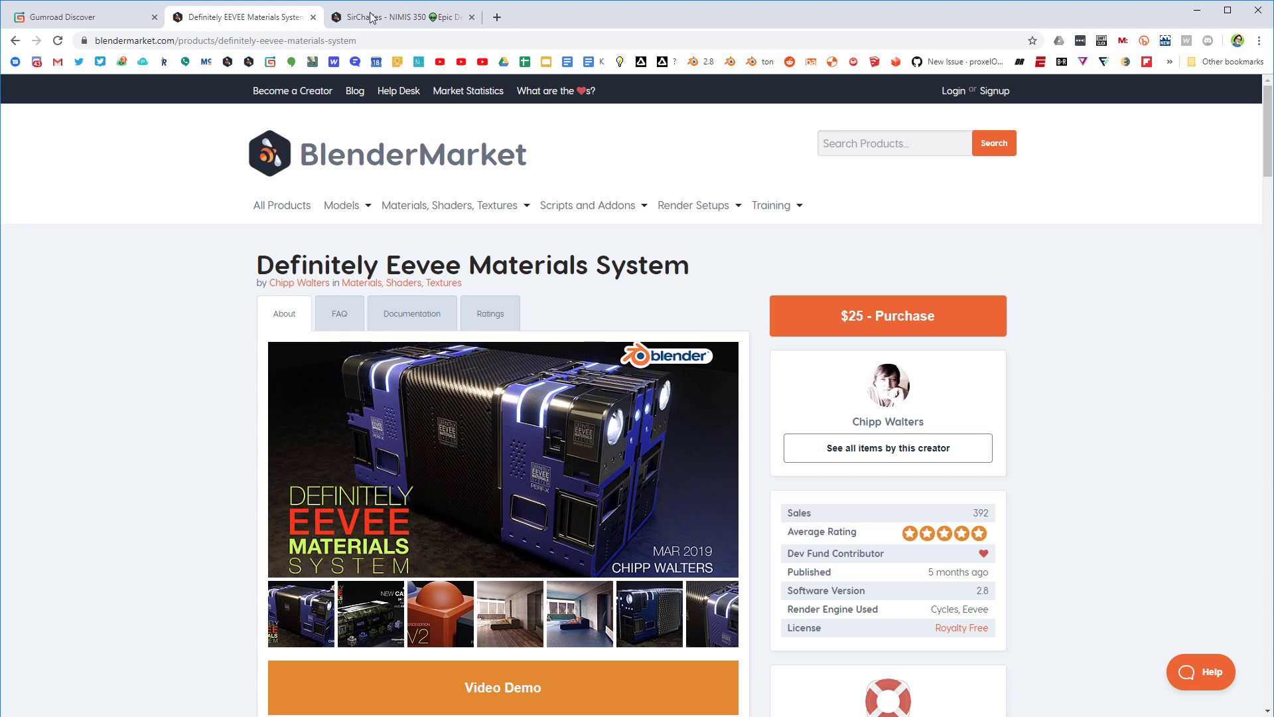
Step: Switch to the Sircharles Nimis 350 page and browse its six decal packs and license
click(399, 17)
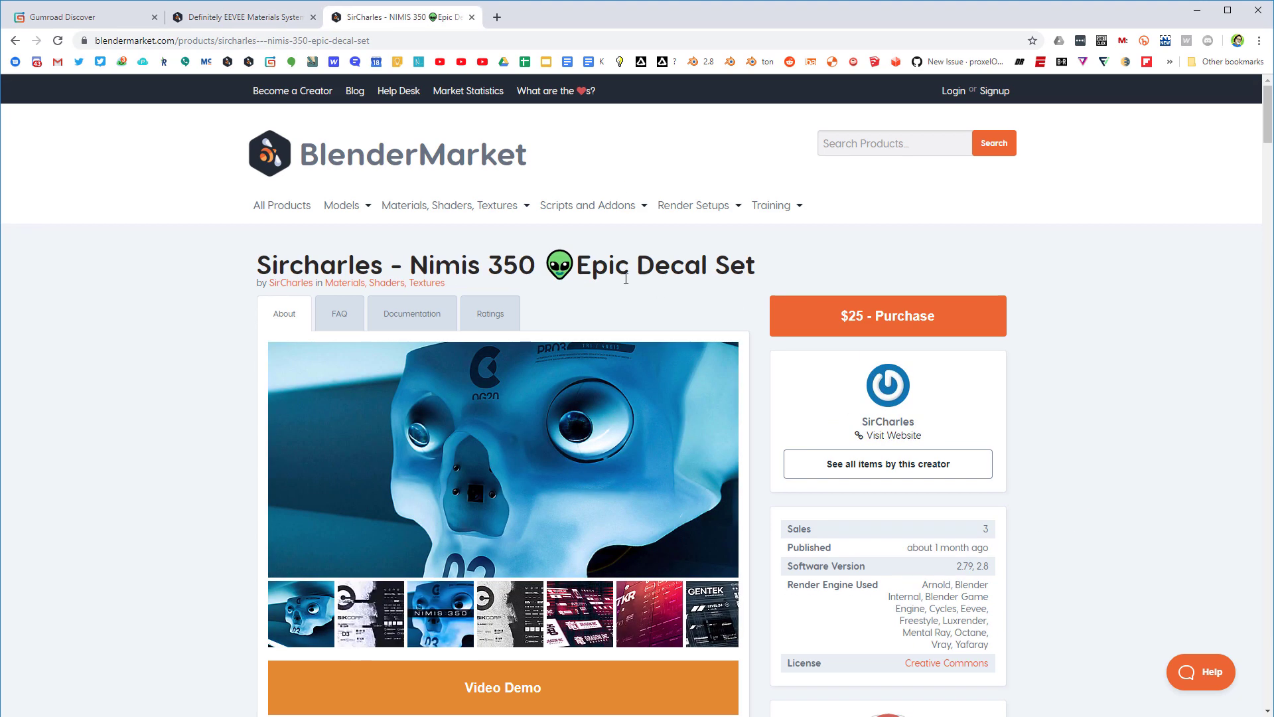
scroll(down, 3)
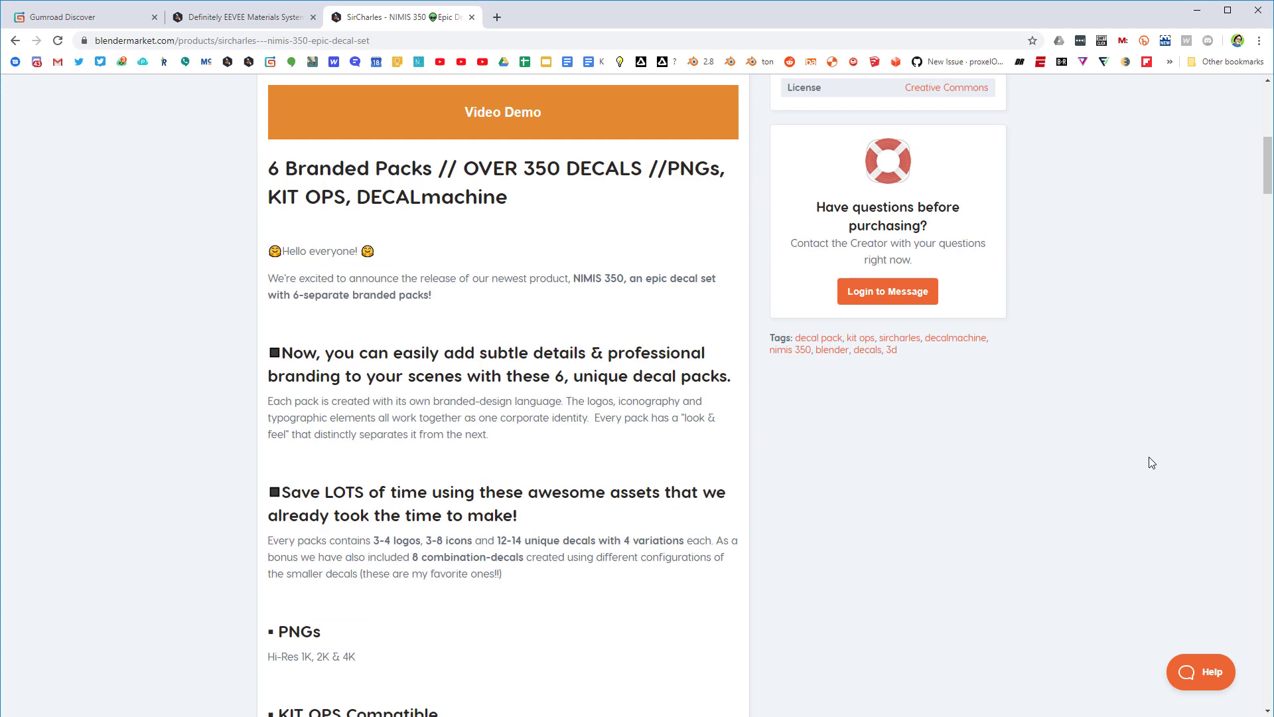
scroll(up, 3)
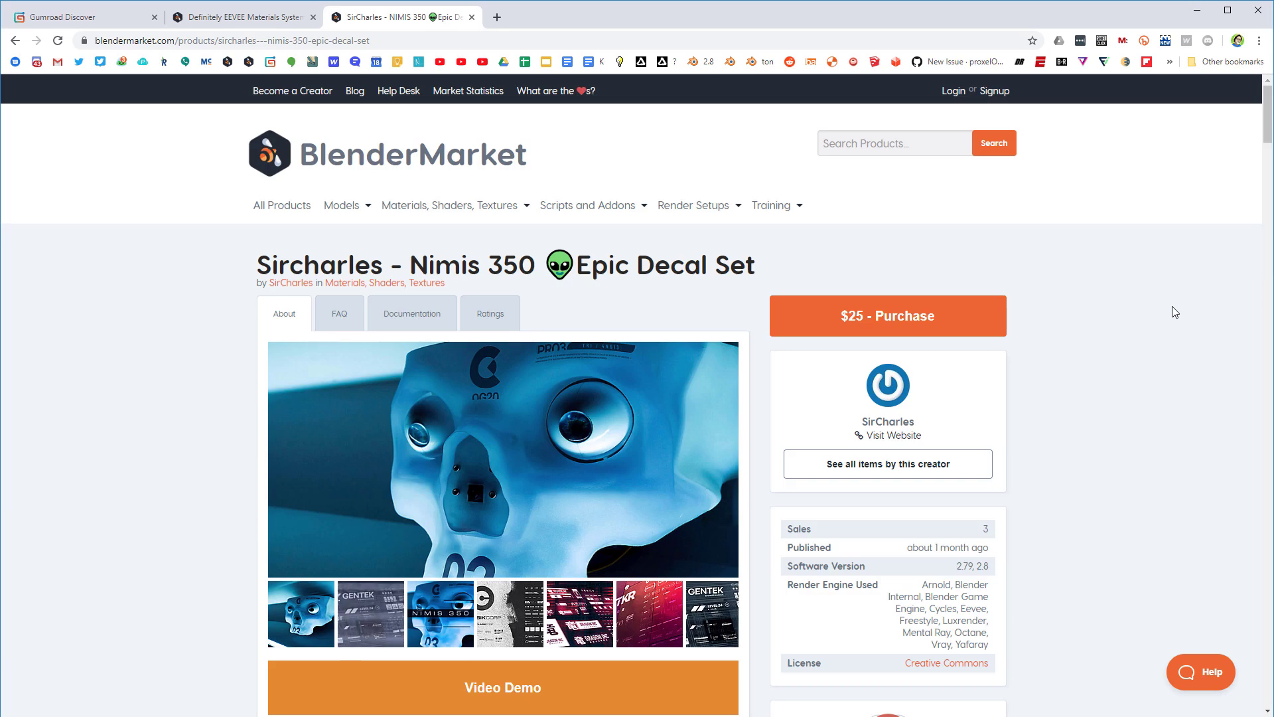
scroll(down, 3)
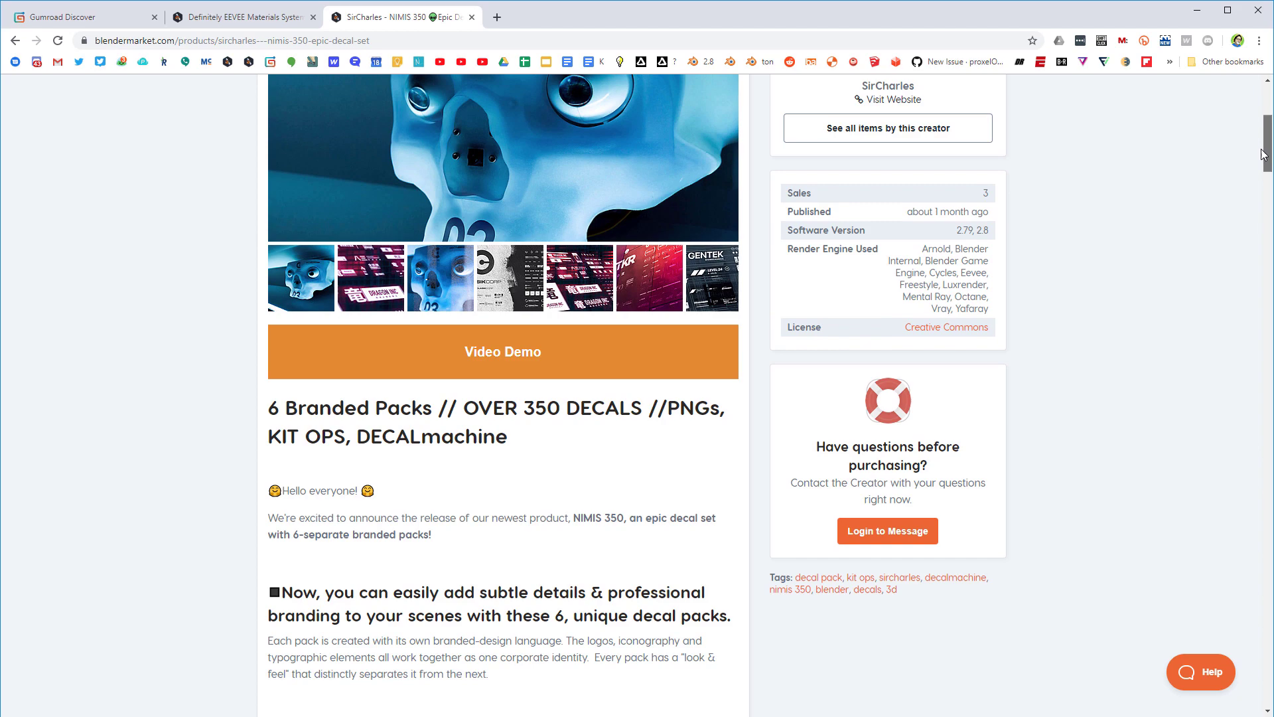
scroll(down, 3)
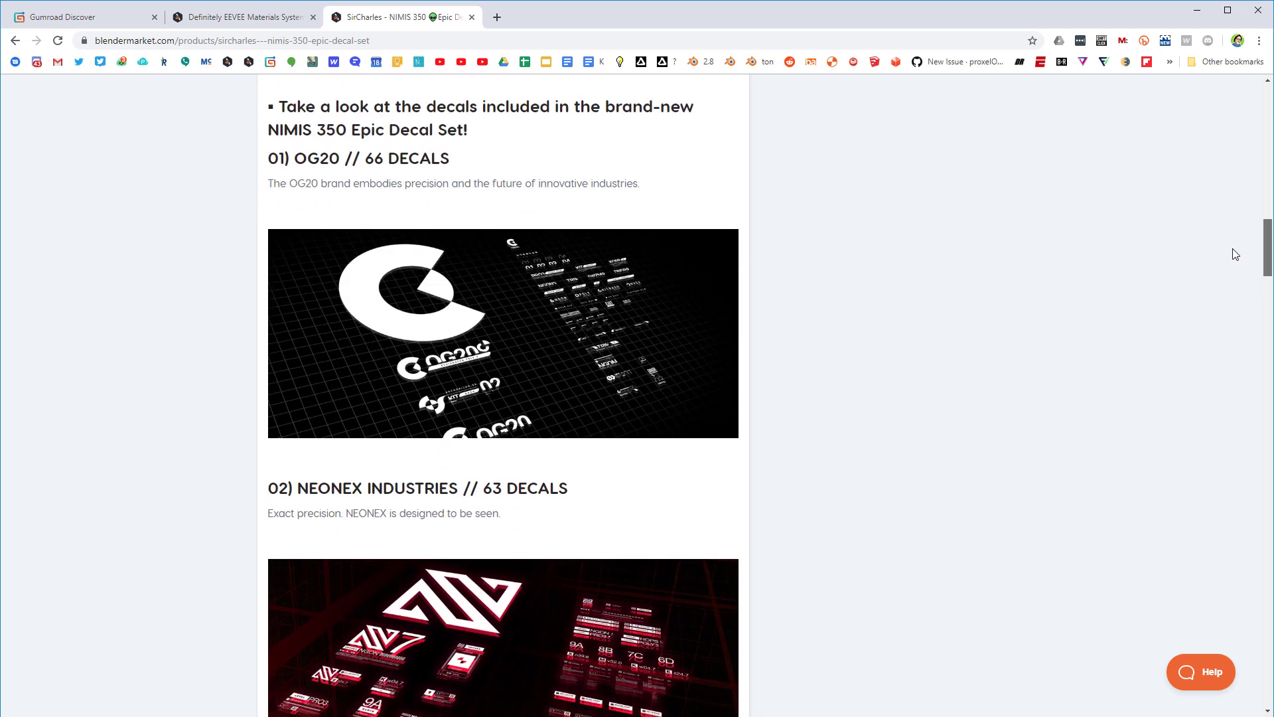
scroll(down, 3)
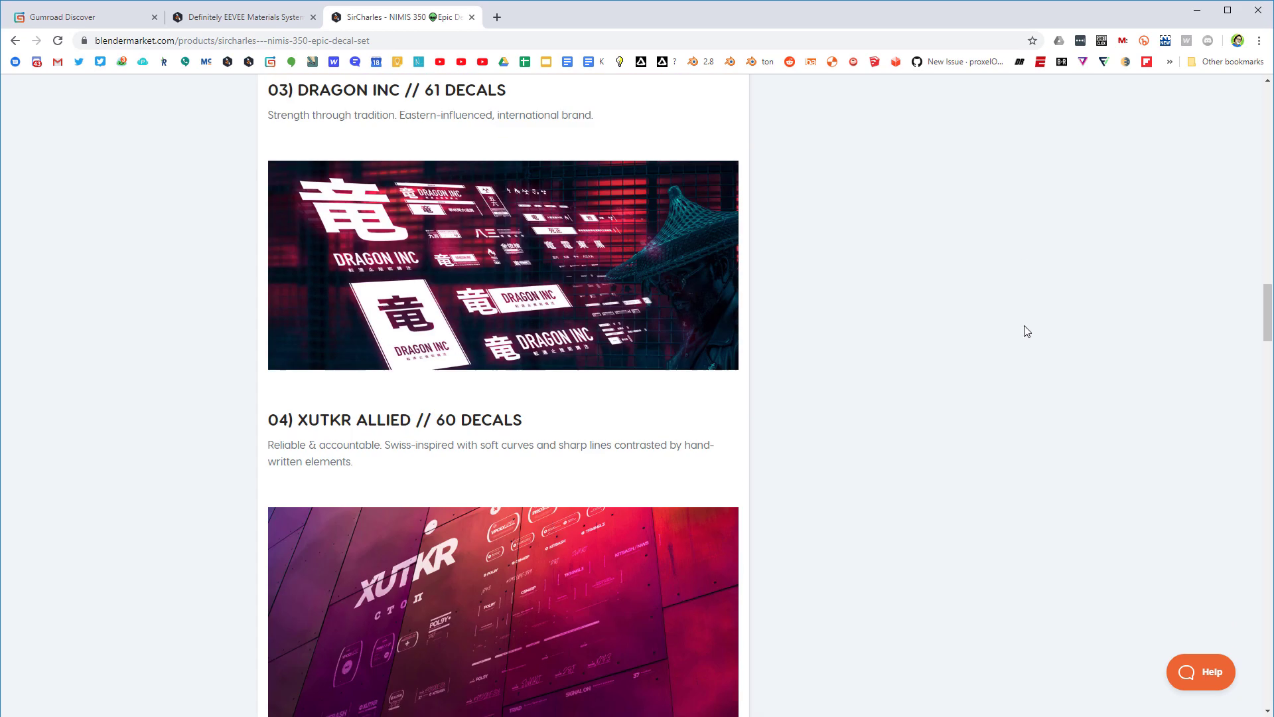
scroll(down, 3)
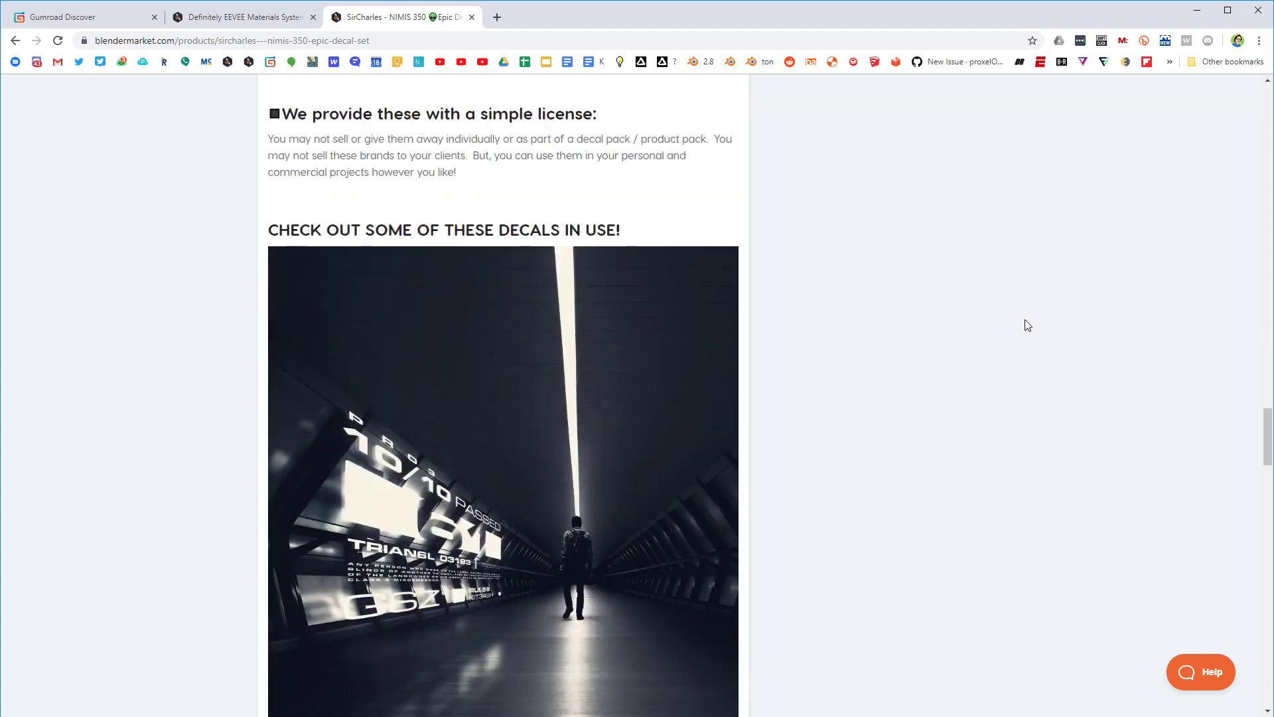
scroll(down, 3)
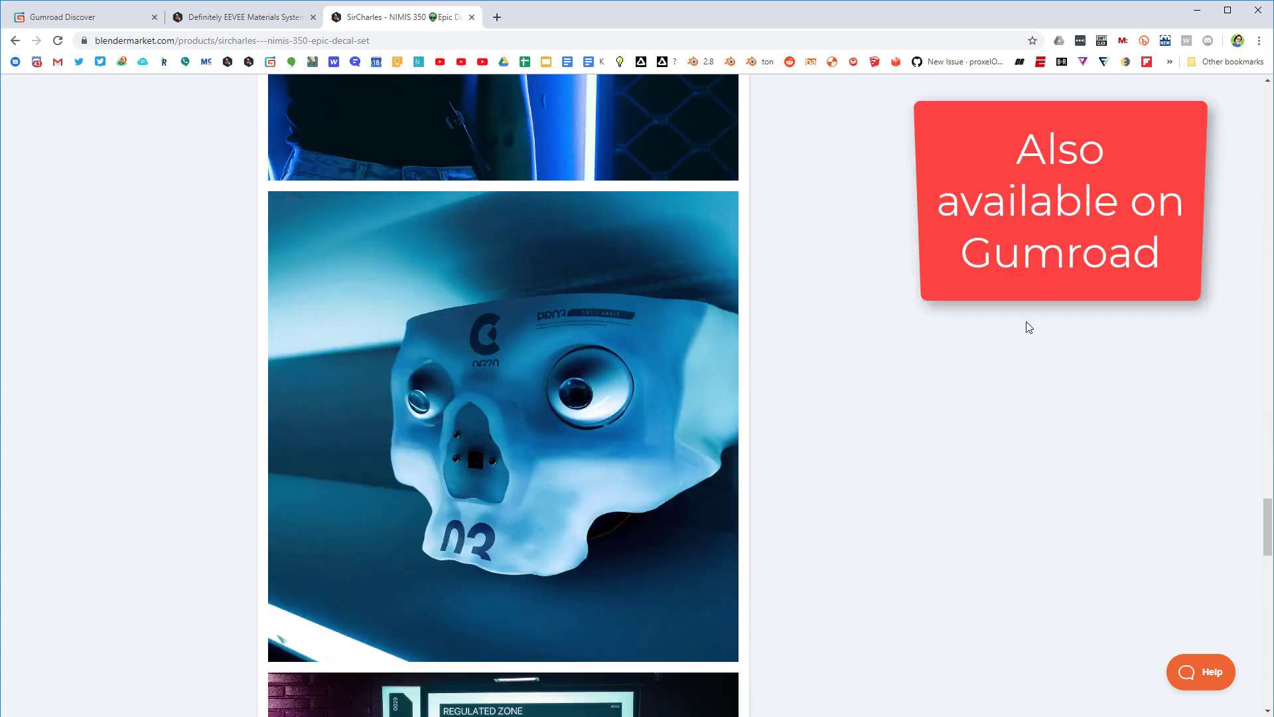
mouse_move(1096, 348)
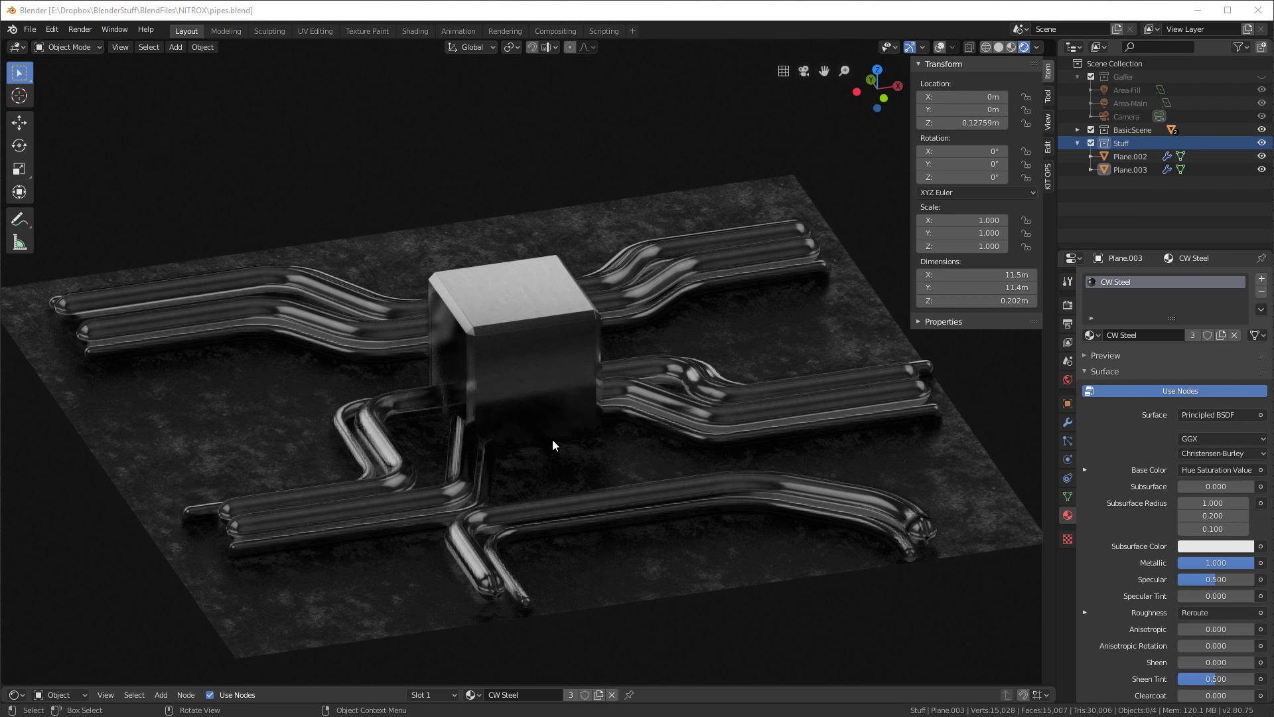
mouse_move(576, 455)
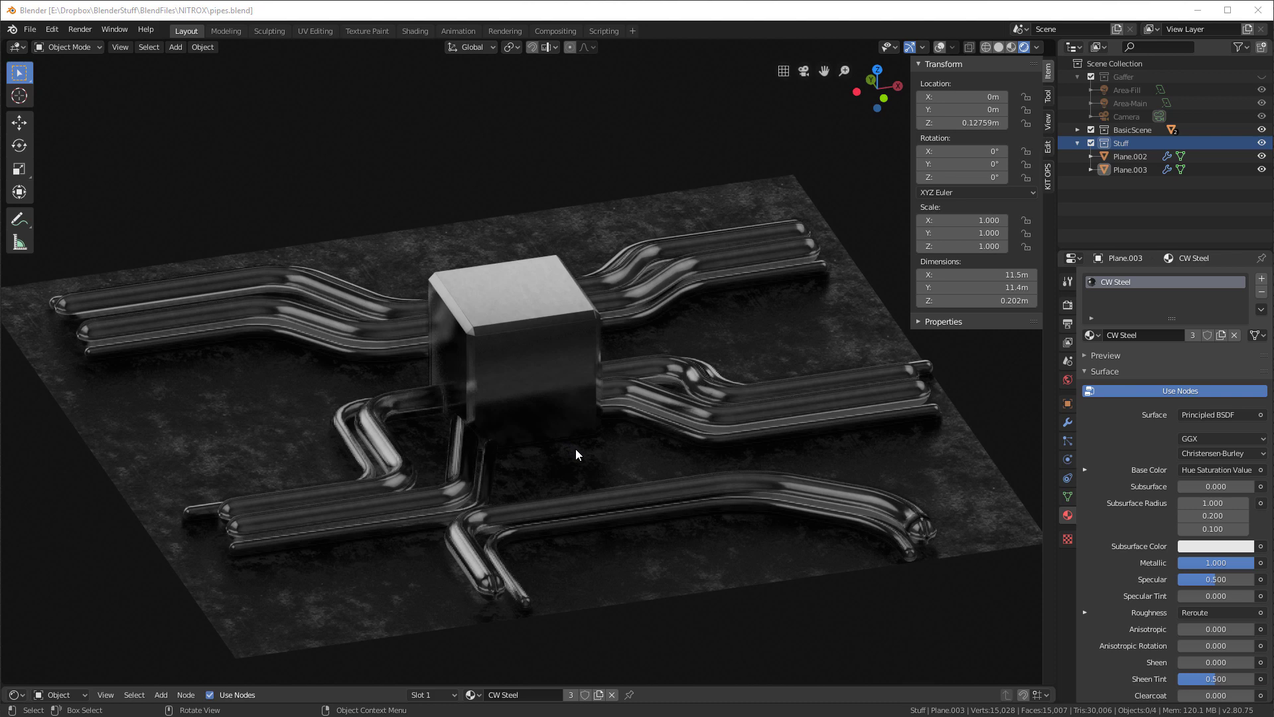
mouse_move(562, 402)
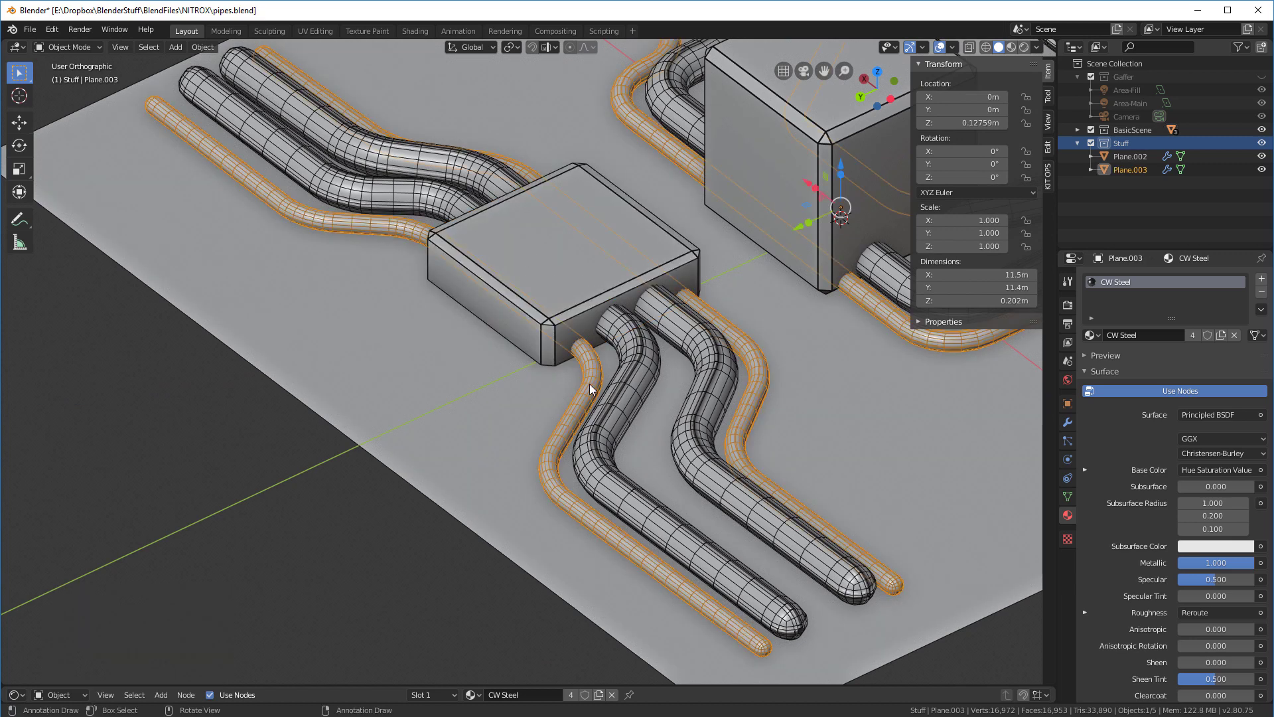
mouse_move(586, 272)
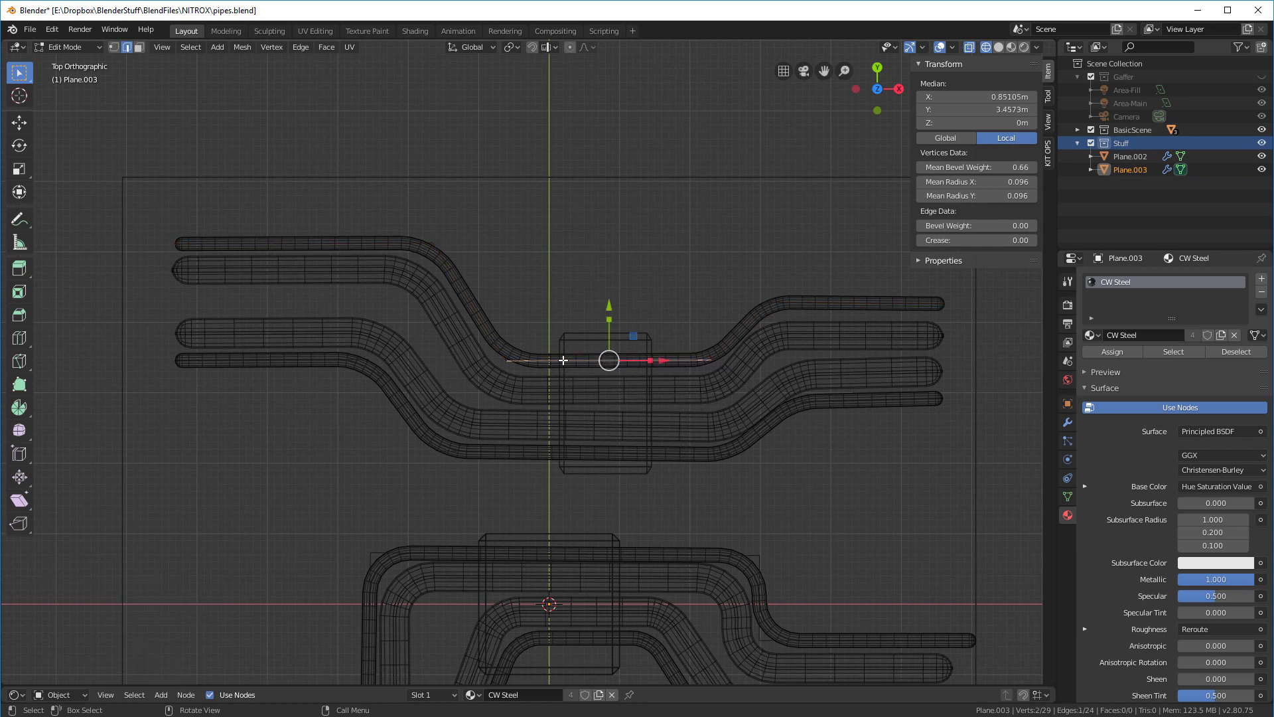
Step: Subdivide Plane.003's pipe path edge and shift a path vertex 0.16 m along X
right_click(562, 360)
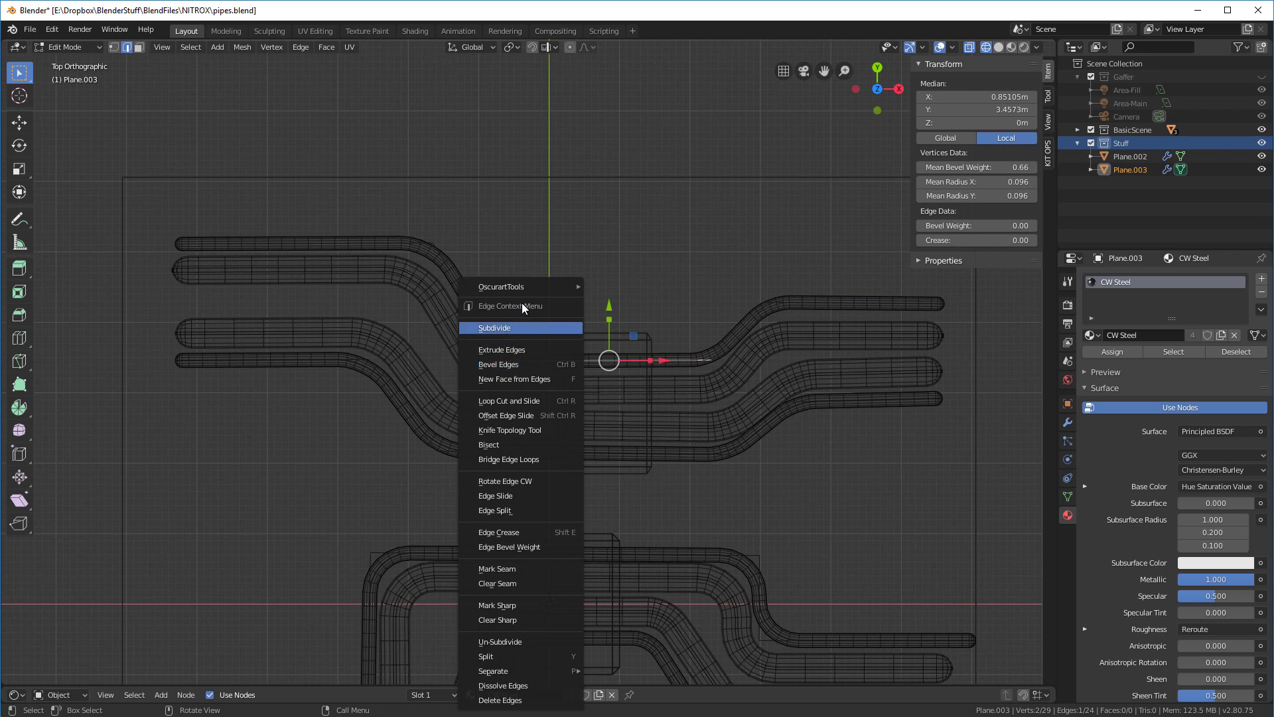
click(494, 328)
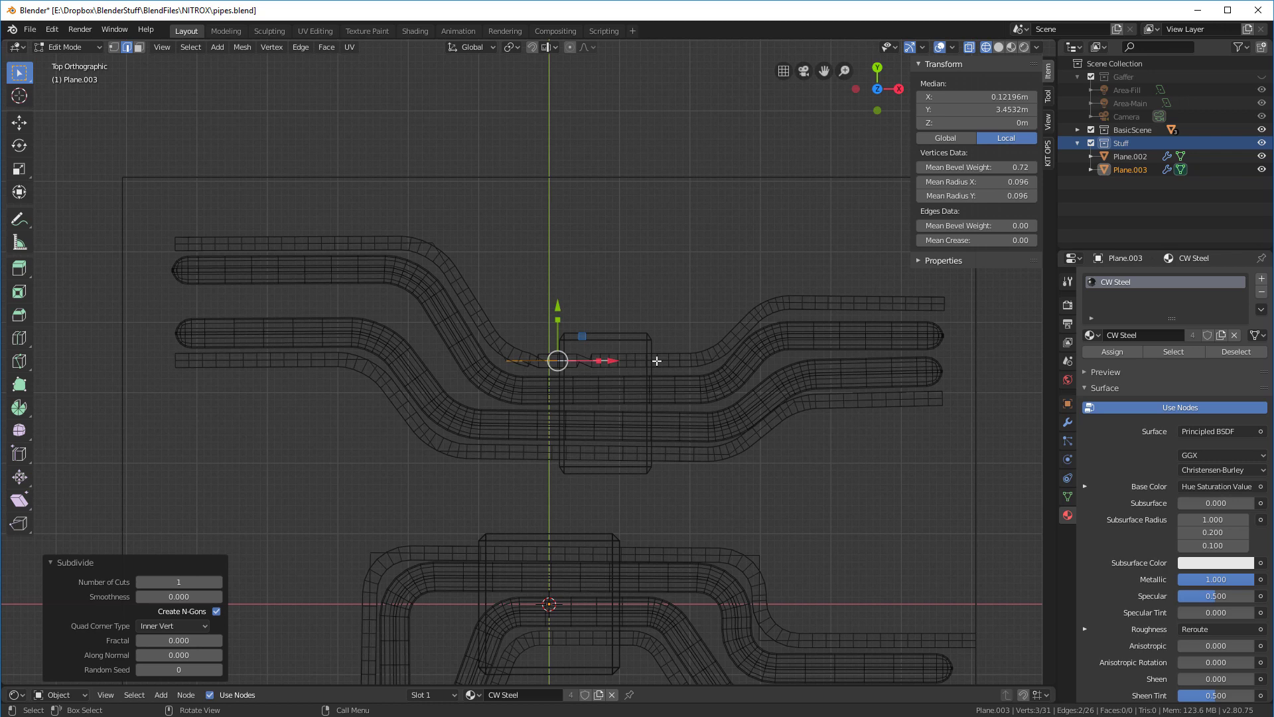
right_click(656, 360)
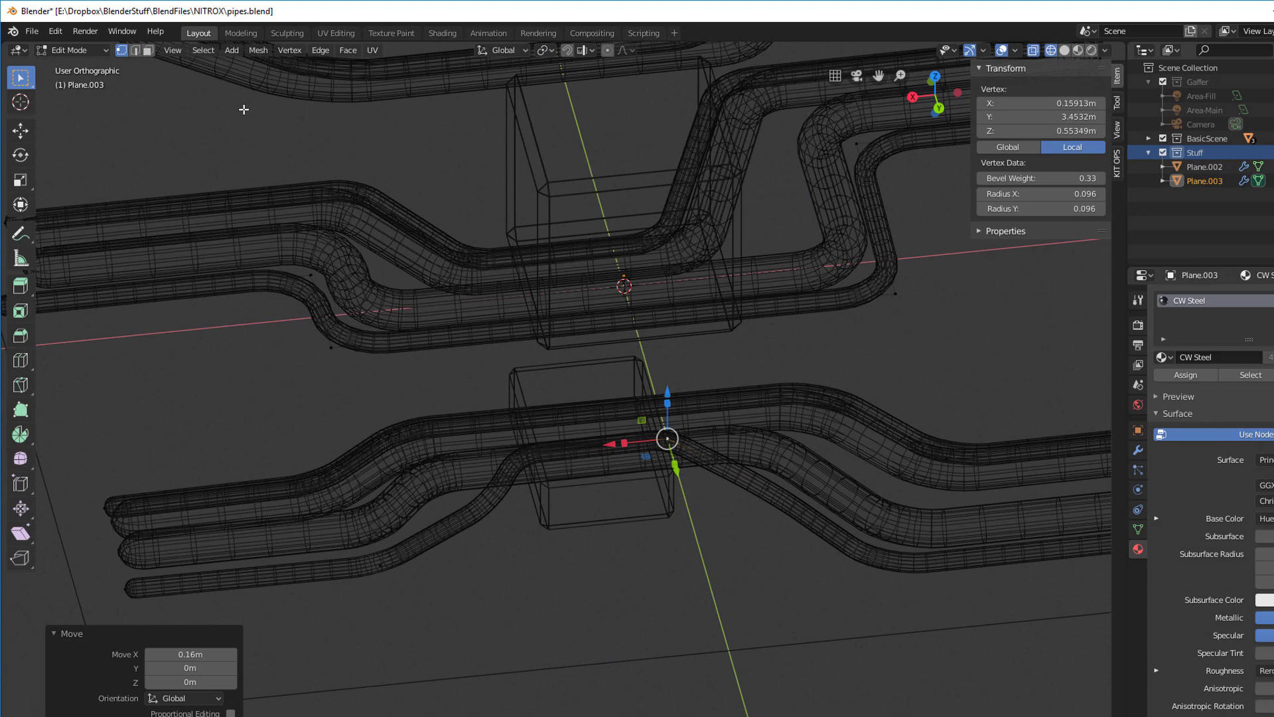
click(203, 50)
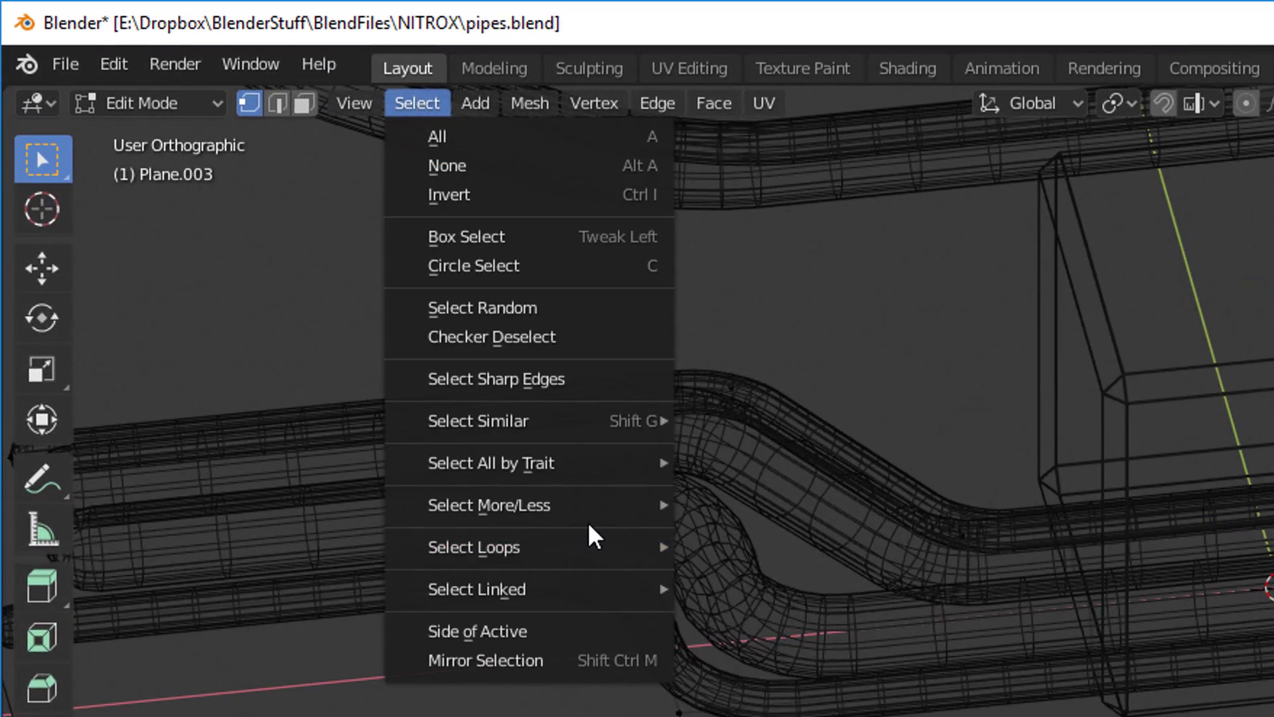
mouse_move(517, 505)
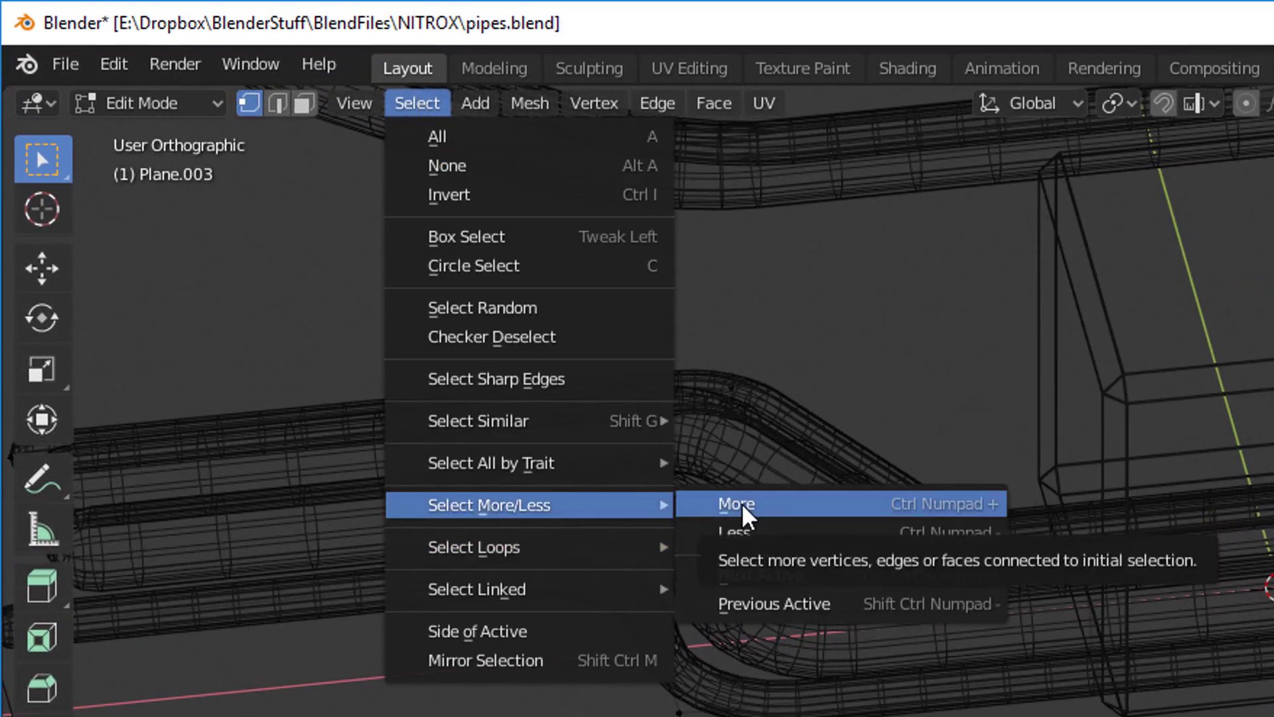
mouse_move(476, 589)
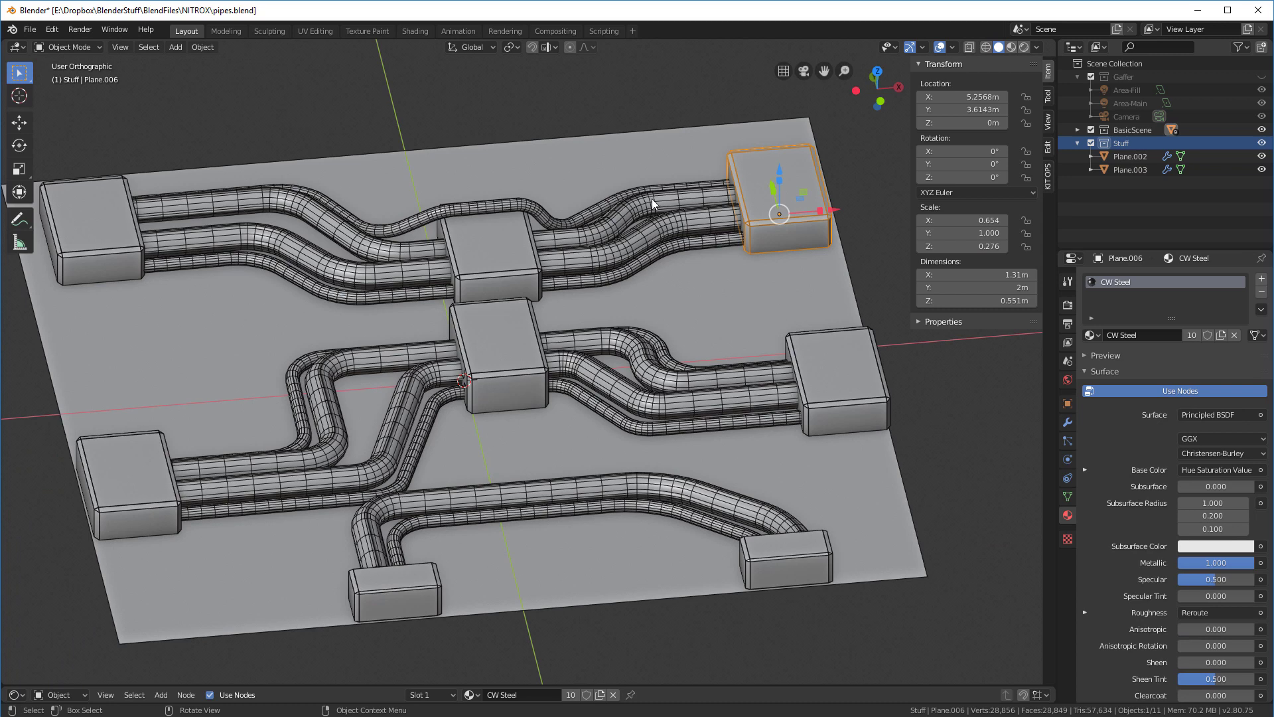
mouse_move(310, 342)
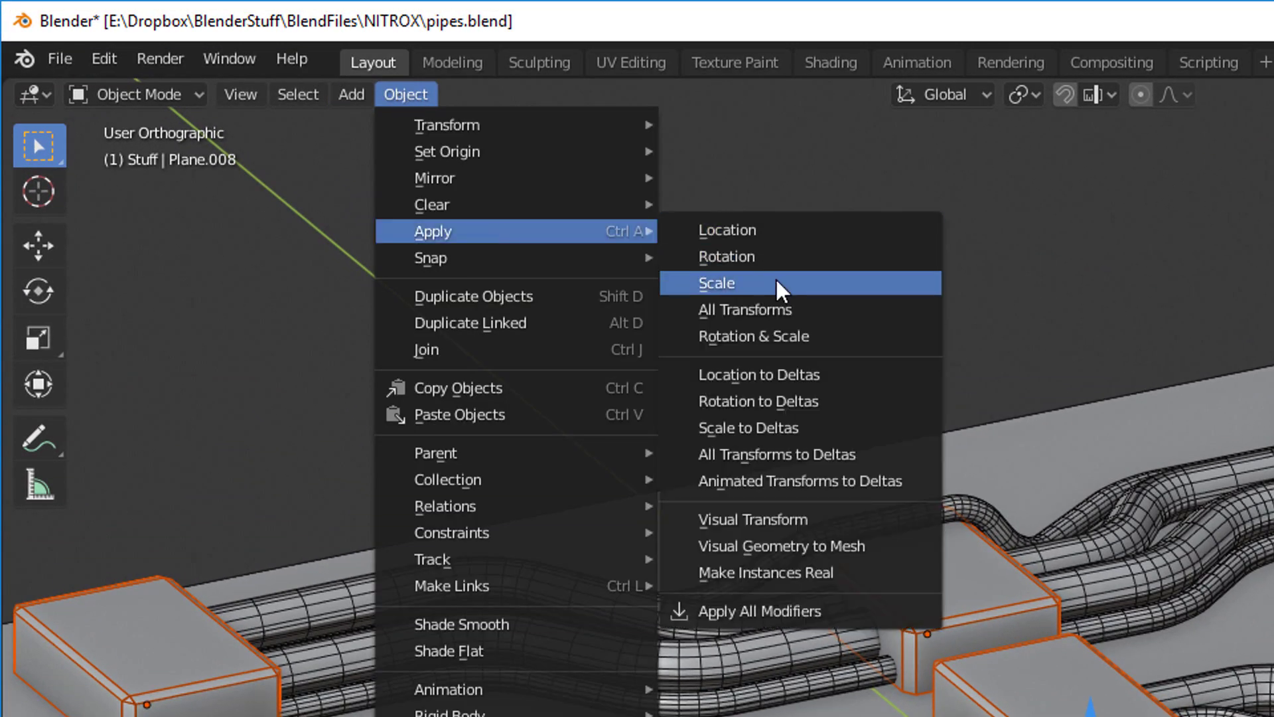
mouse_move(764, 297)
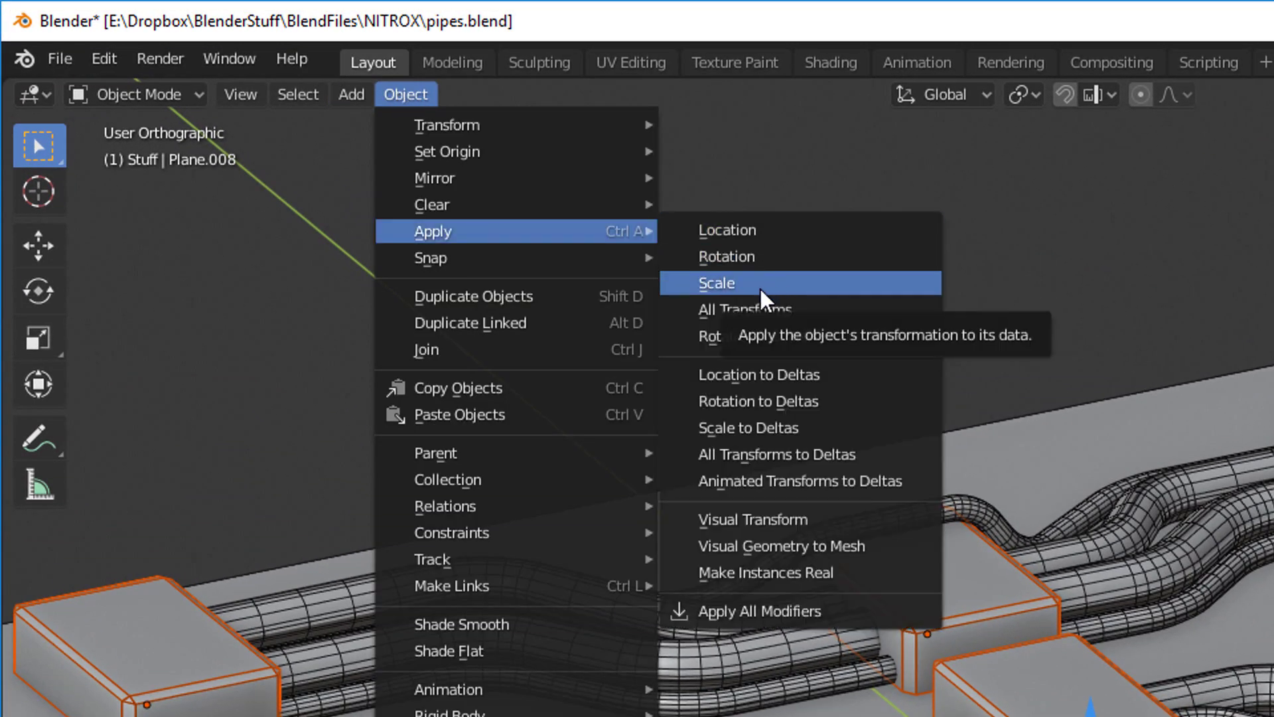
Step: Apply scale to all the selected junction boxes at the pipe ends
click(717, 283)
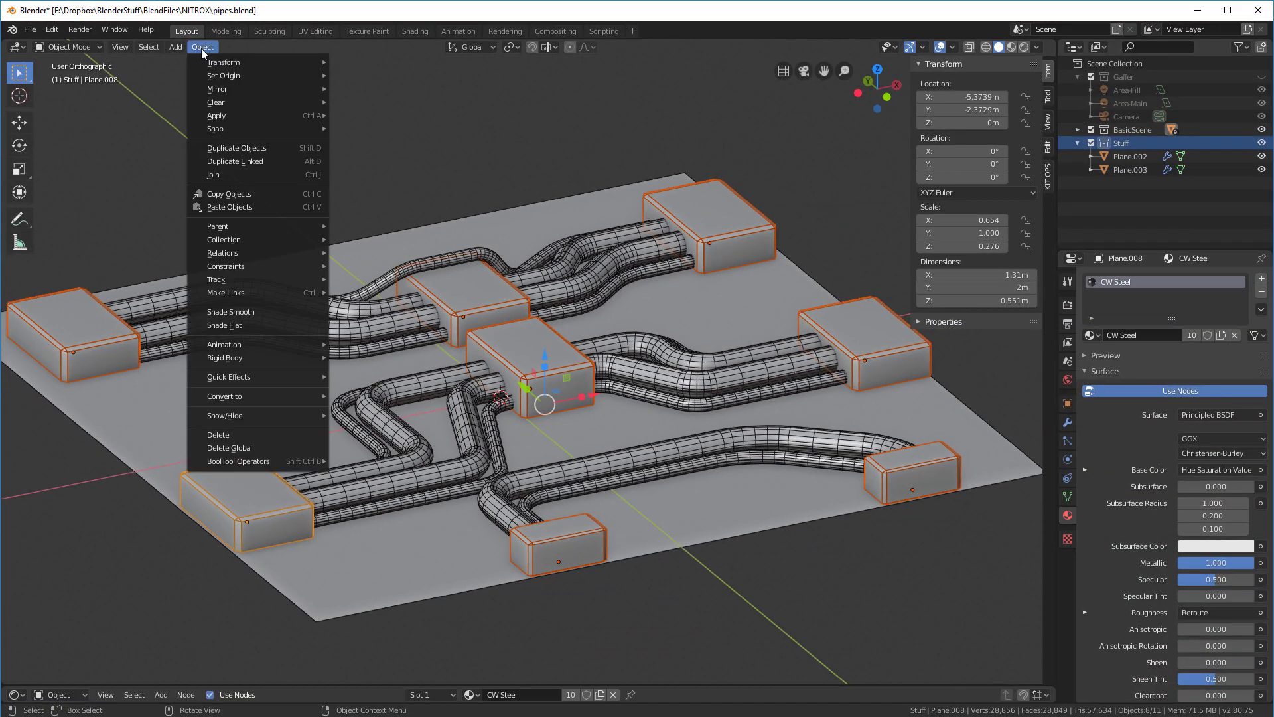
mouse_move(216, 115)
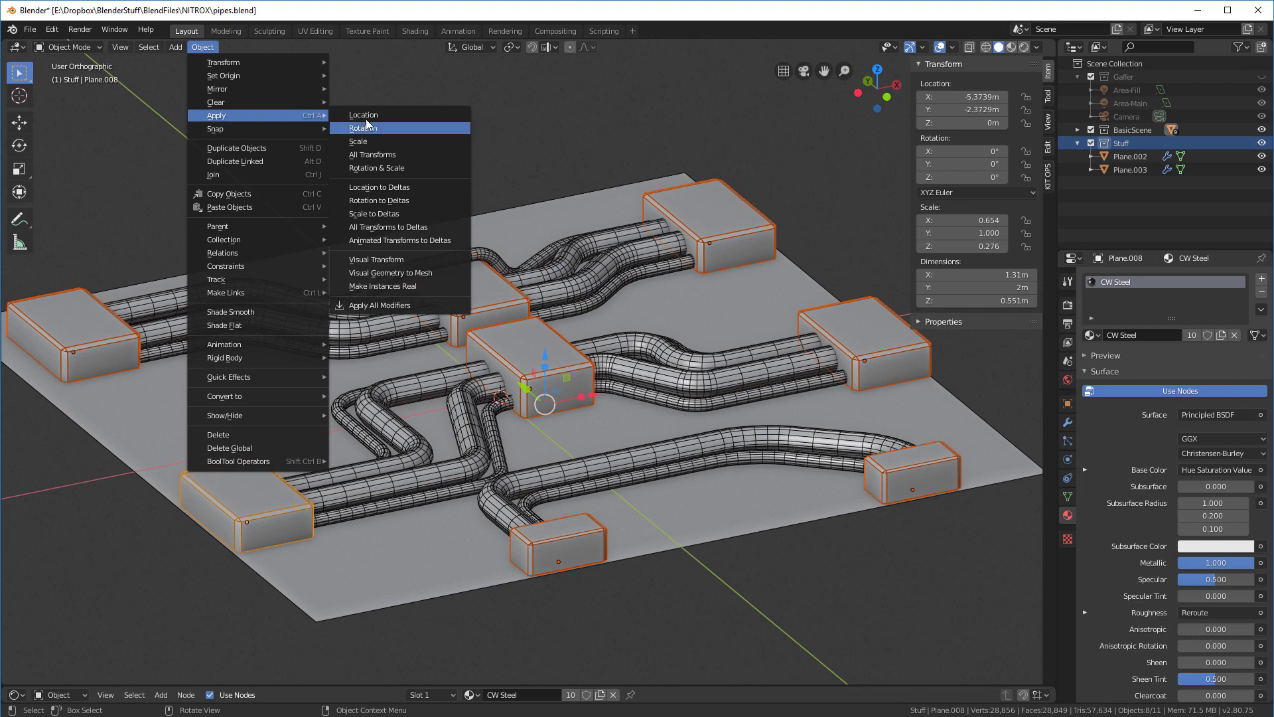
mouse_move(371, 142)
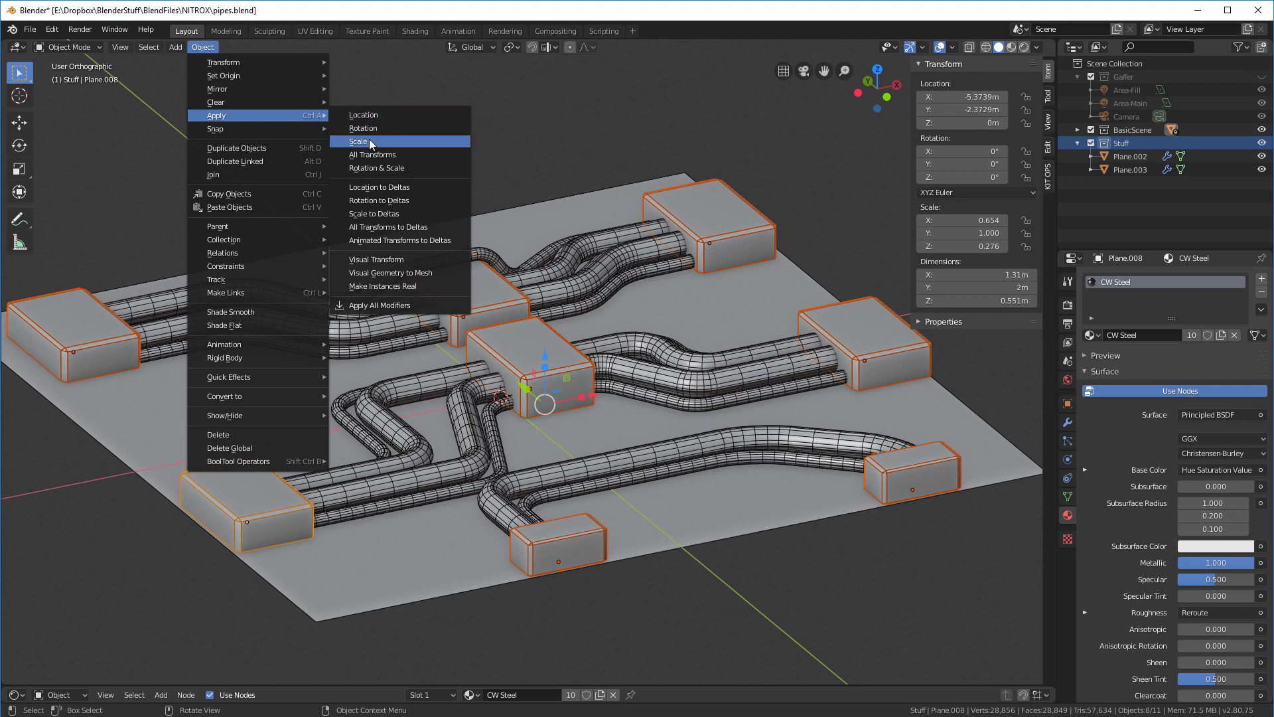
click(367, 141)
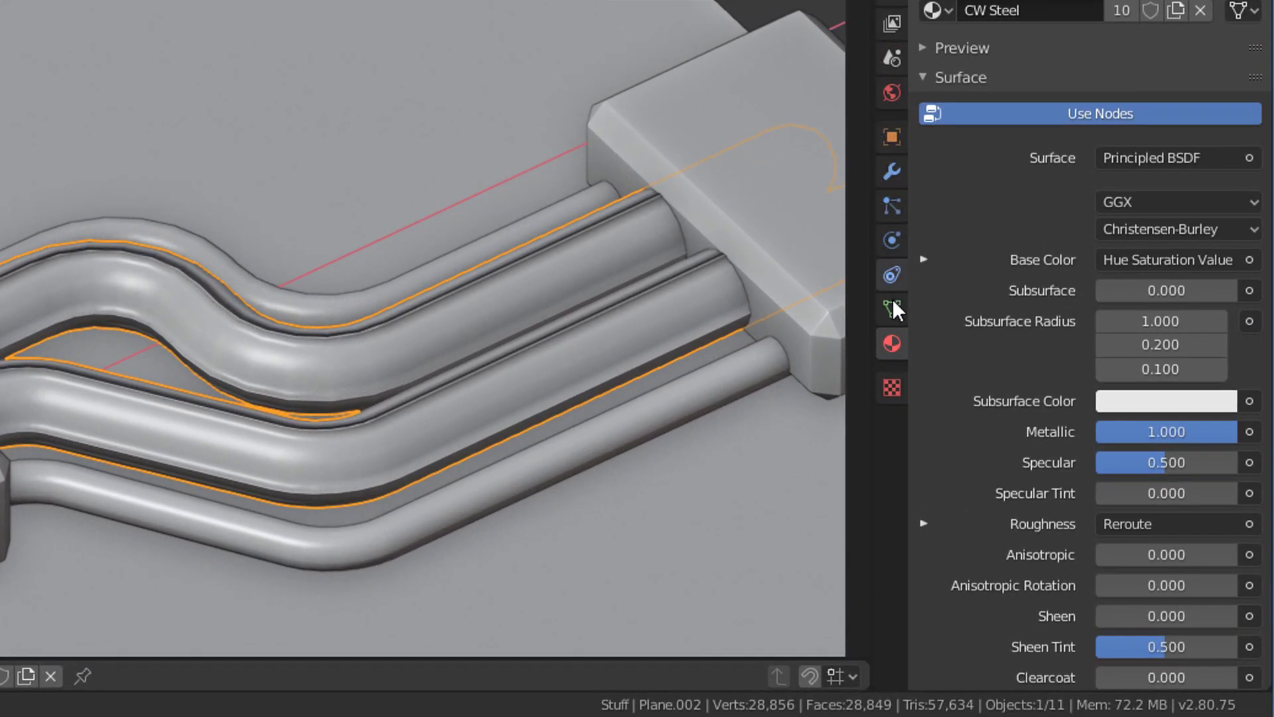
Step: Adjust the Bevel modifier width on the steel pipes
click(891, 172)
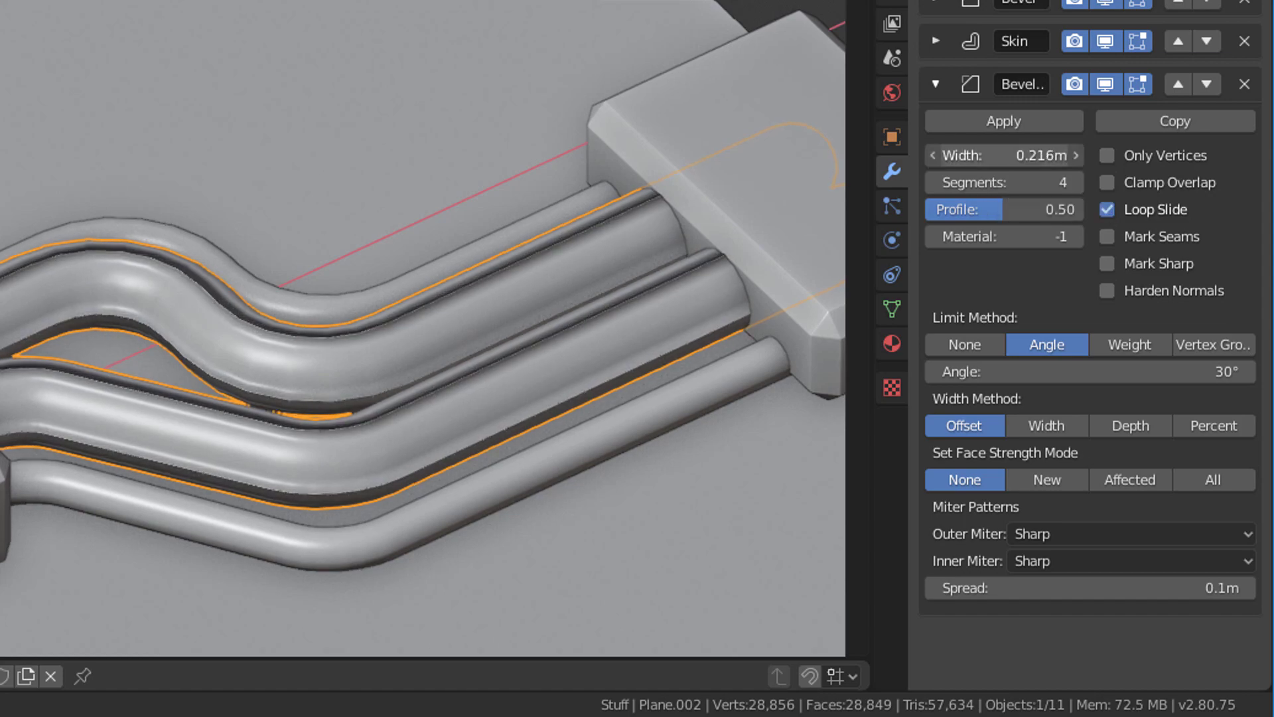
drag(1057, 155, 975, 155)
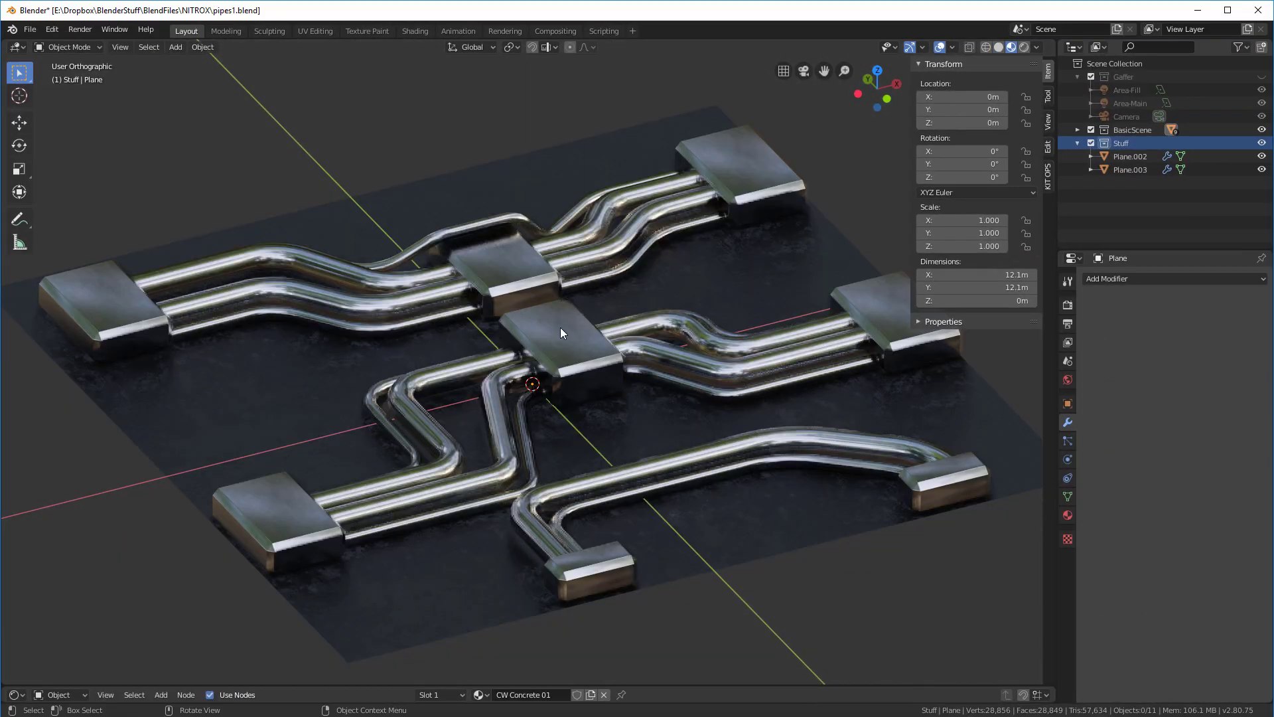
mouse_move(837, 355)
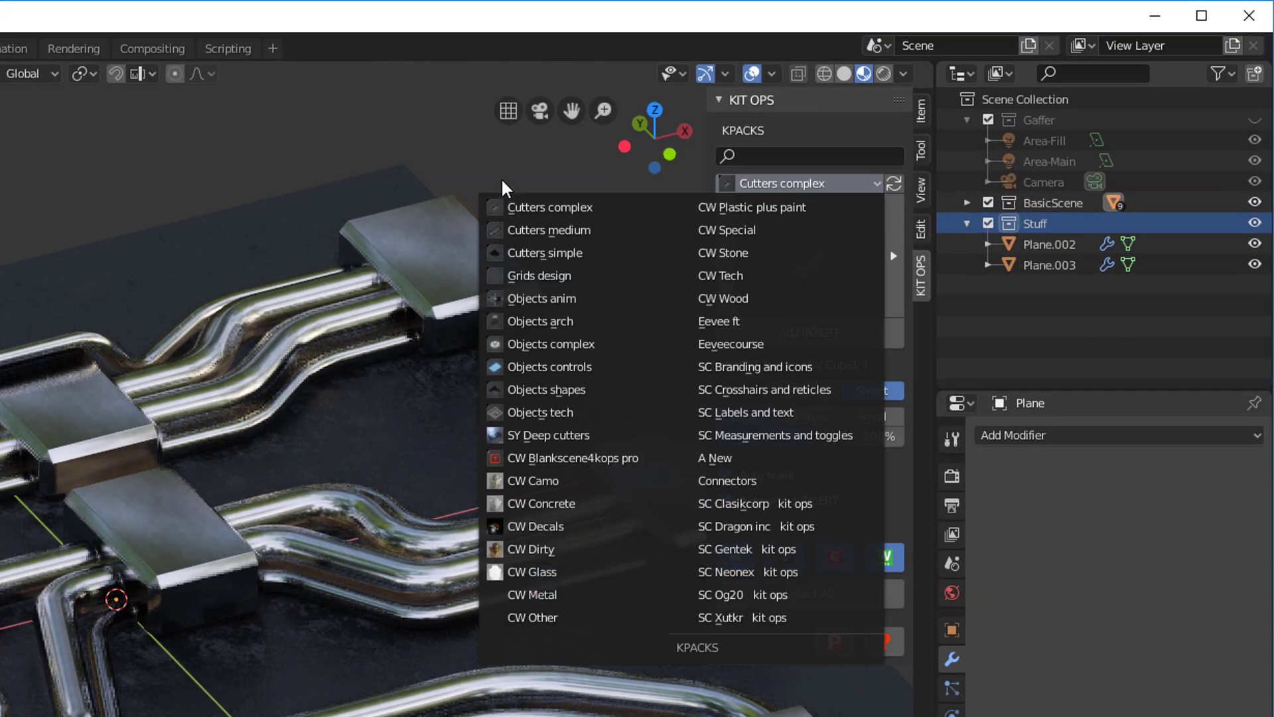
mouse_move(775, 186)
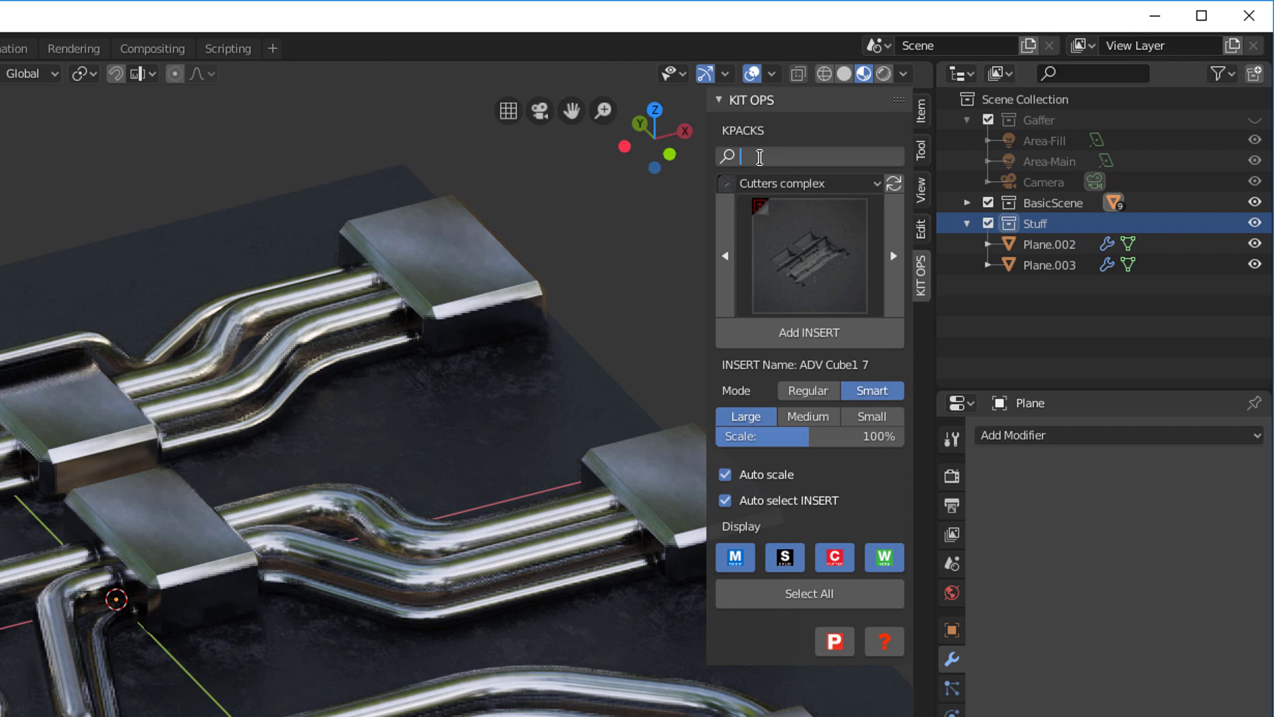
Step: Search KIT OPS for 'cw' and assign the CW Plastic plus paint dapple material to the boxes
text(cw)
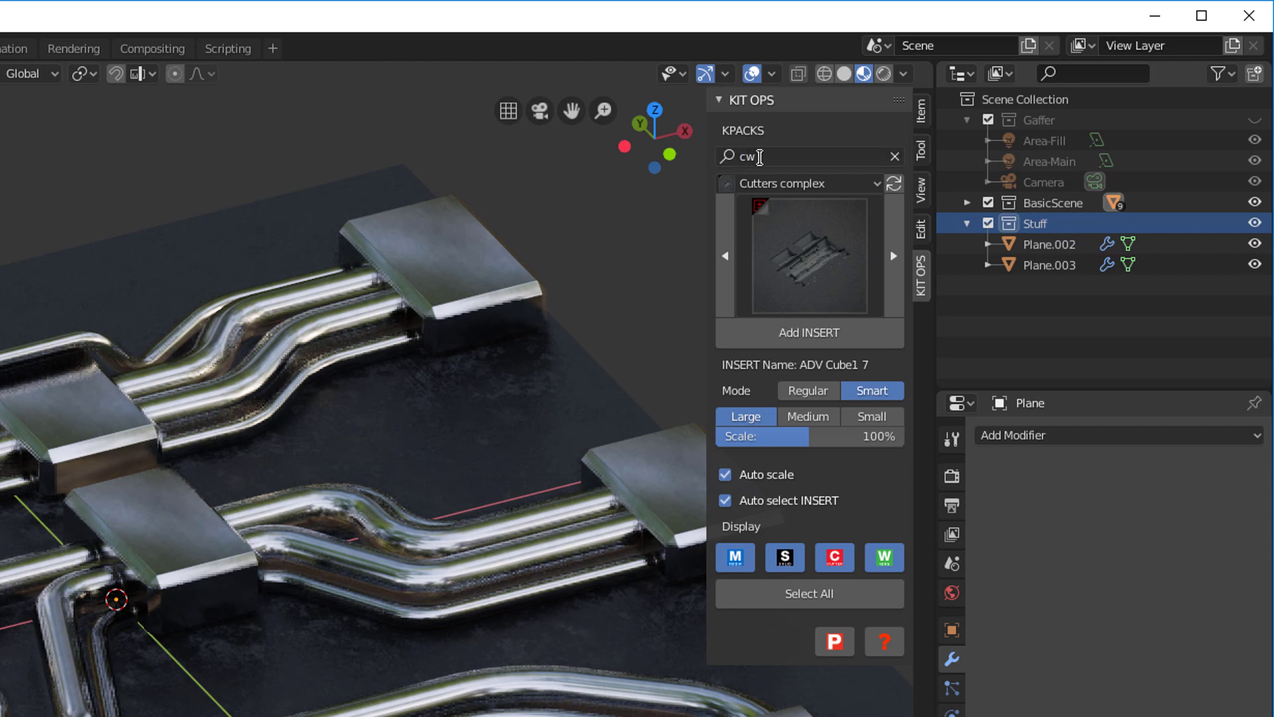
click(805, 183)
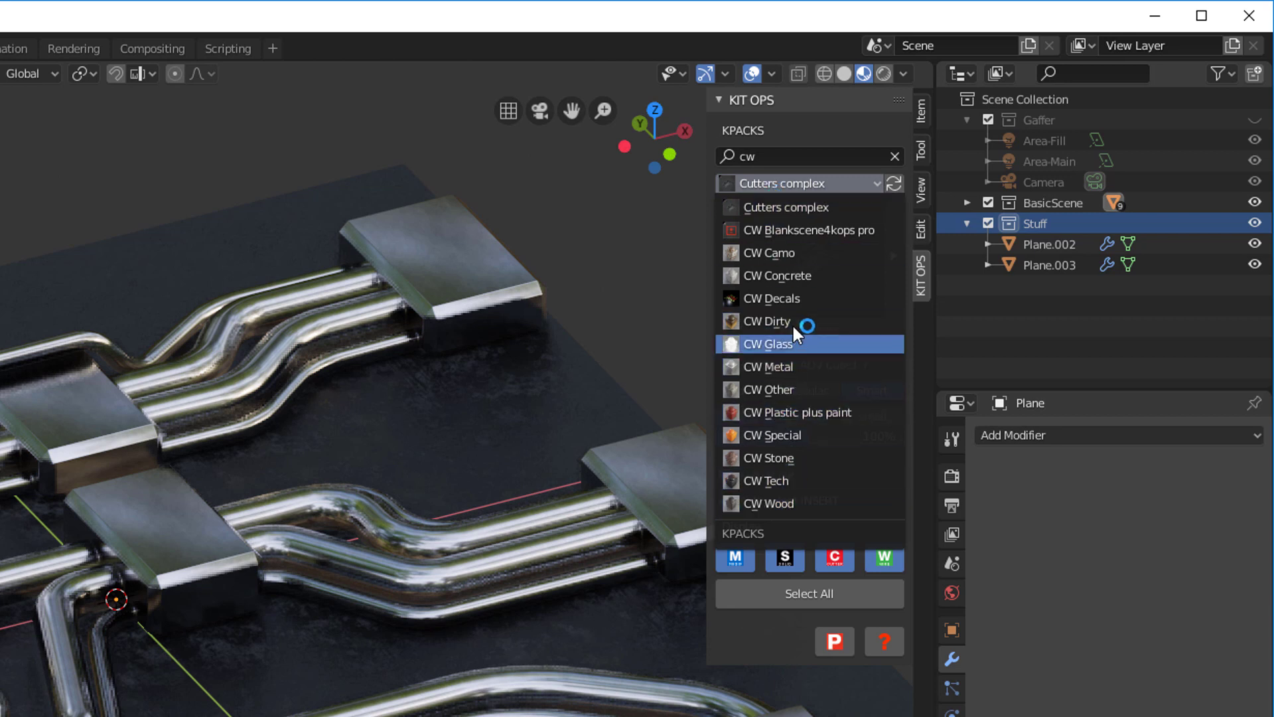
mouse_move(837, 276)
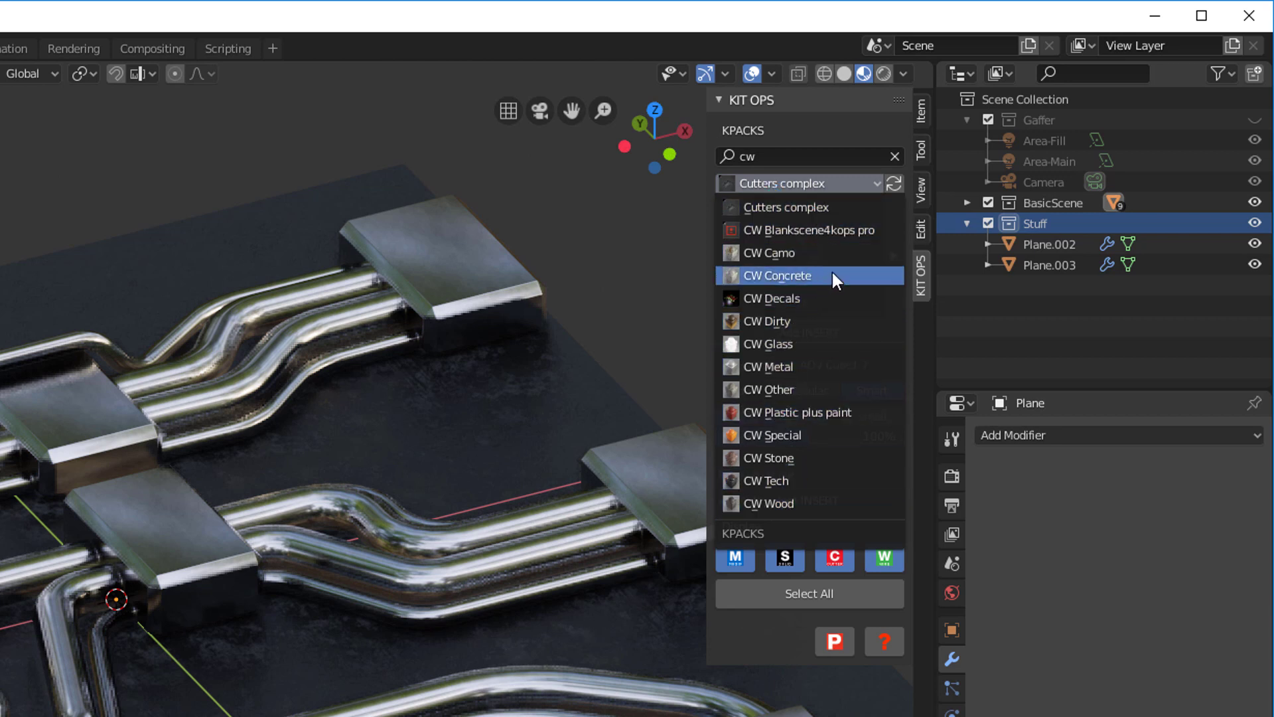
click(798, 412)
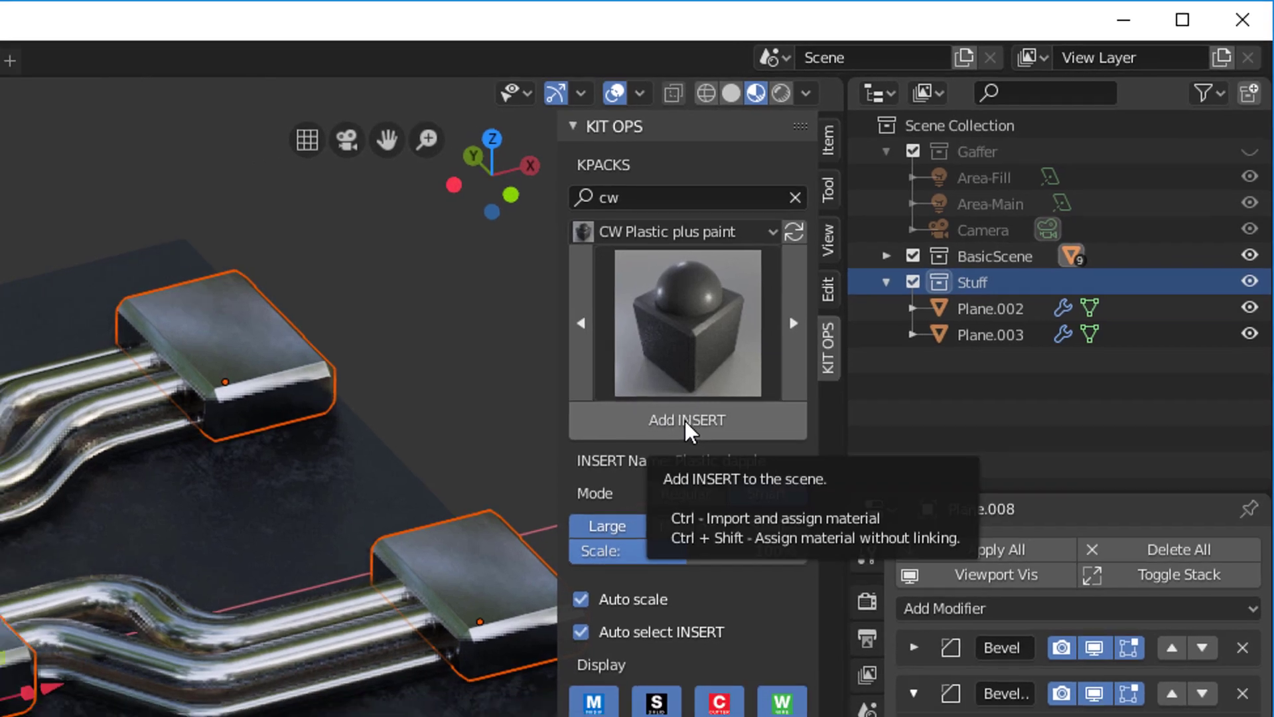
click(687, 420)
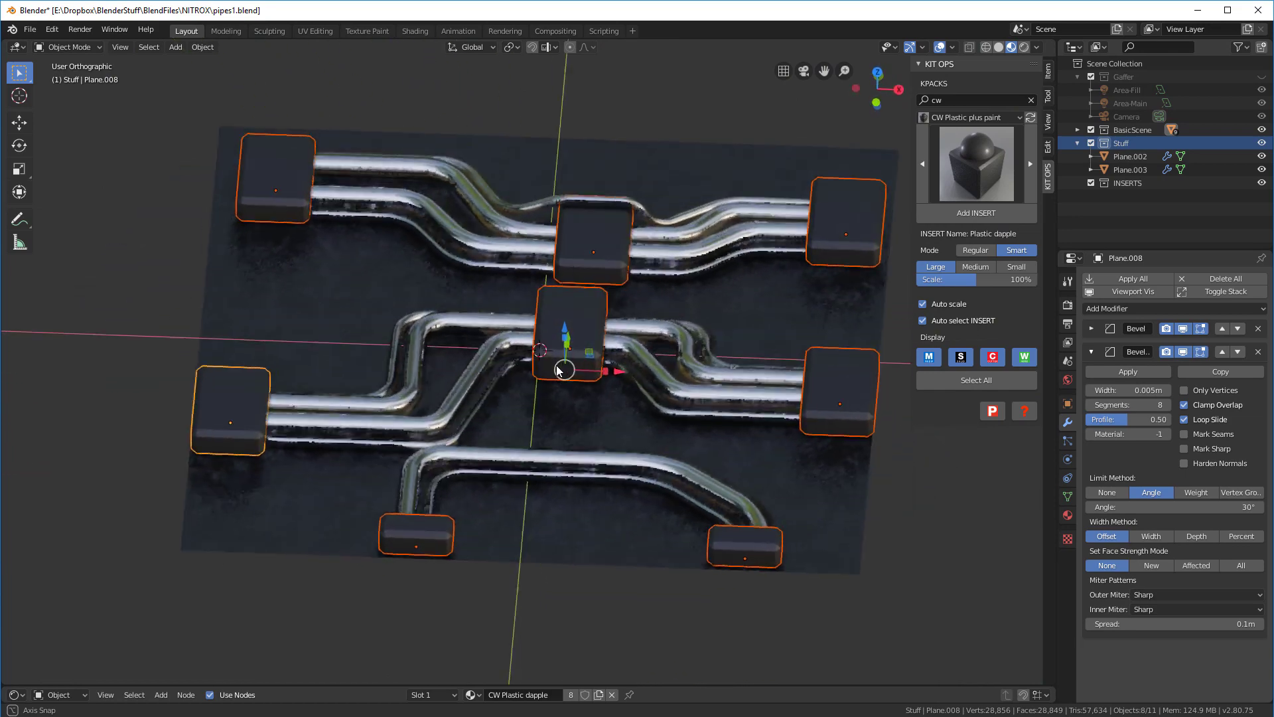
drag(557, 369, 650, 252)
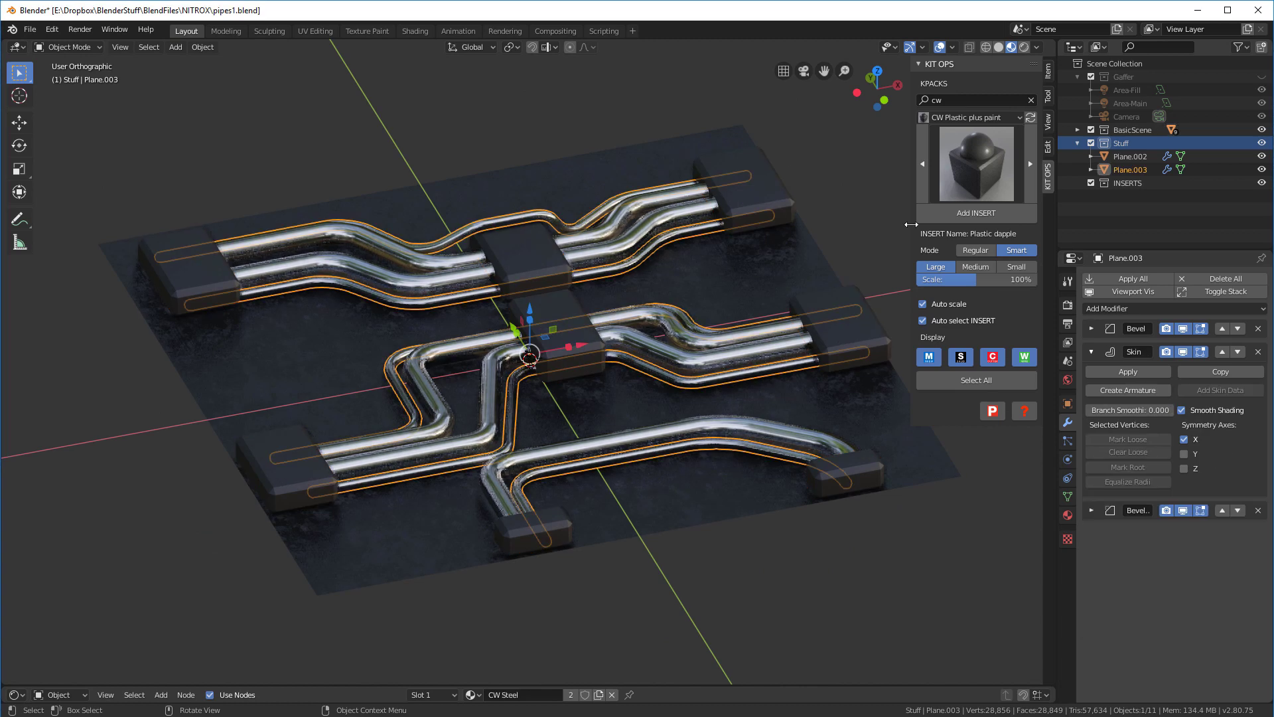
Step: Switch the KIT OPS KPACK to CW Other and pick a material from its thumbnail grid
click(971, 118)
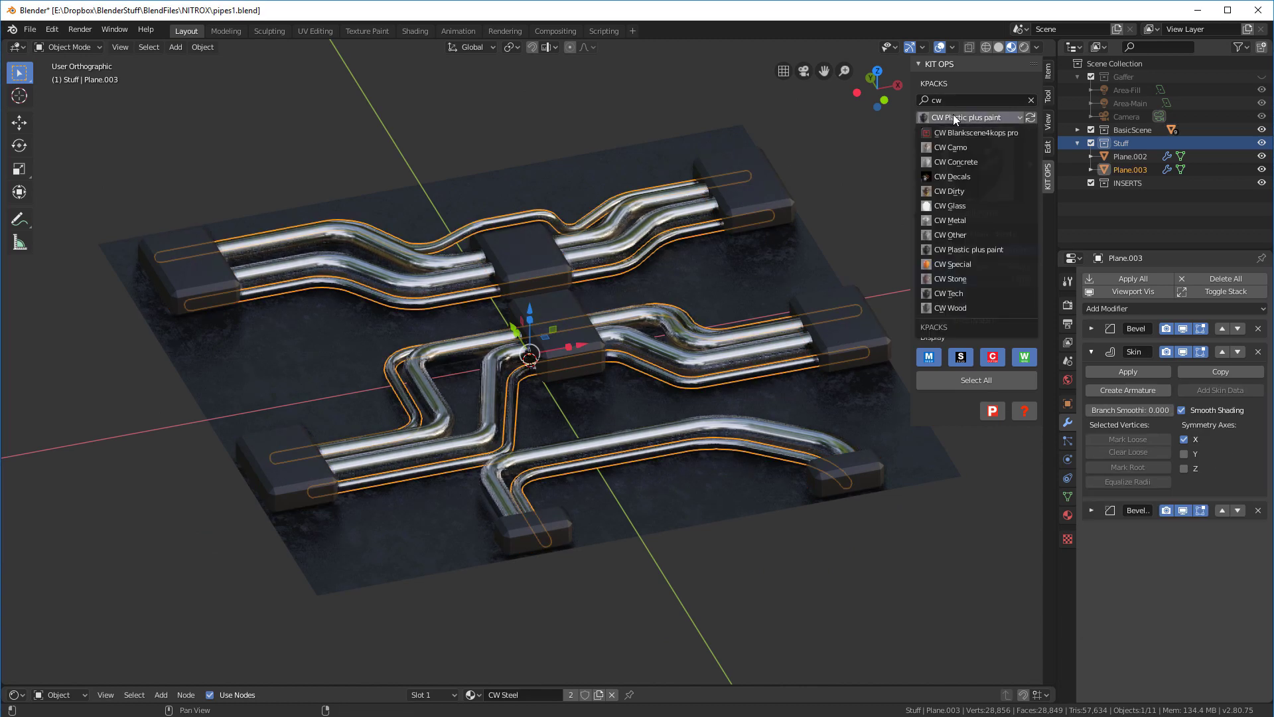
click(951, 235)
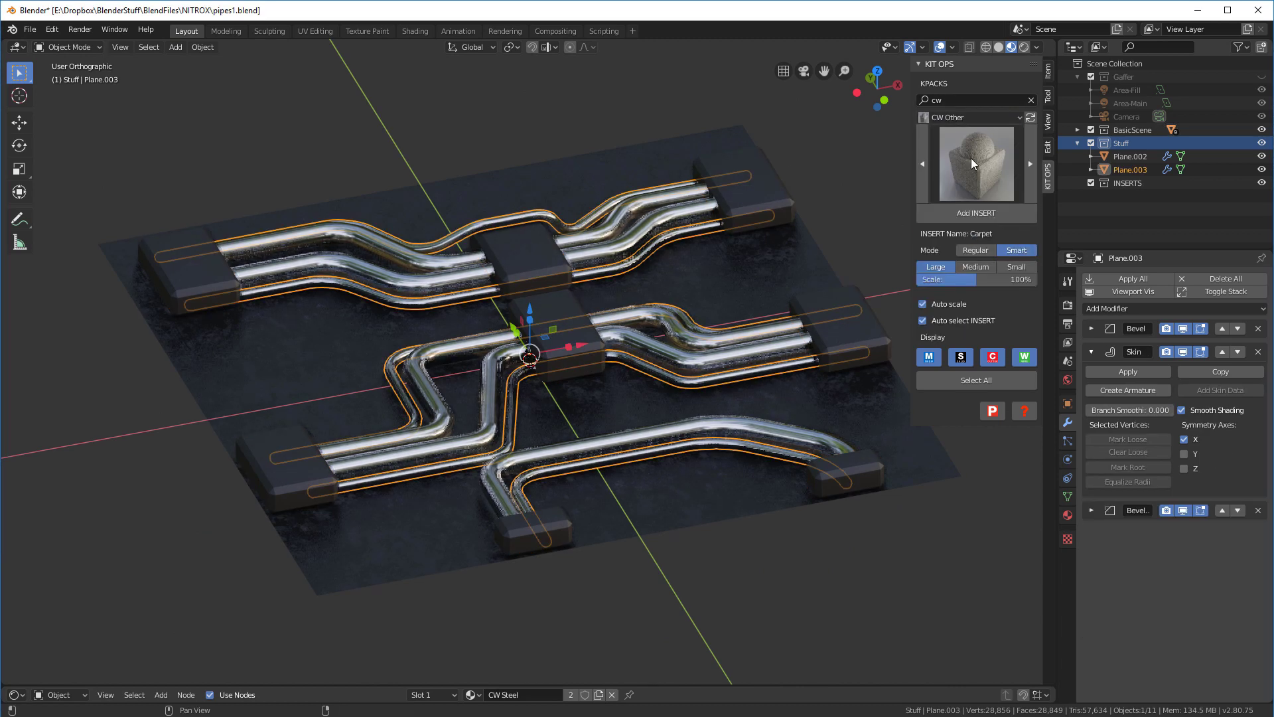
click(976, 163)
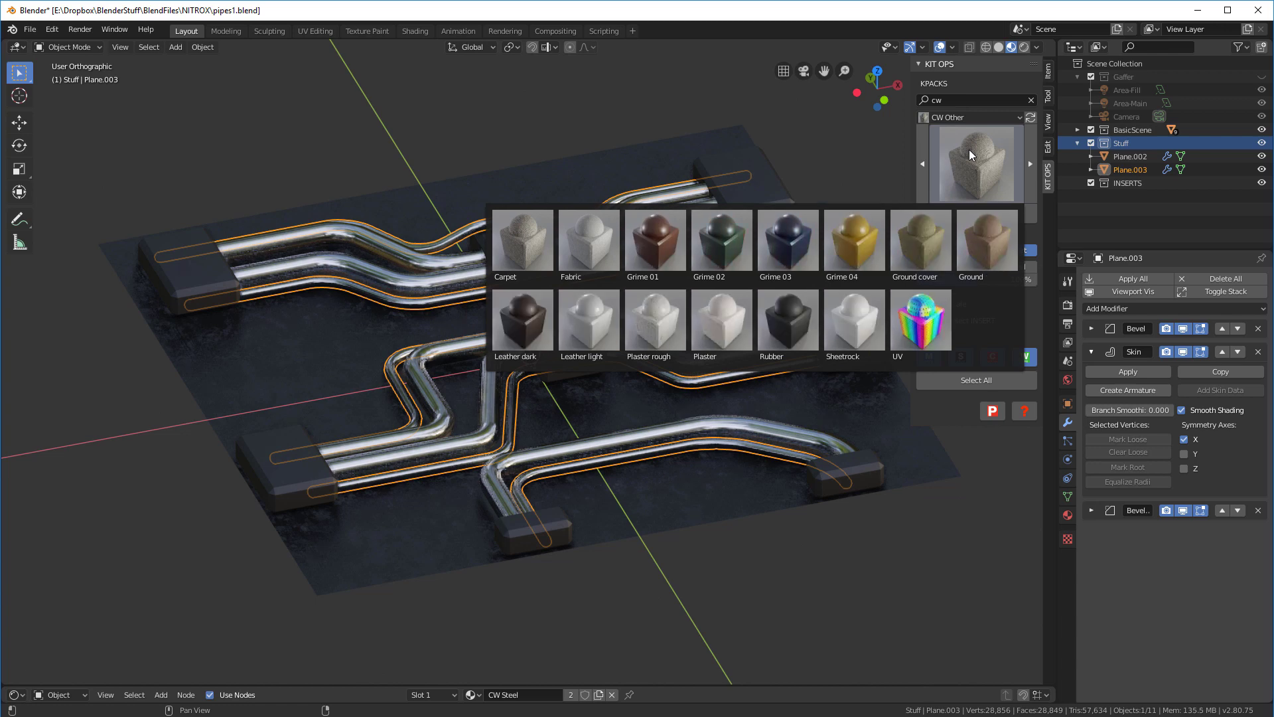
click(788, 319)
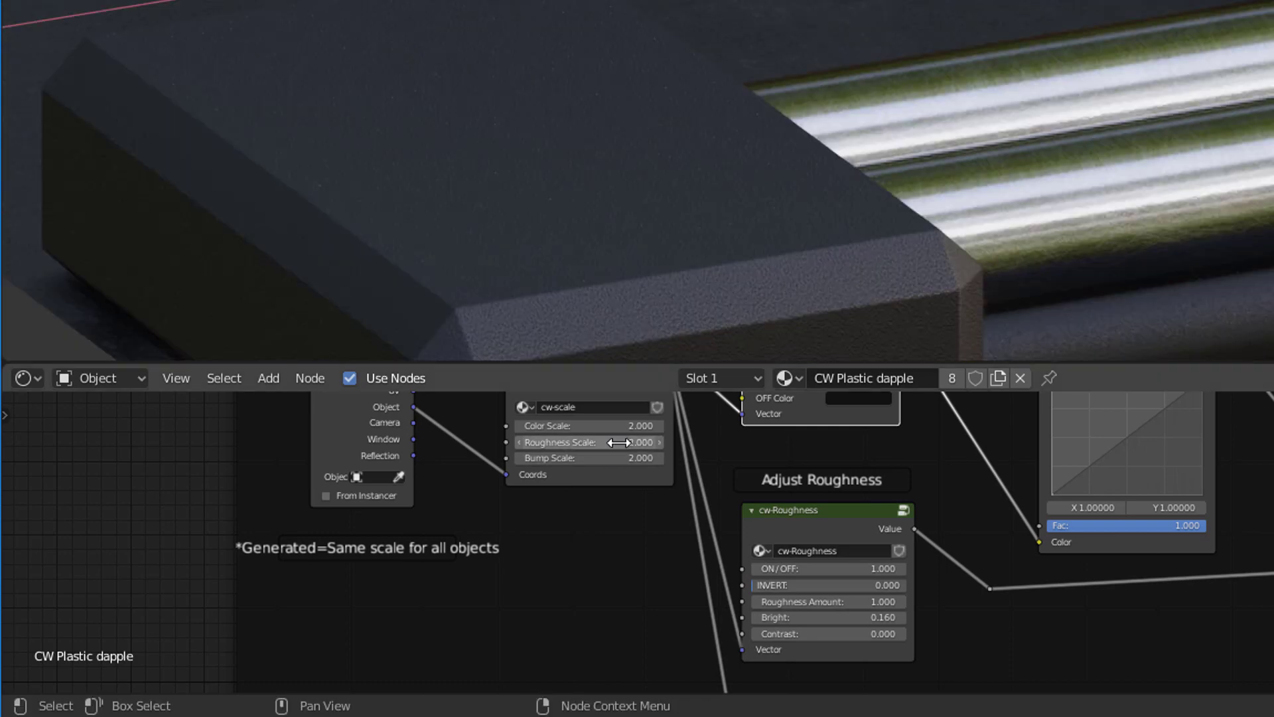
Step: Raise the dapple roughness scale, darken its OFF colour, and set rubber roughness amount to 1.700
drag(585, 442, 641, 442)
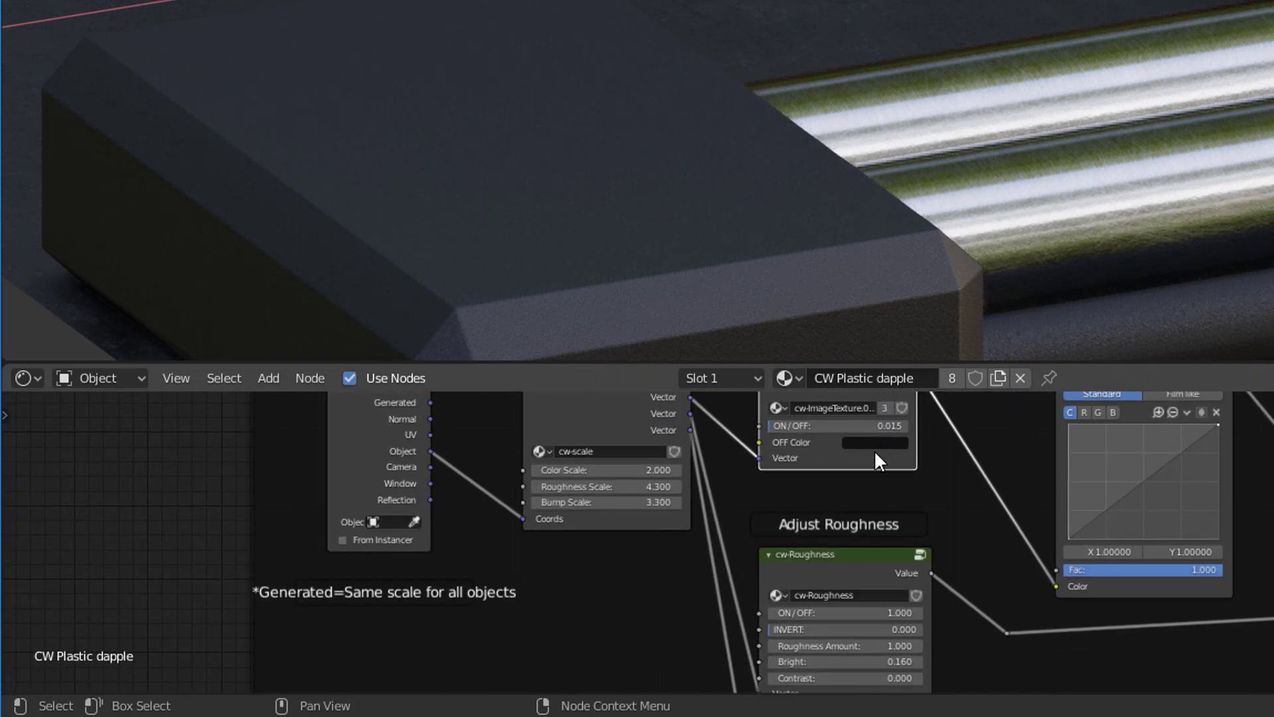
click(874, 443)
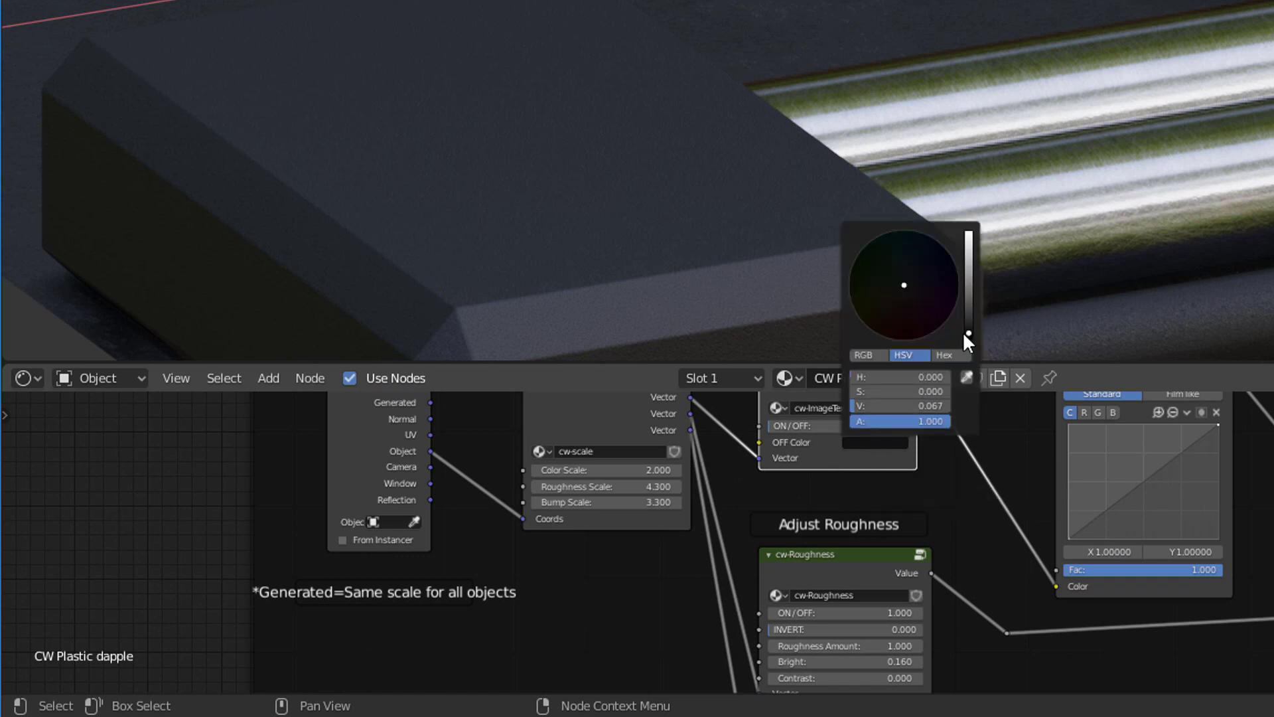
drag(967, 341, 966, 314)
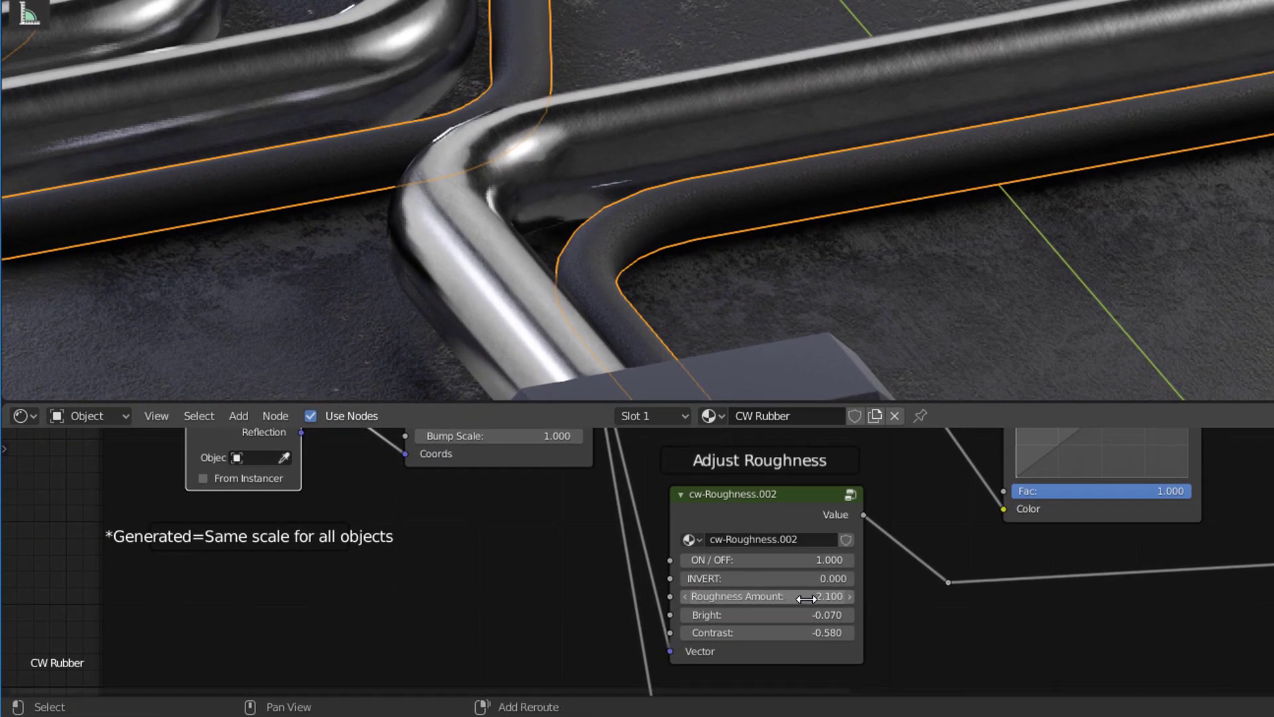
drag(829, 596, 805, 596)
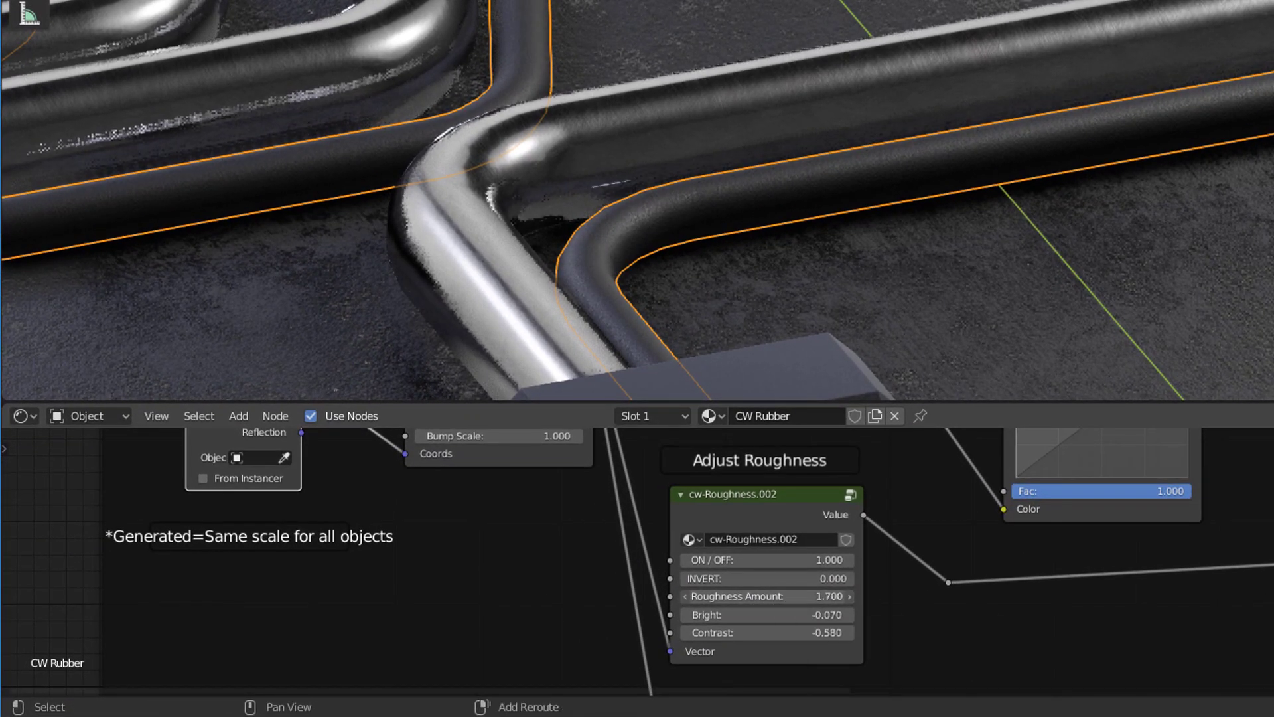
drag(768, 596, 731, 596)
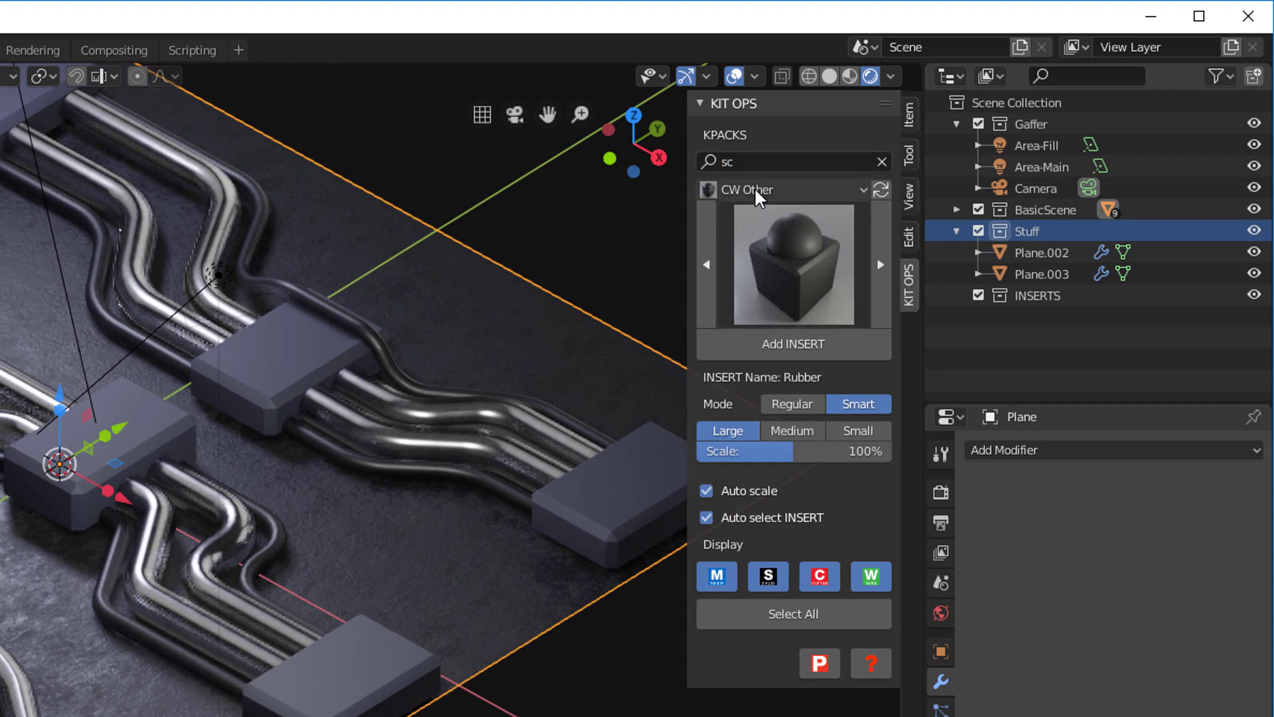
Step: Place a Clasikcorp text-block decal on a junction box top and centre it horizontally
click(784, 190)
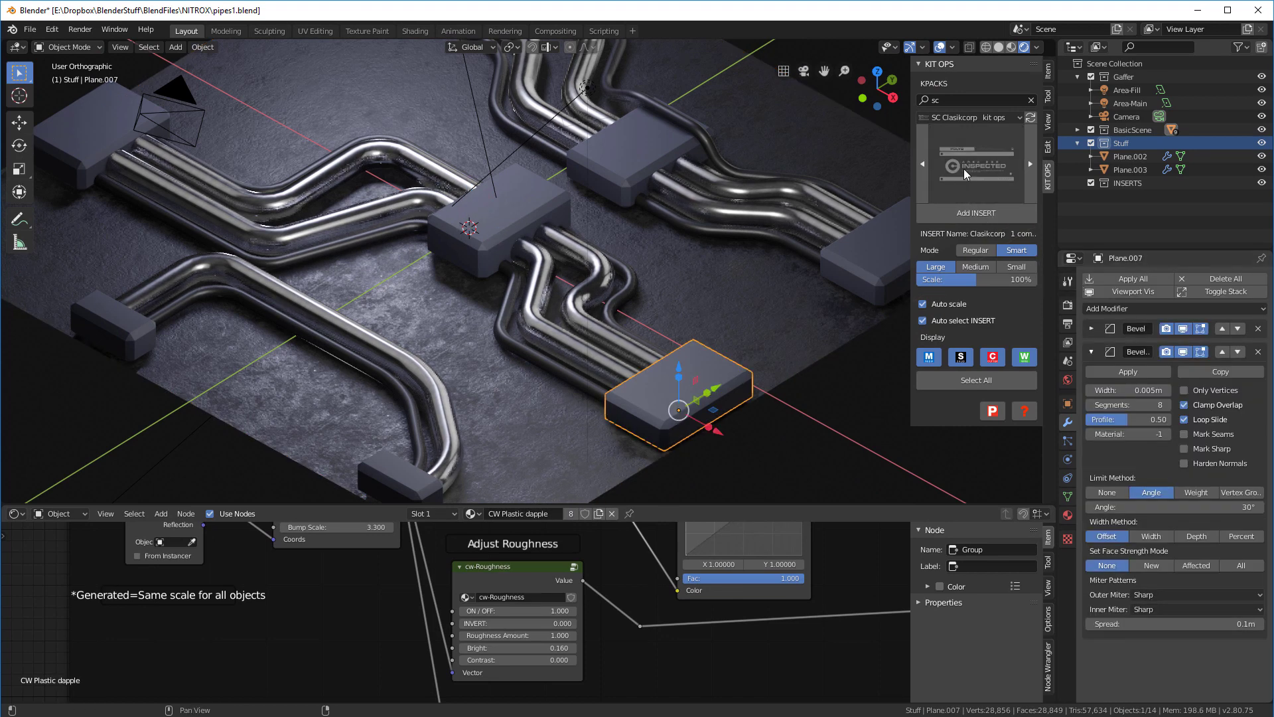
click(977, 163)
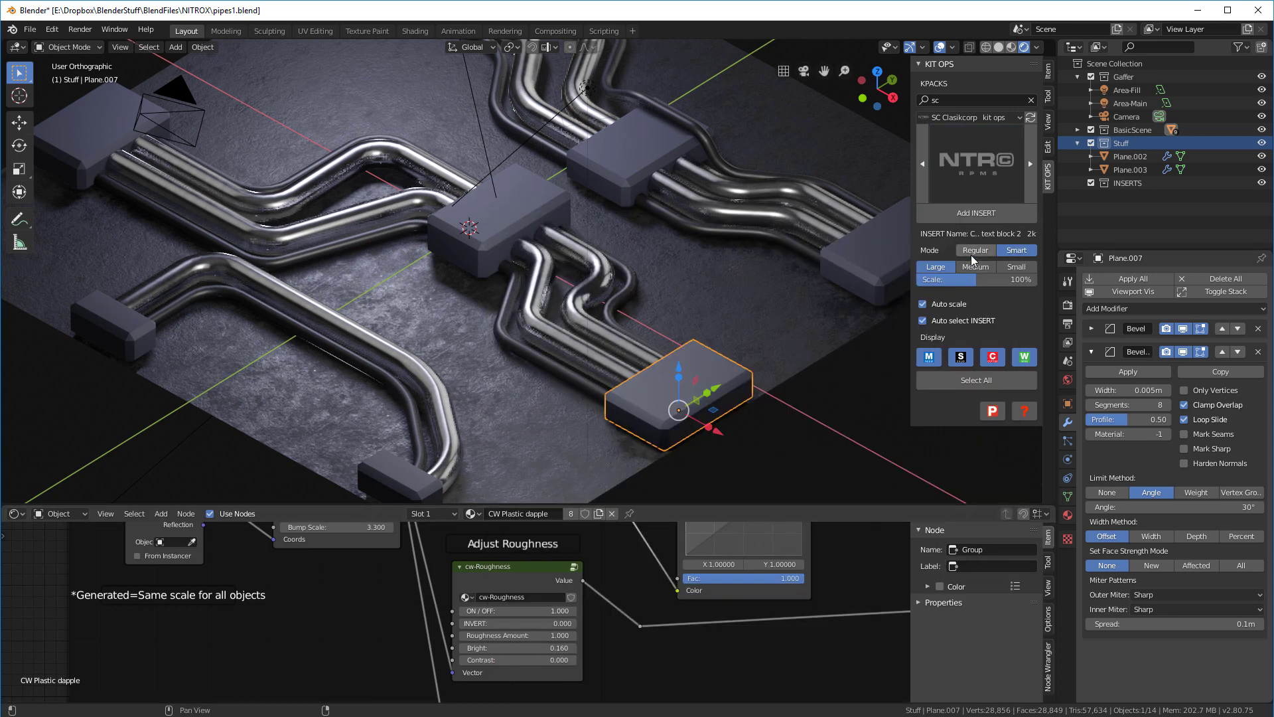
mouse_move(982, 255)
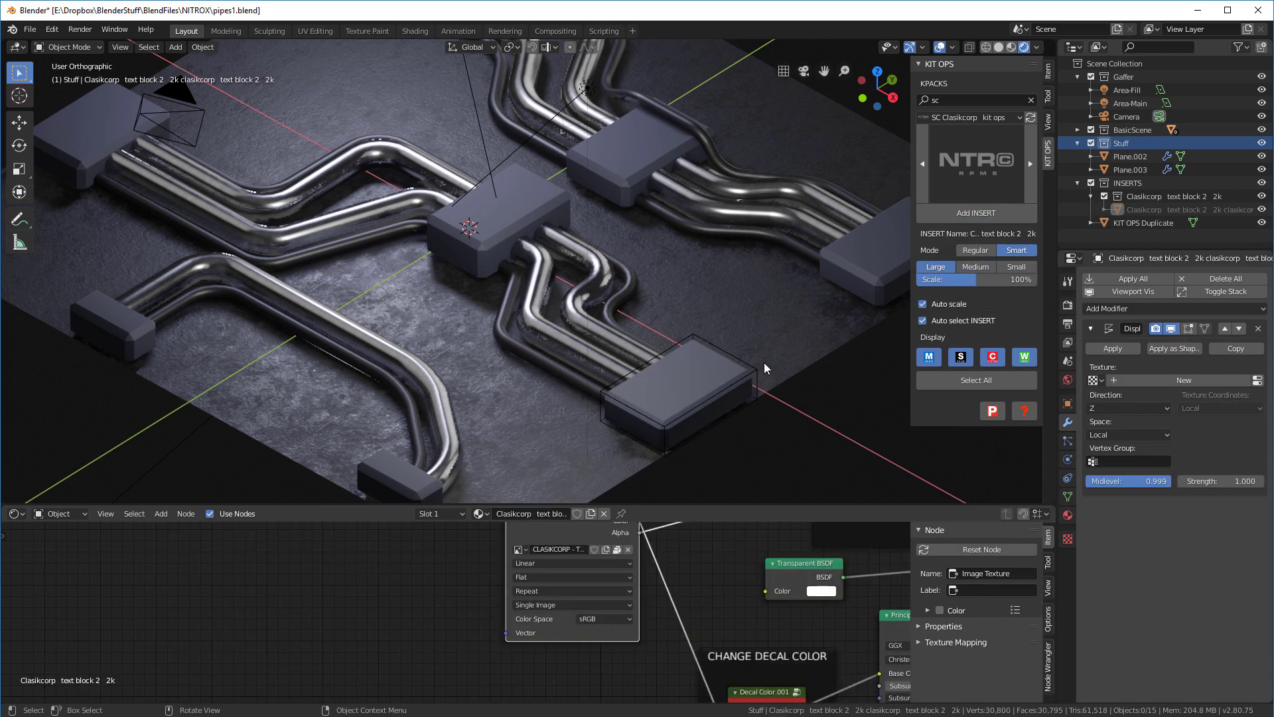
click(975, 213)
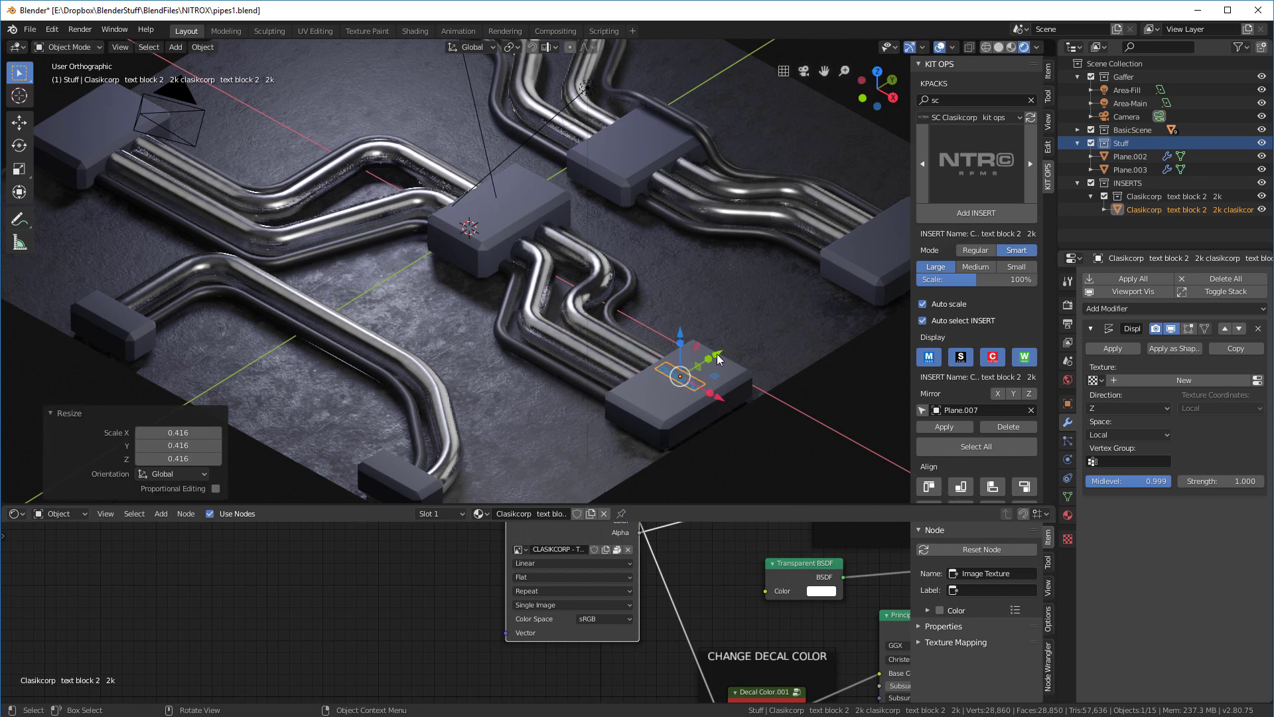
drag(677, 376, 706, 359)
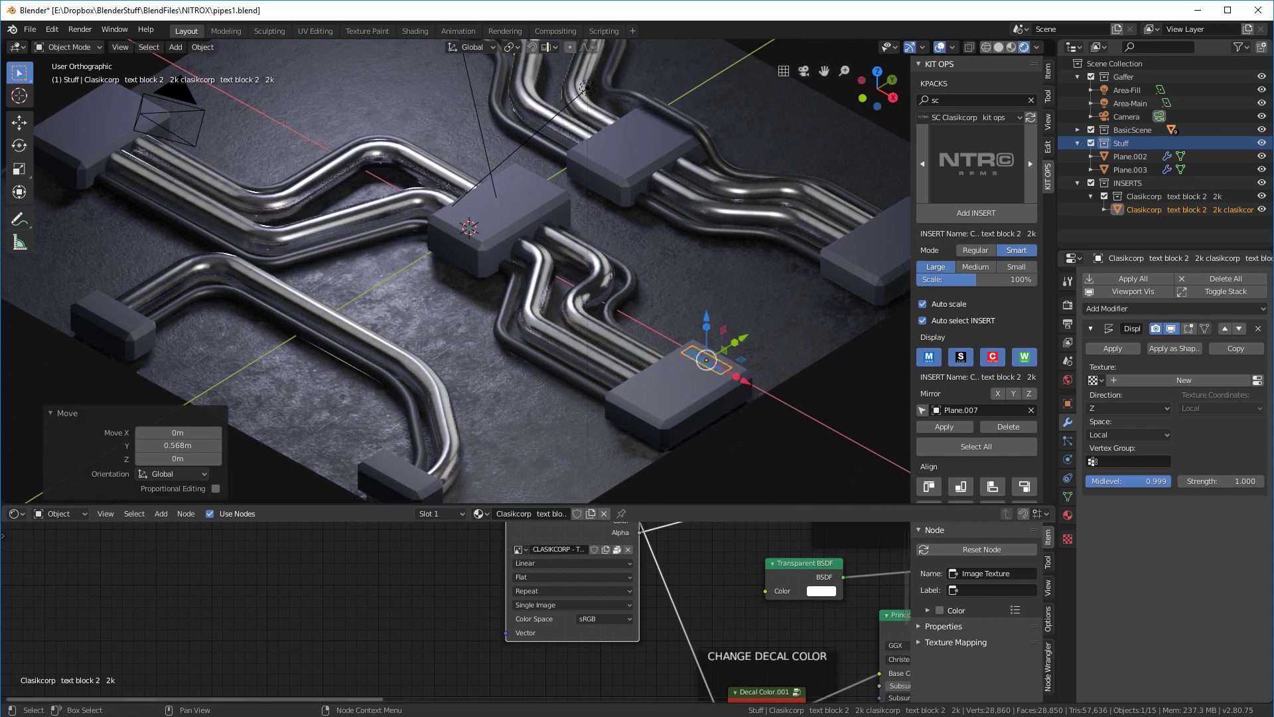
mouse_move(929, 457)
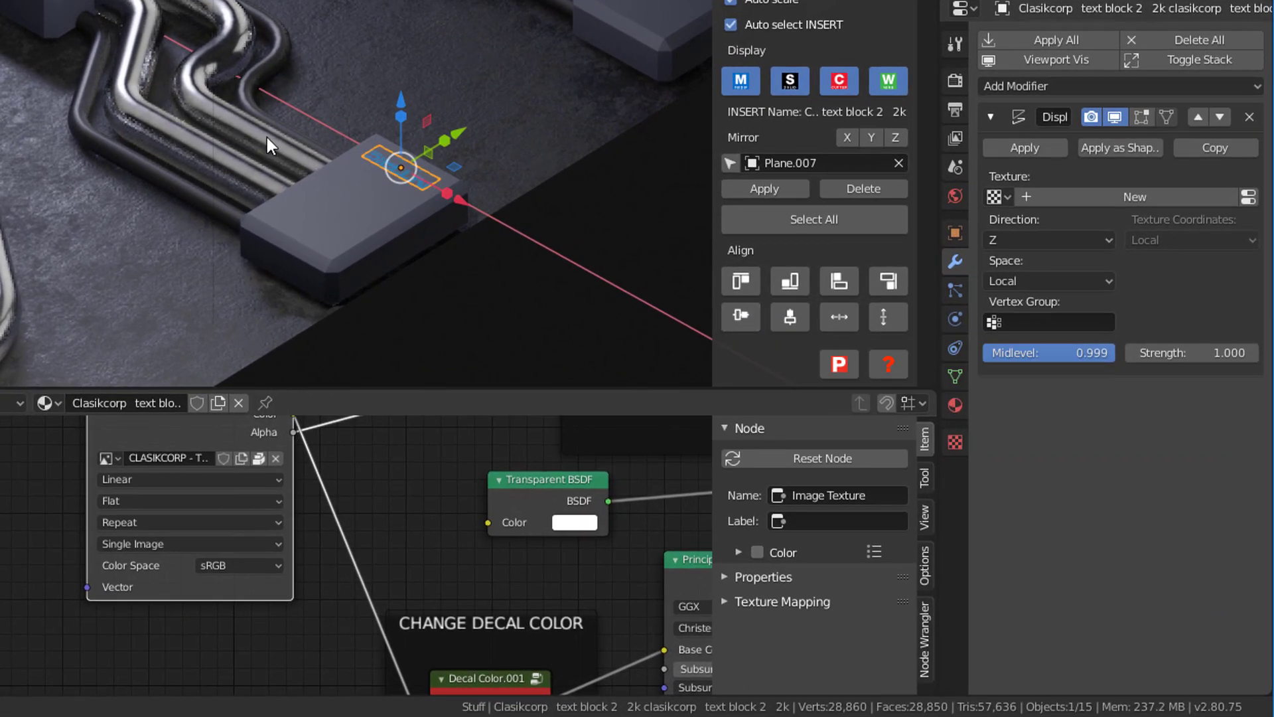
mouse_move(393, 229)
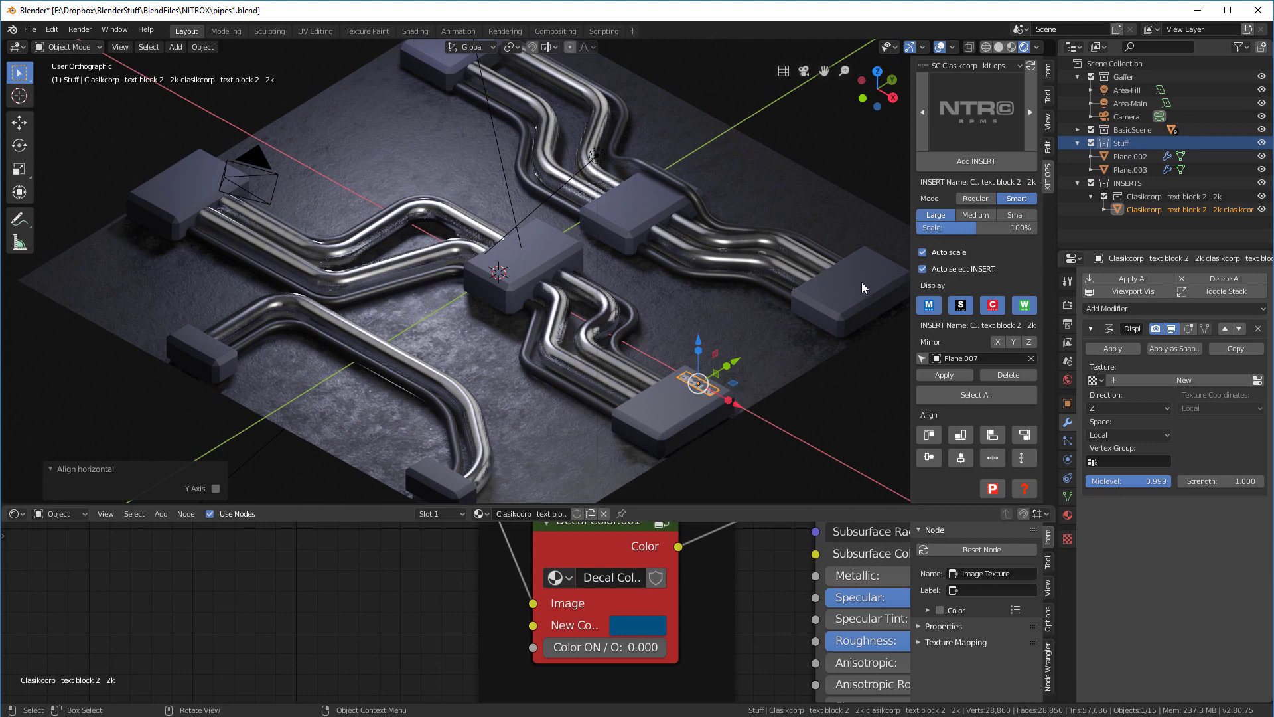
click(975, 213)
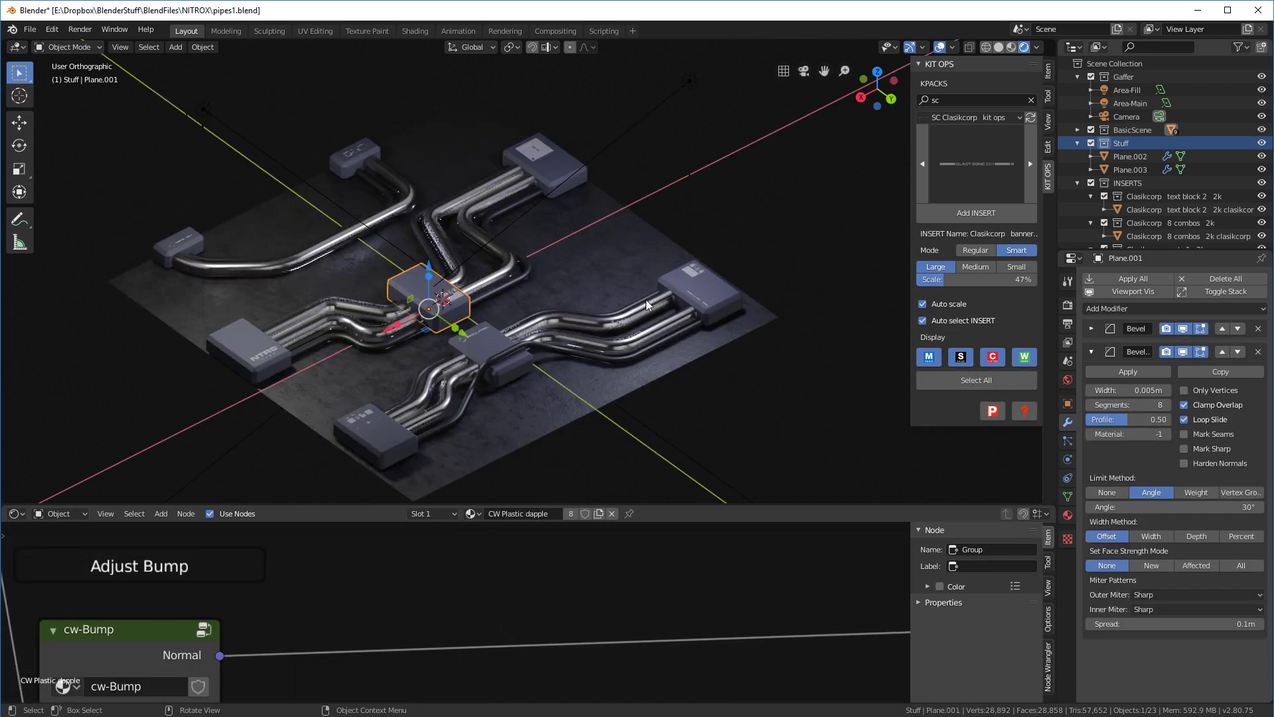
Step: Orbit around the decal-covered junction boxes into a lower perspective angle
drag(646, 305, 628, 326)
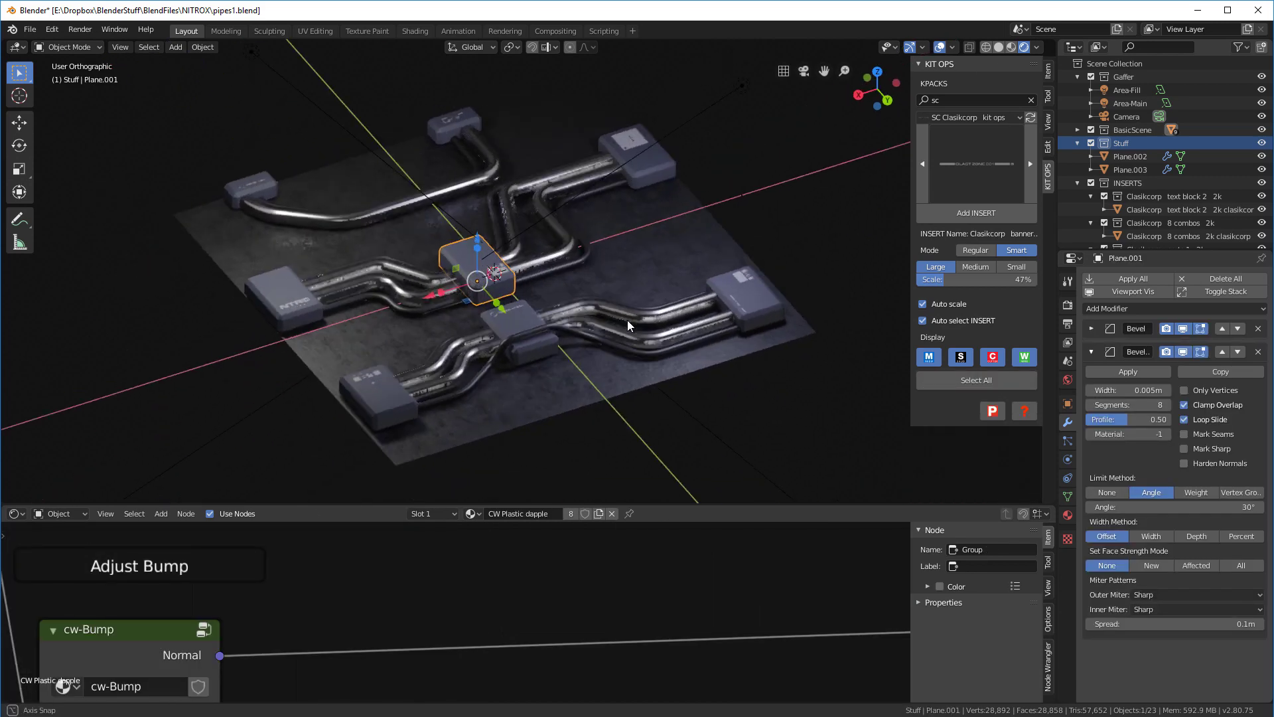
drag(626, 325, 586, 264)
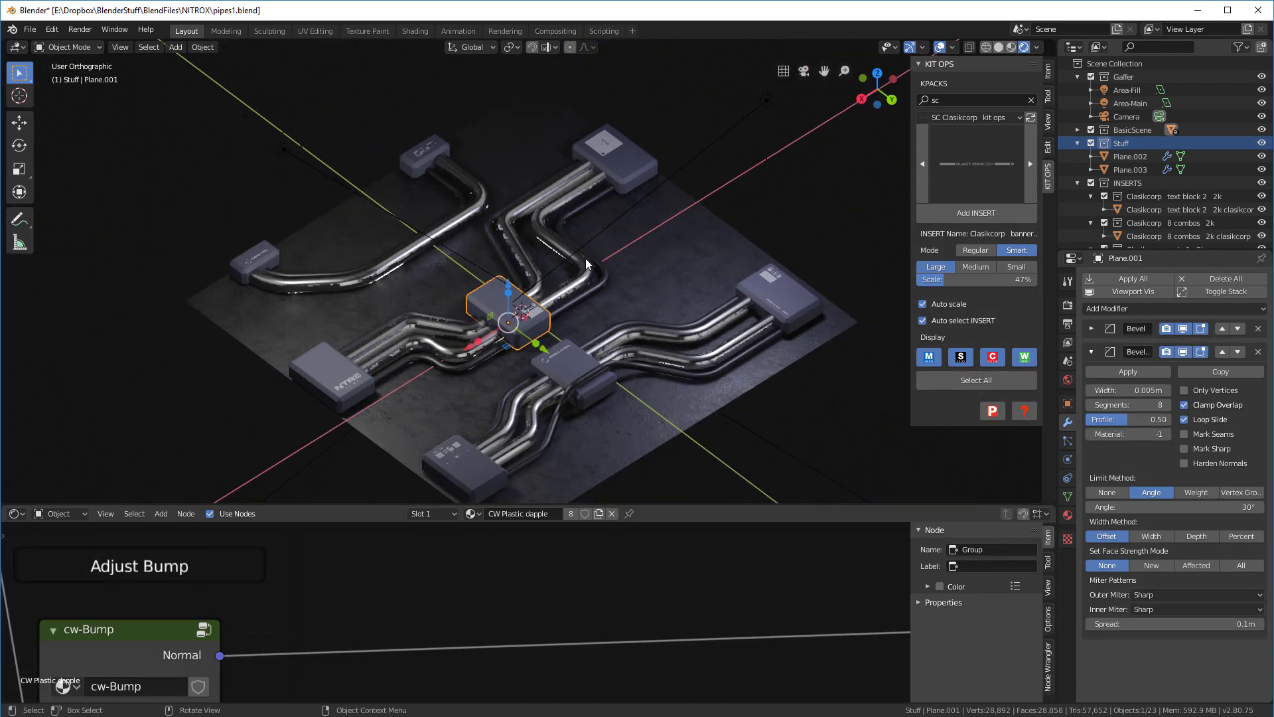
drag(585, 264, 582, 301)
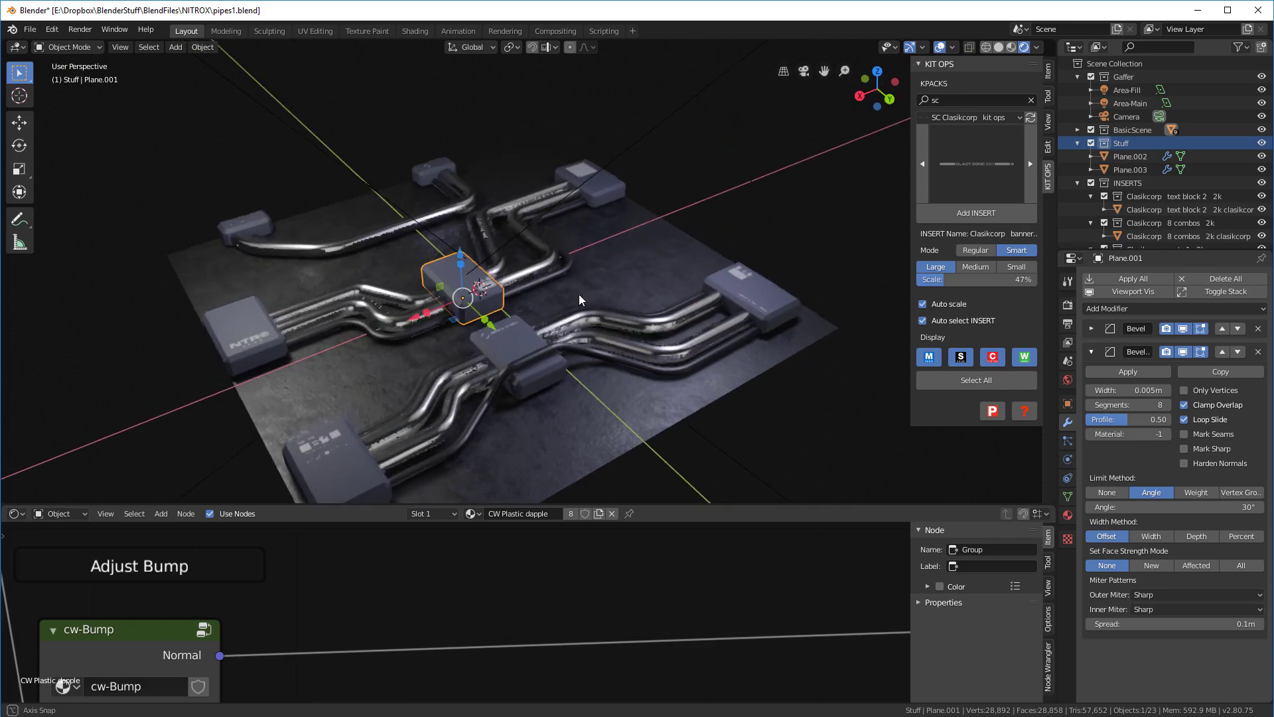